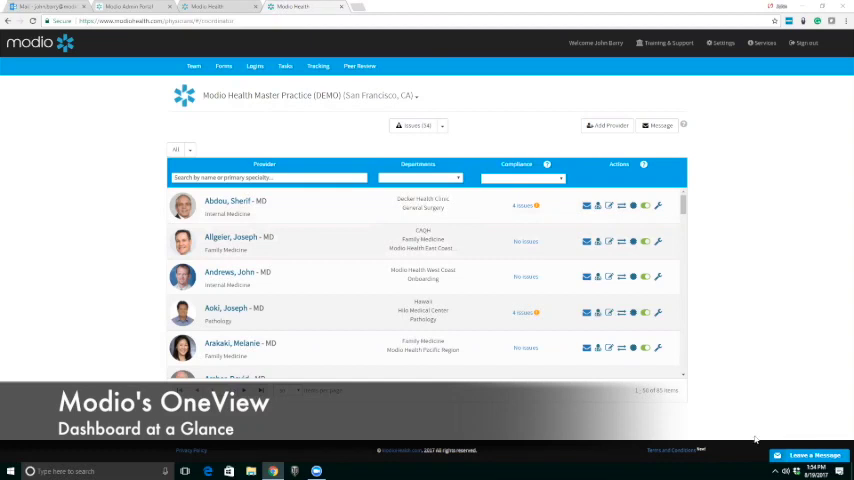
mouse_move(820, 404)
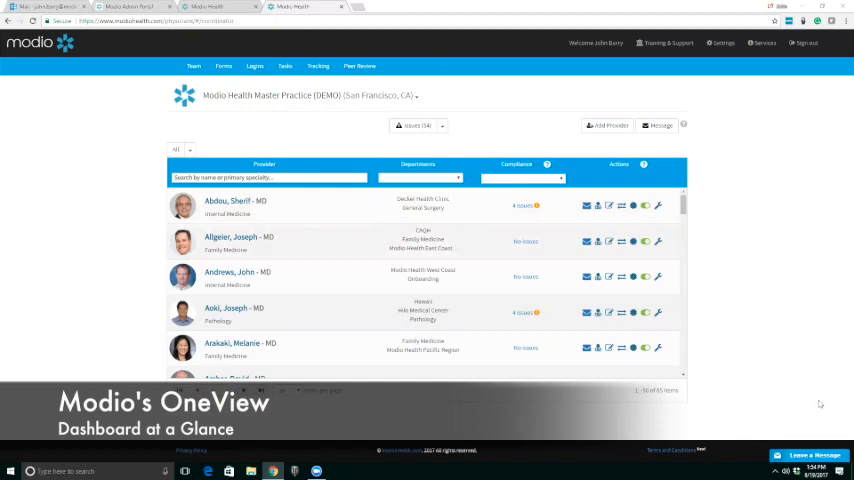
mouse_move(790, 173)
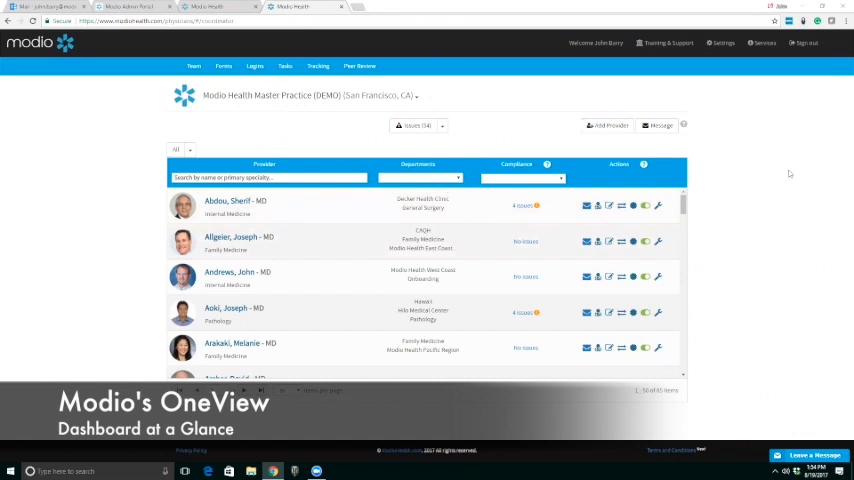
mouse_move(791, 178)
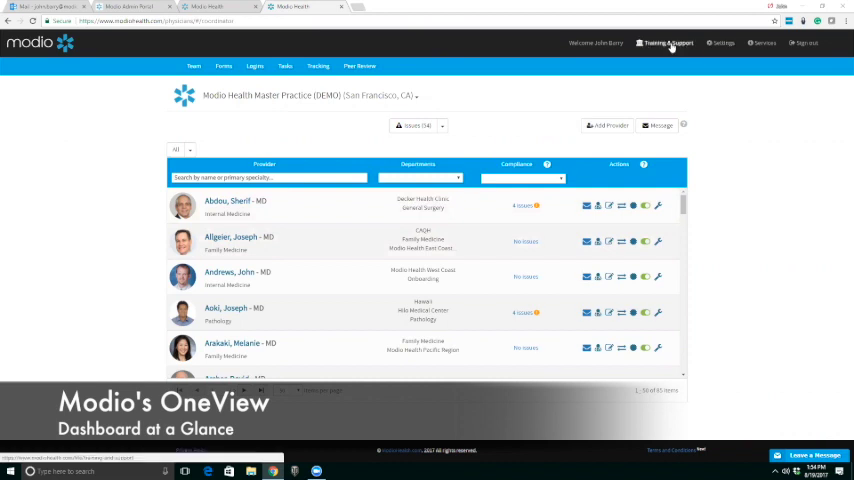
mouse_move(734, 155)
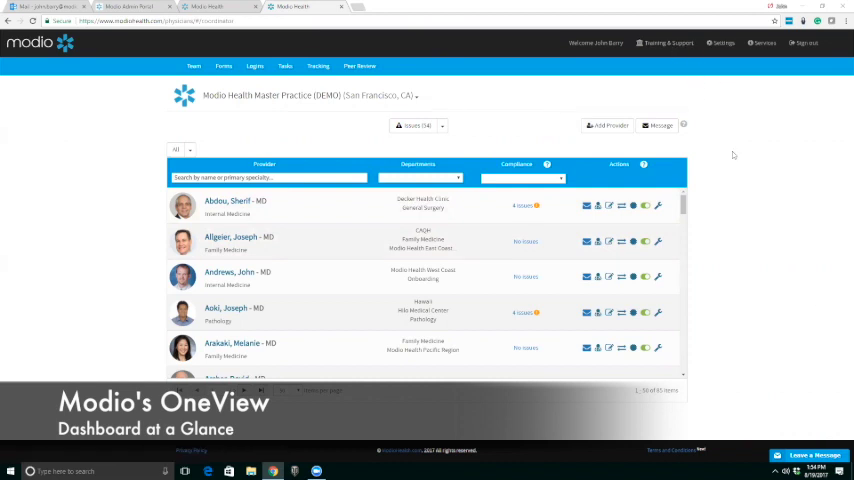
mouse_move(724, 173)
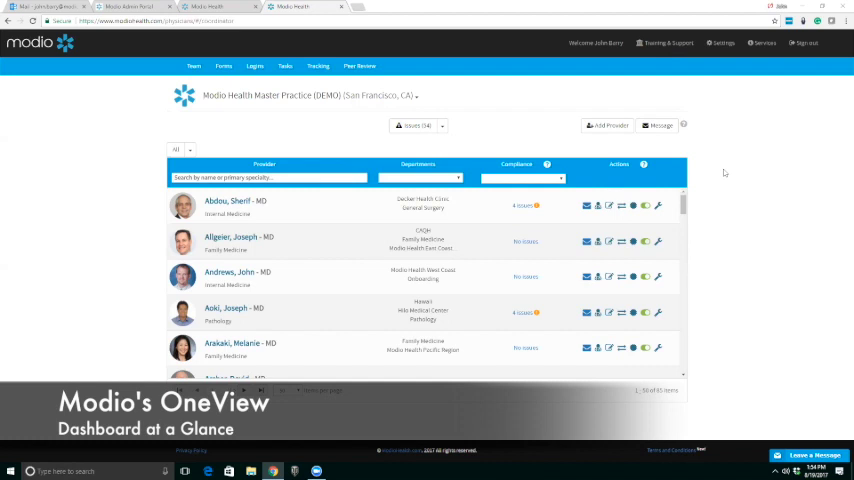
mouse_move(535, 167)
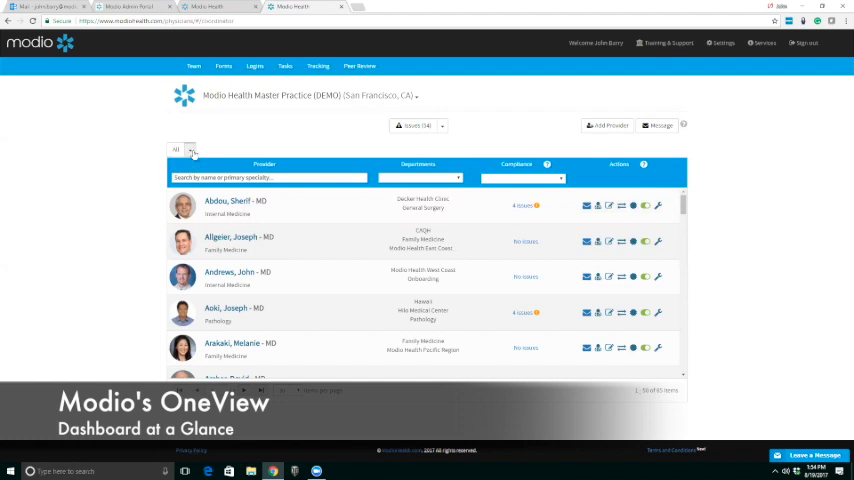
Browse the department filters and the practice's facility profile details
left_click(183, 150)
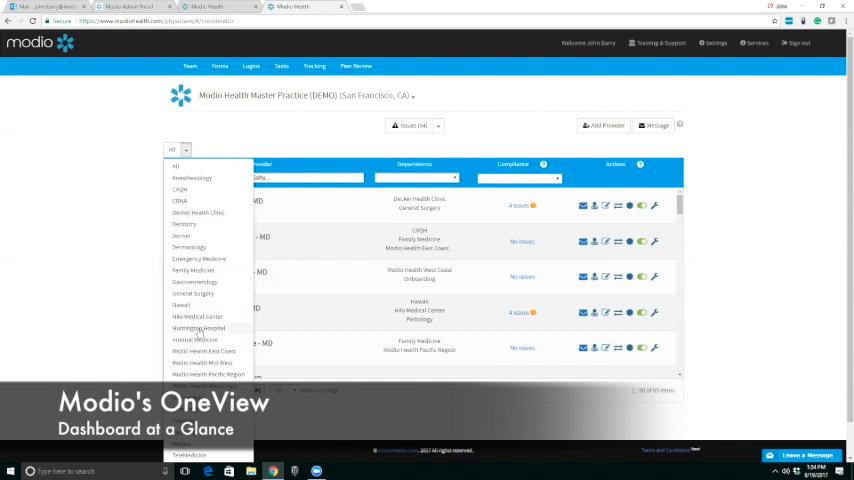
mouse_move(205, 371)
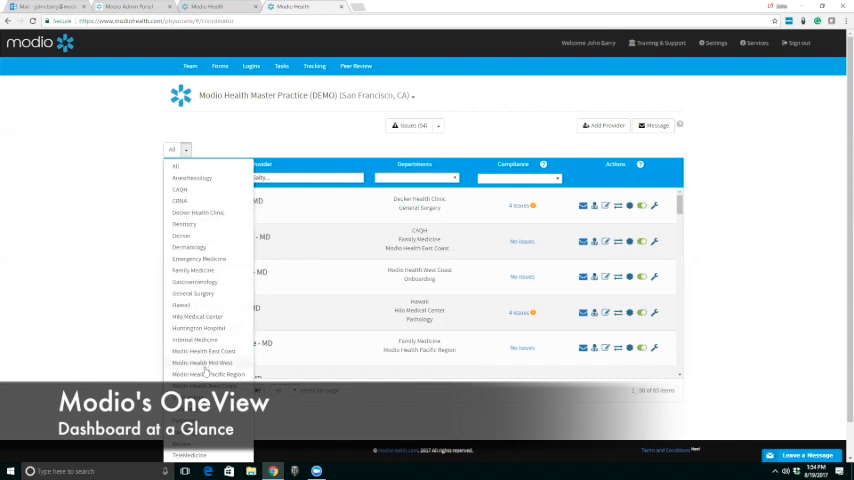
mouse_move(182, 236)
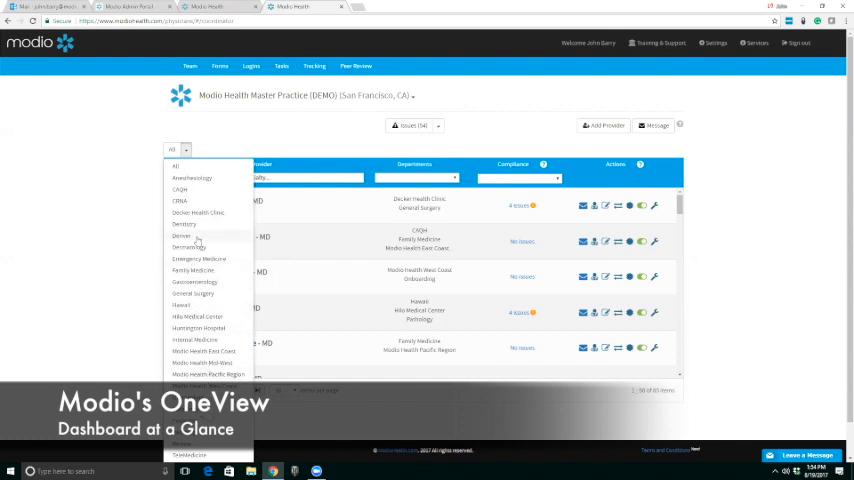
mouse_move(192, 153)
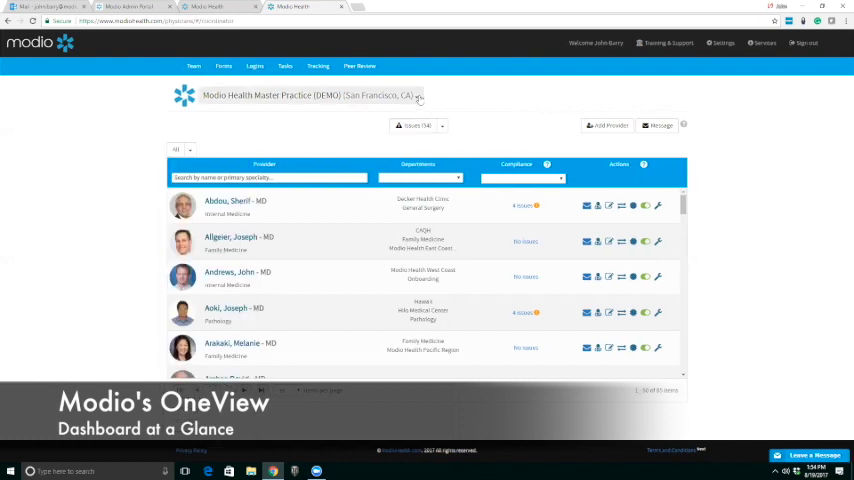
left_click(416, 95)
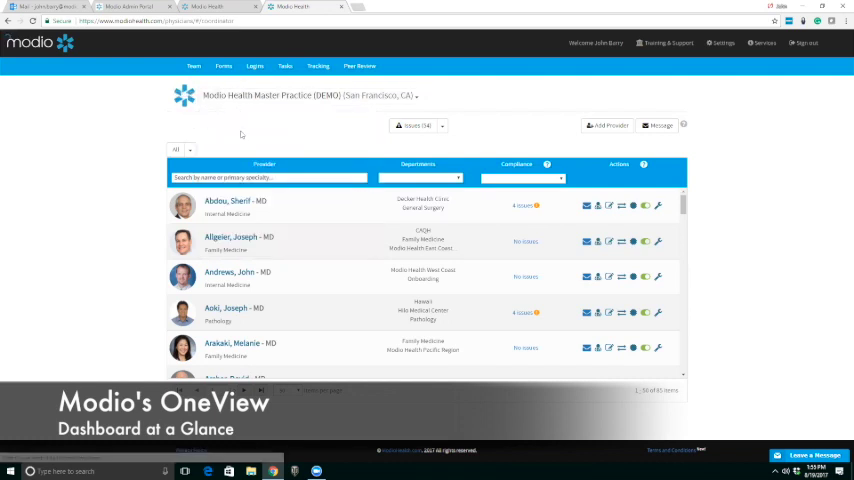
left_click(290, 95)
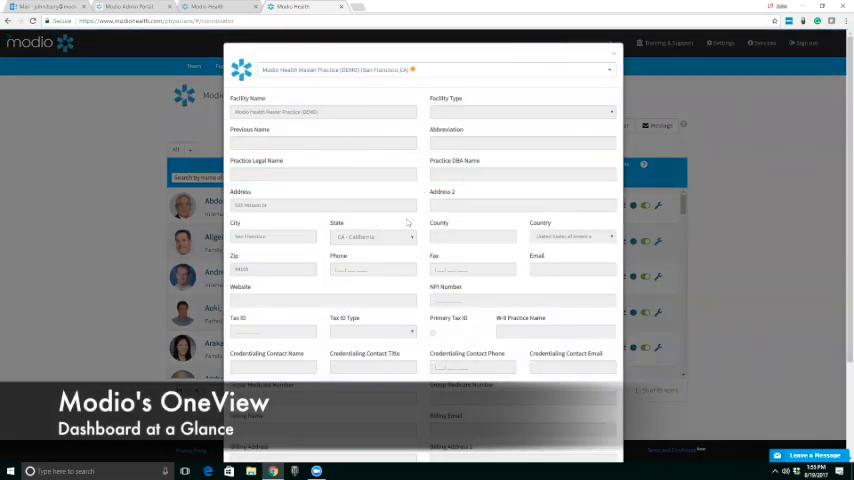
scroll("down", 3)
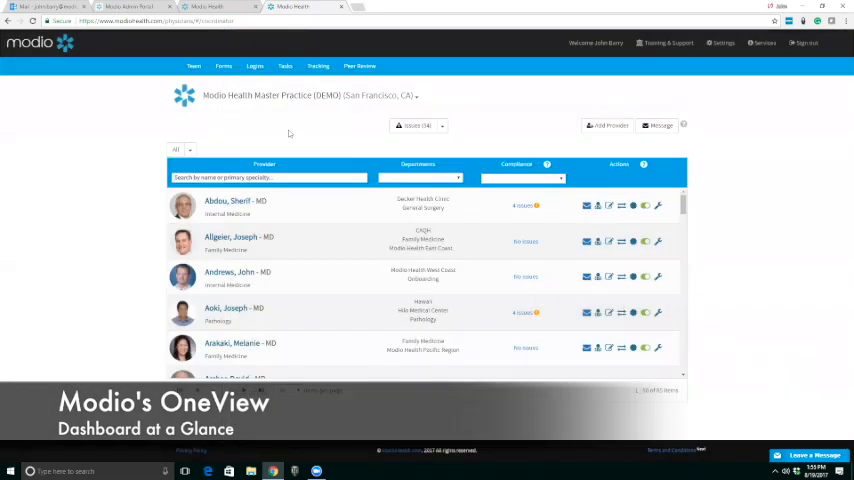
View the recredentialing report filtered to entries missing an initial date, then close it
left_click(442, 125)
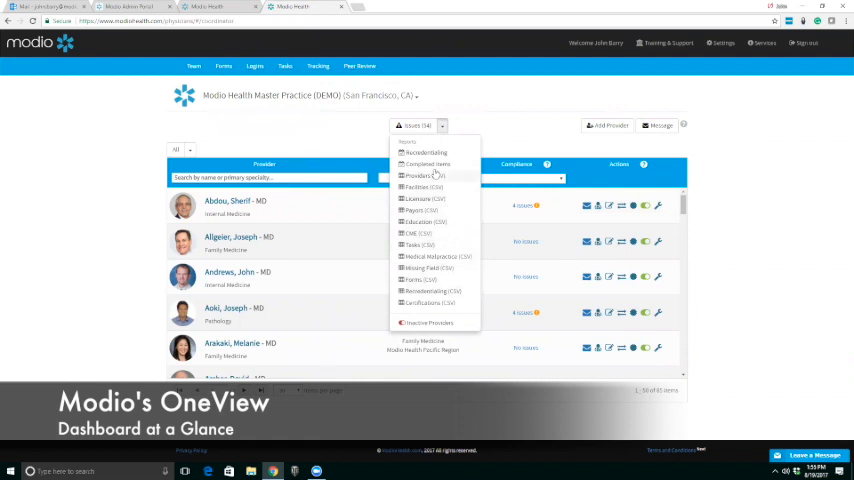
left_click(427, 152)
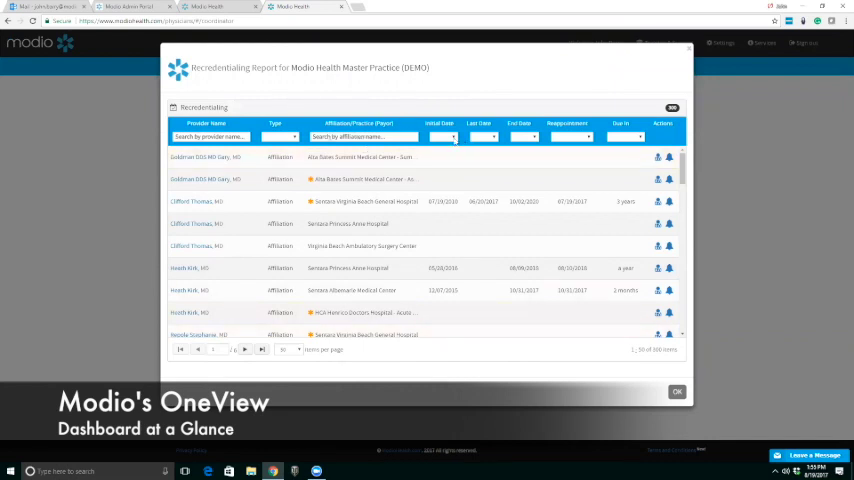
left_click(441, 136)
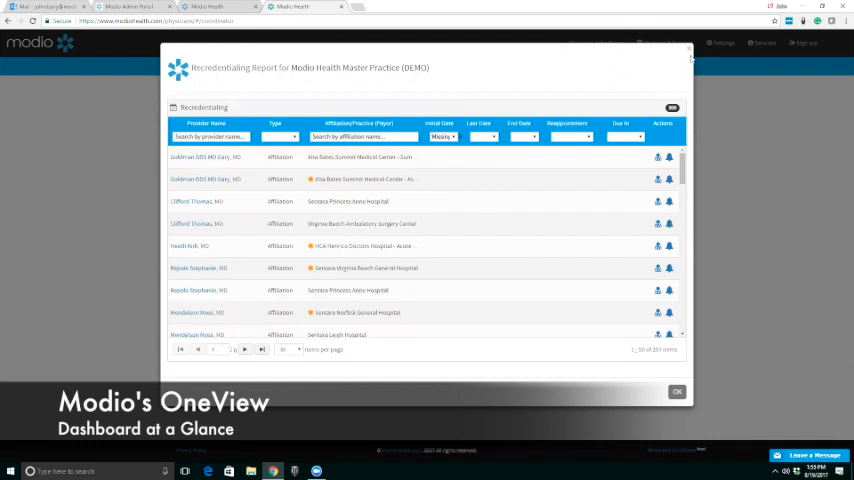
left_click(676, 391)
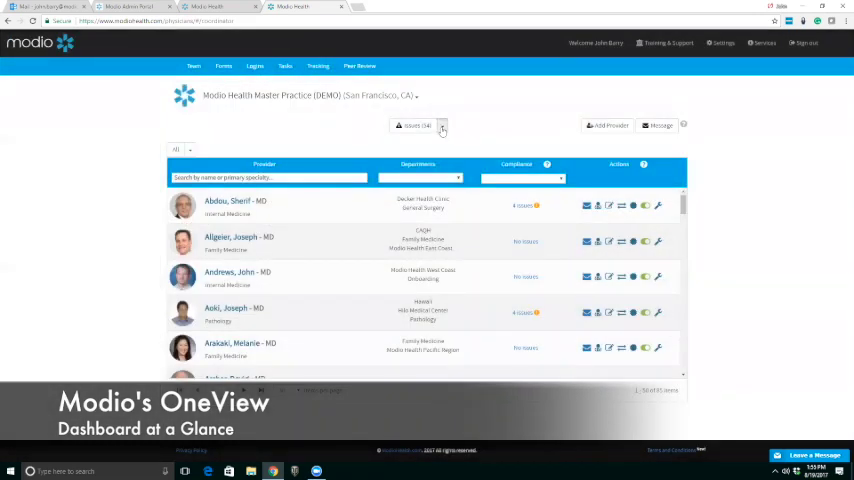
left_click(442, 125)
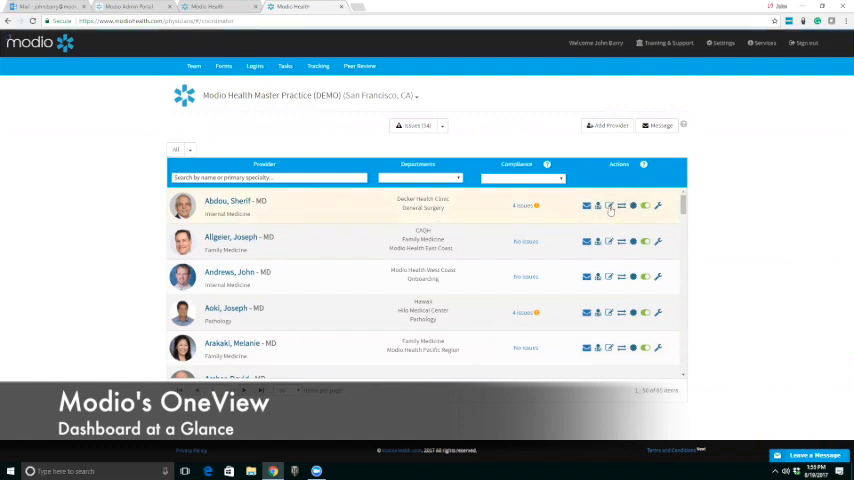
left_click(609, 206)
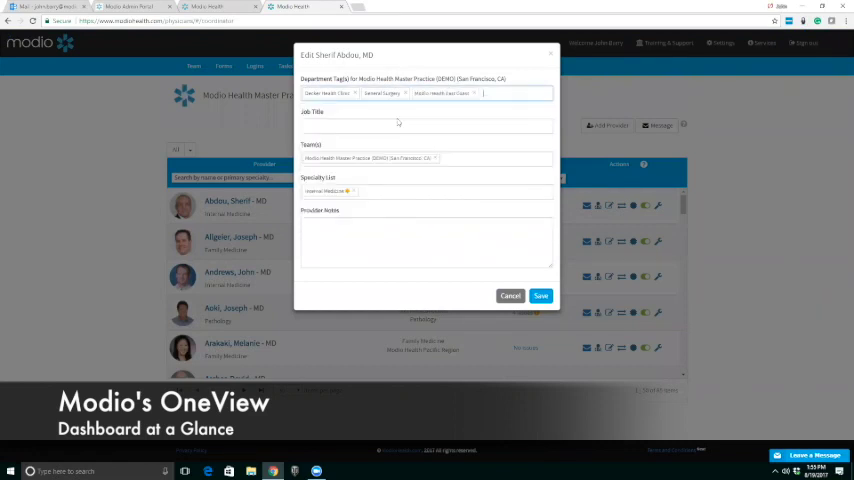
left_click(510, 295)
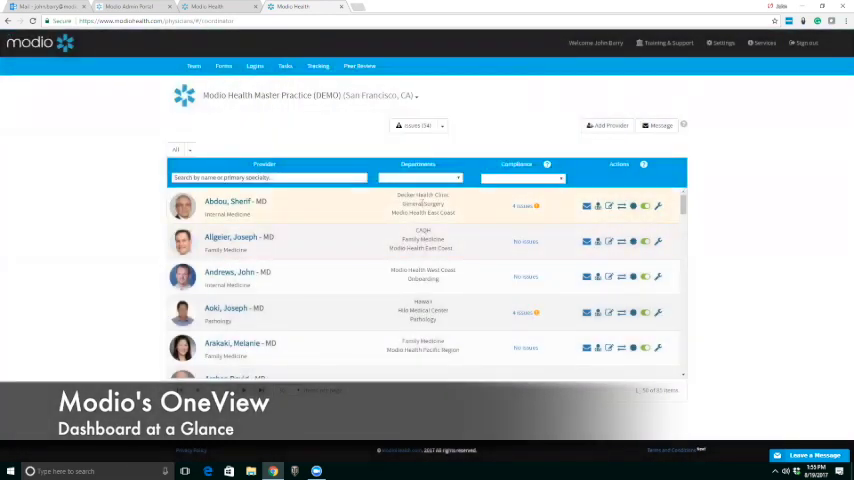
left_click(178, 149)
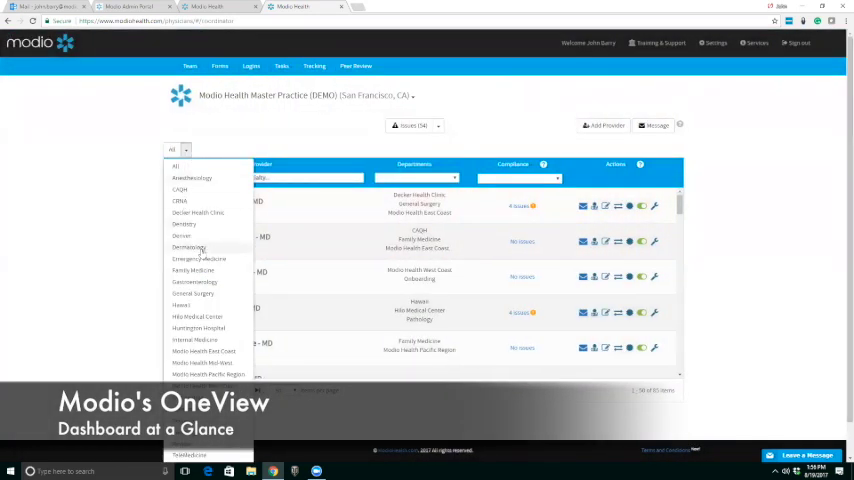
left_click(203, 351)
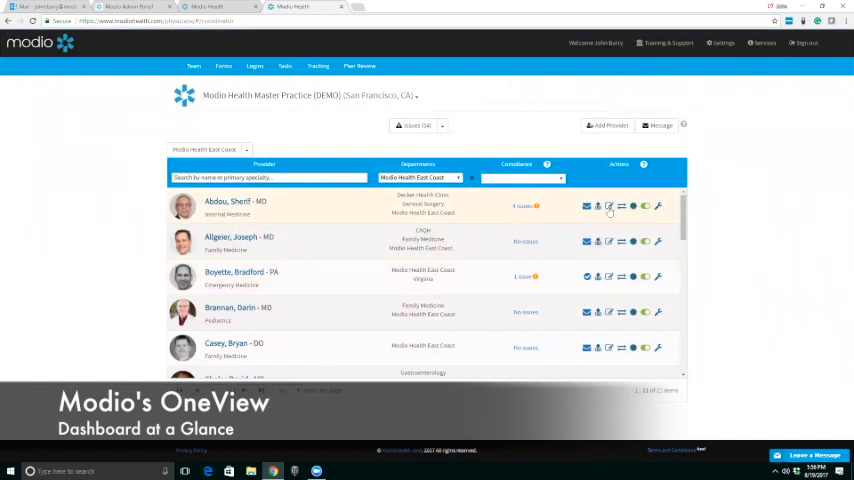
left_click(609, 206)
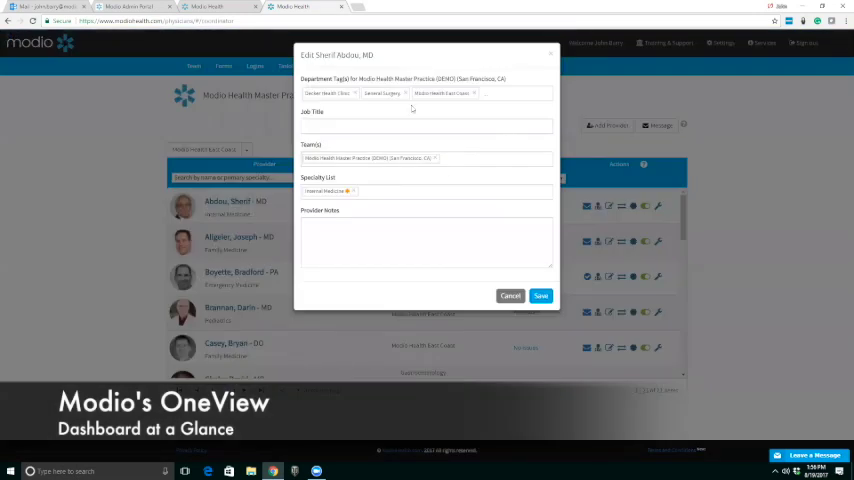
left_click(510, 296)
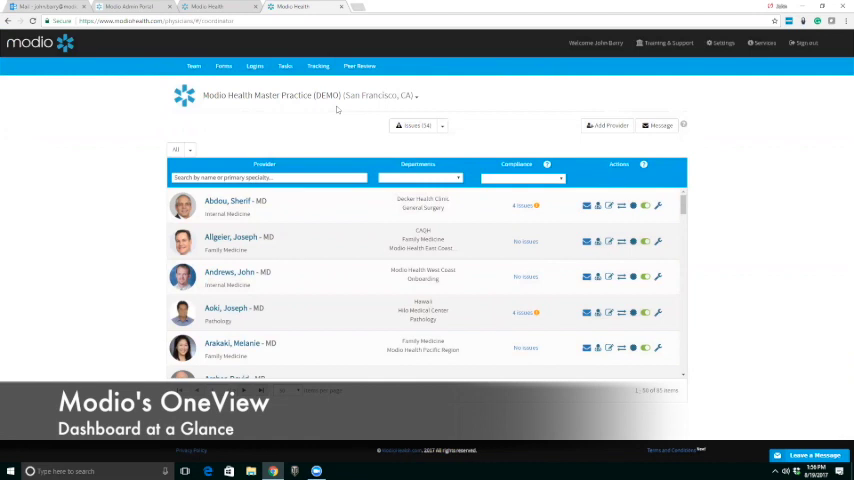
mouse_move(232, 205)
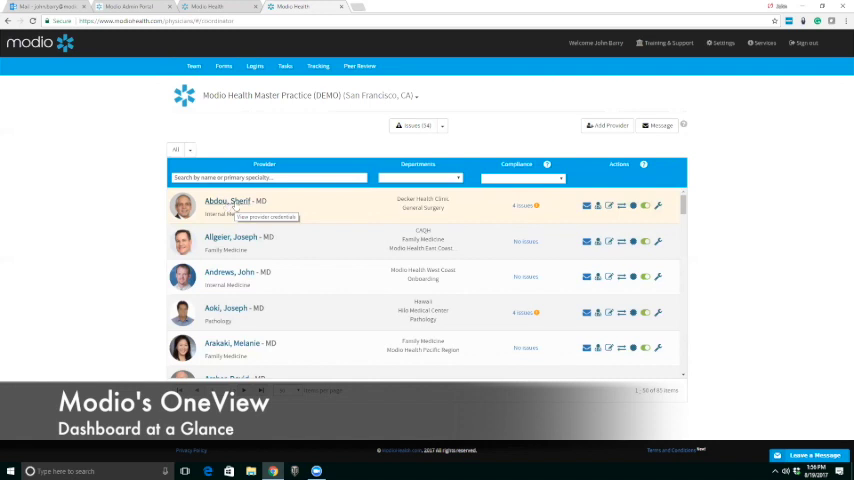
mouse_move(323, 230)
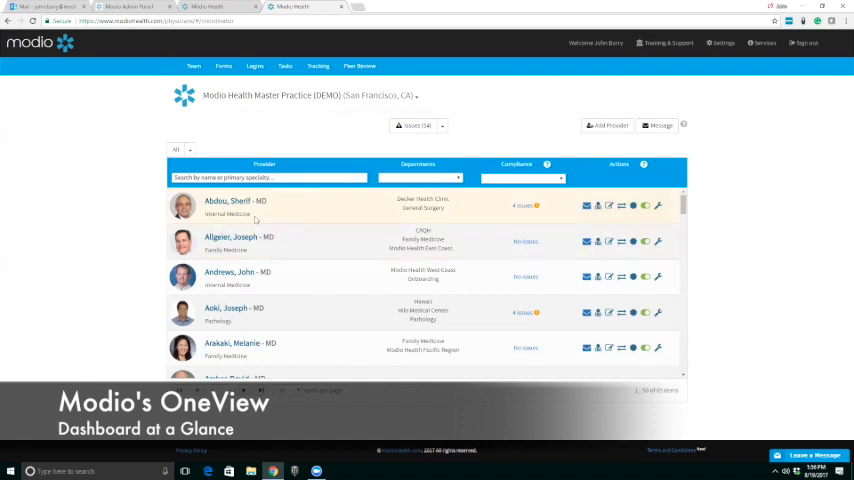
mouse_move(337, 238)
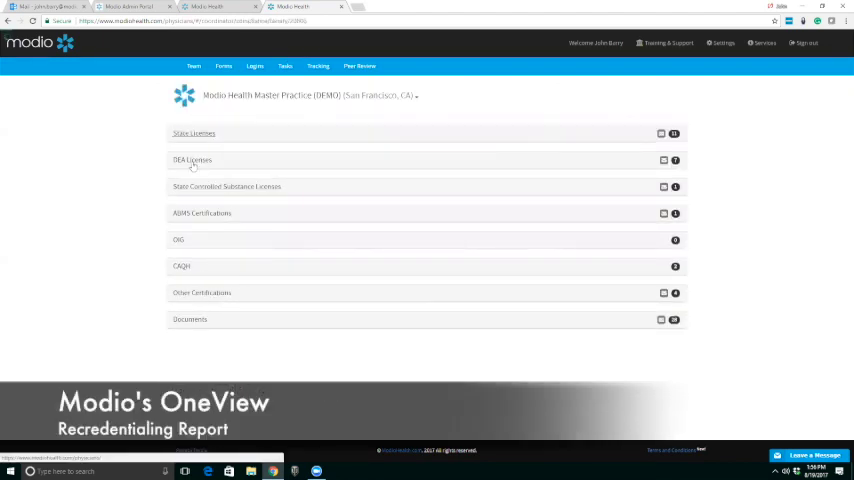
left_click(194, 133)
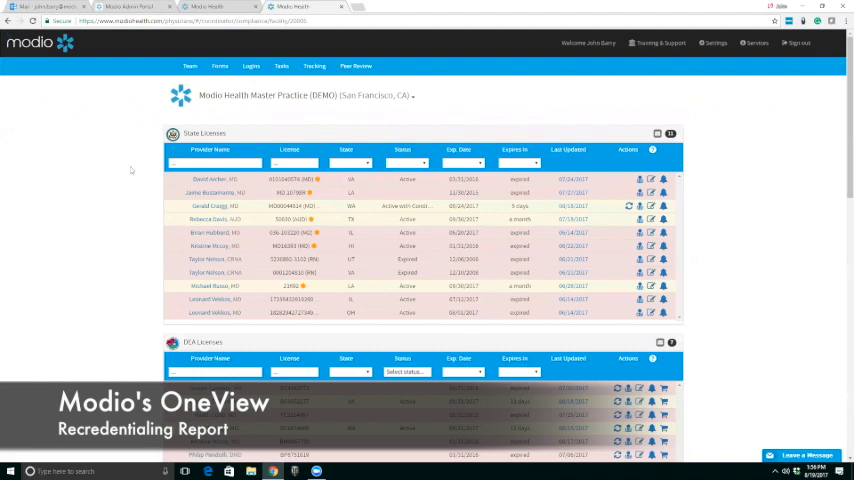
mouse_move(74, 203)
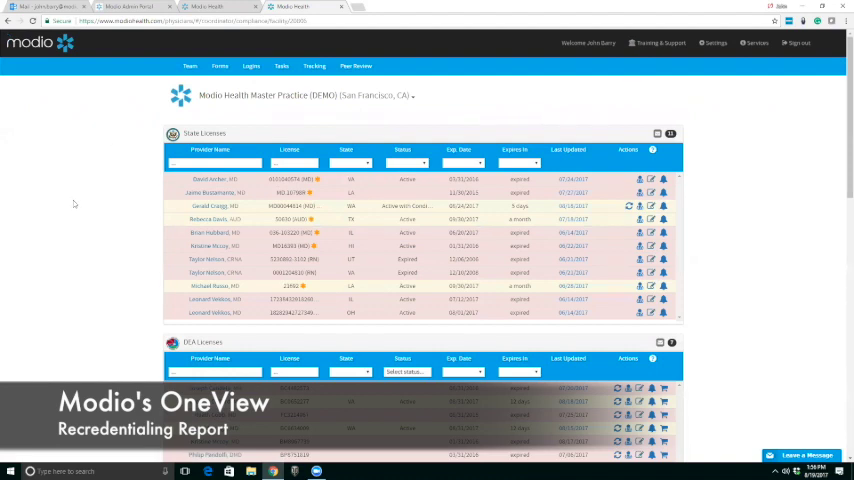
scroll("down", 3)
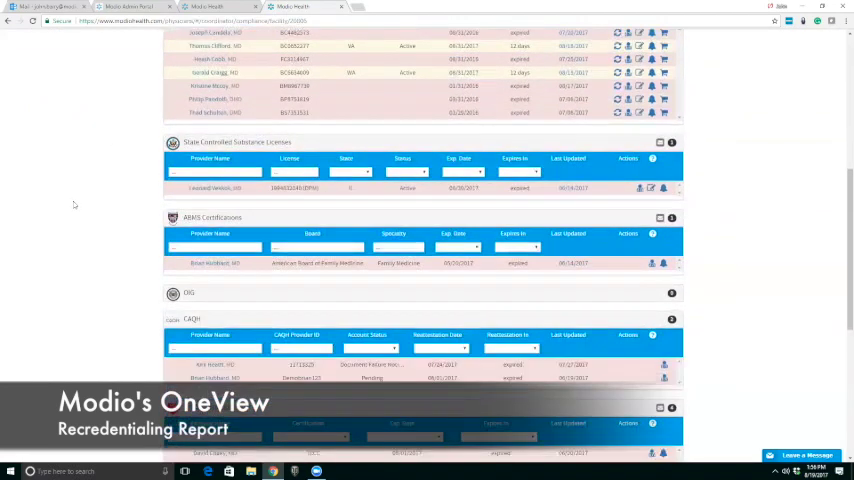
scroll("down", 3)
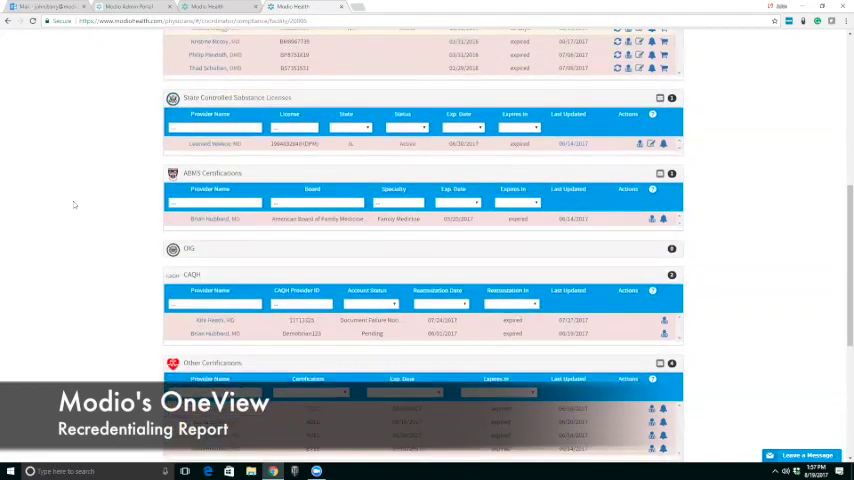
scroll("down", 3)
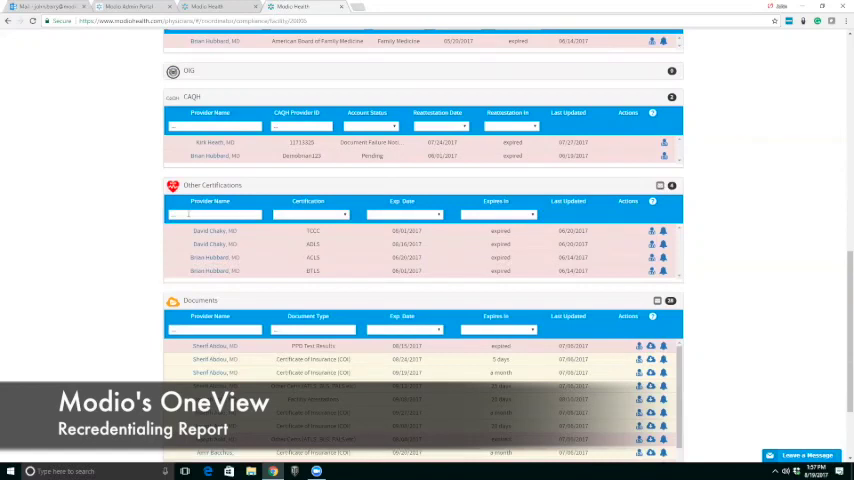
mouse_move(110, 227)
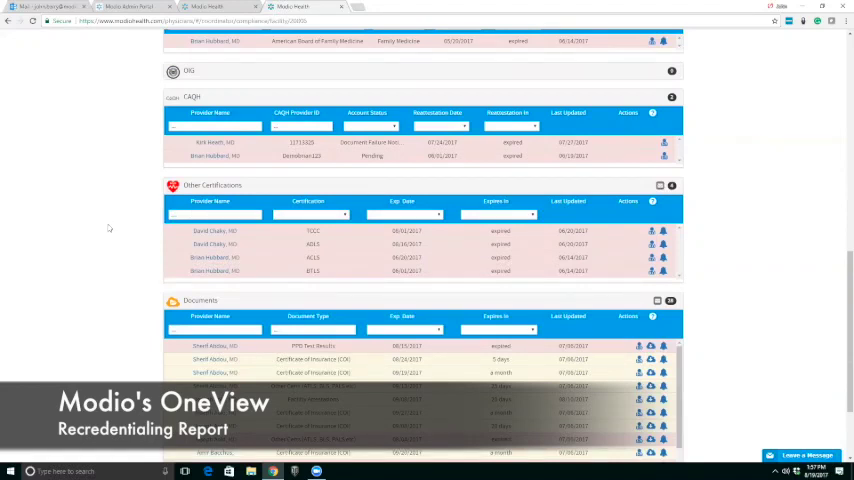
scroll("down", 3)
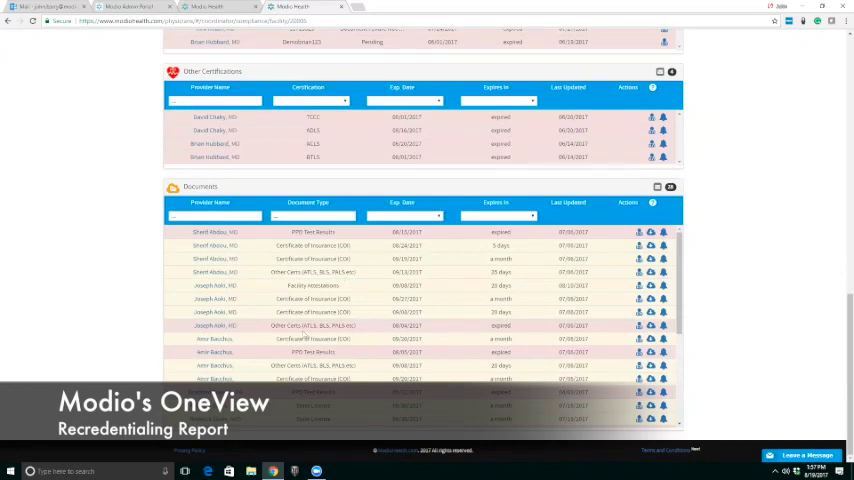
mouse_move(147, 305)
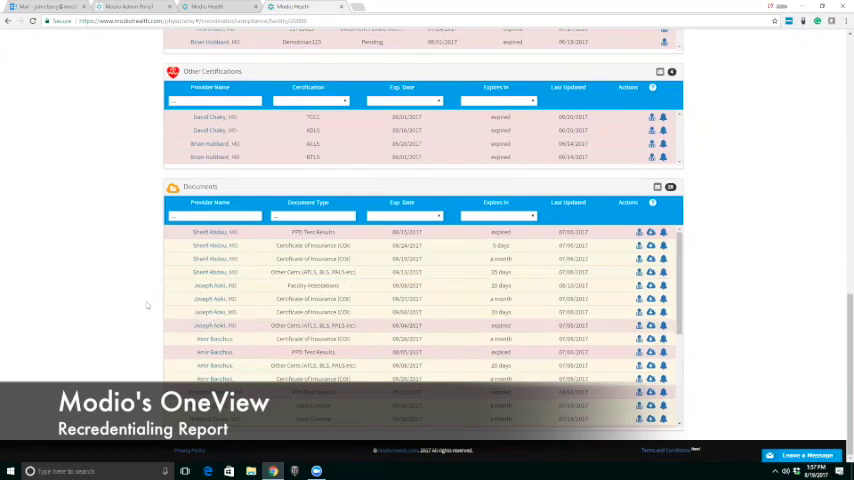
scroll("up", 3)
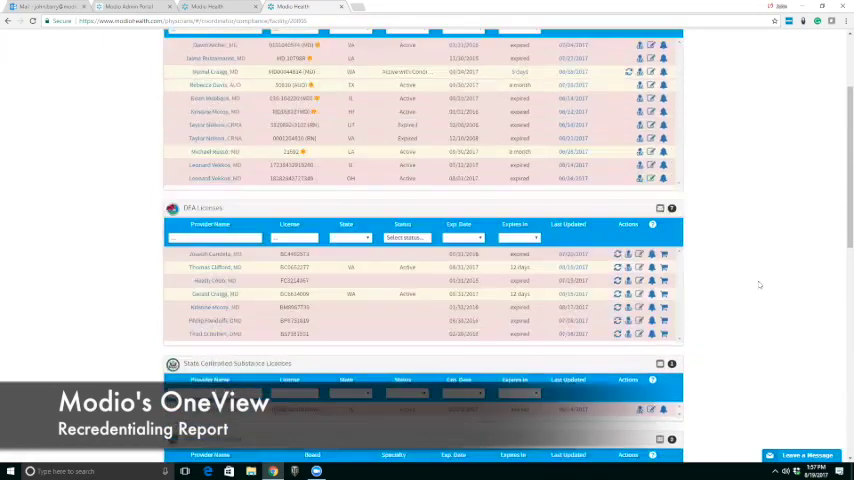
scroll("up", 3)
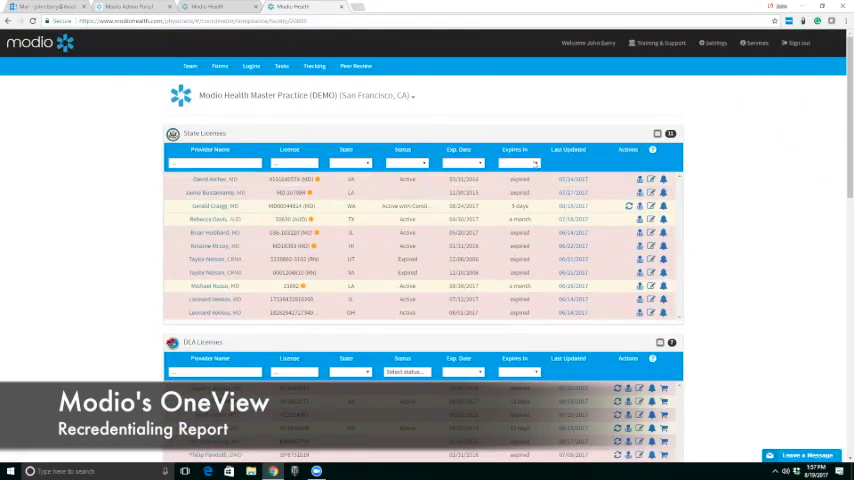
Filter State Licenses to those expiring within a month and dismiss the alert draft
left_click(519, 163)
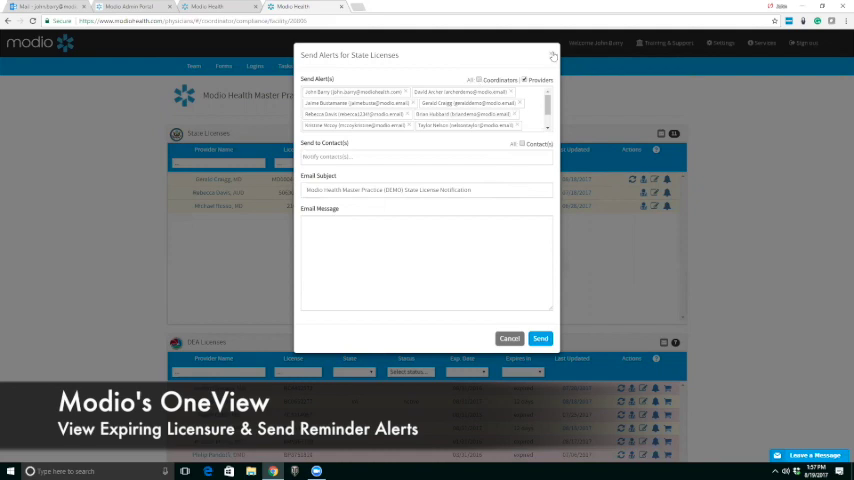
left_click(509, 338)
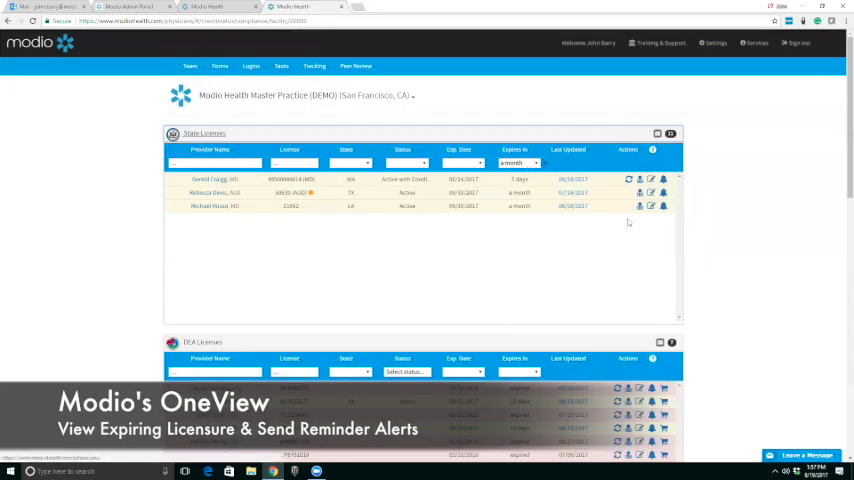
scroll("down", 3)
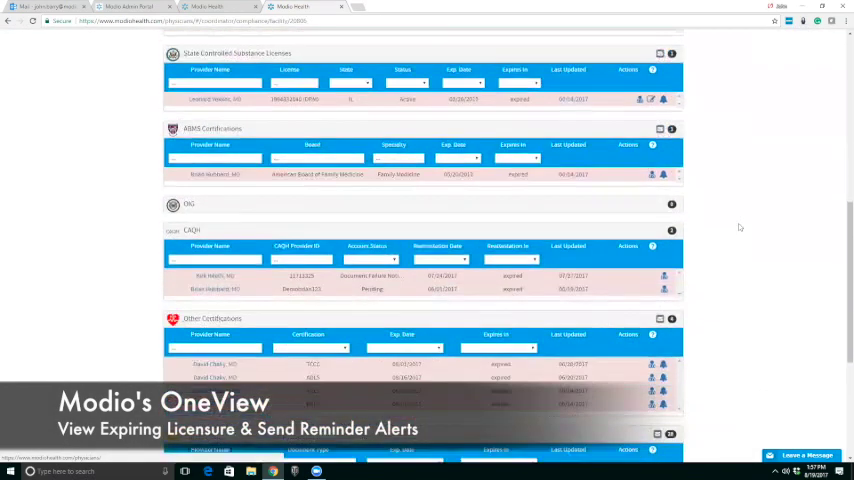
scroll("up", 3)
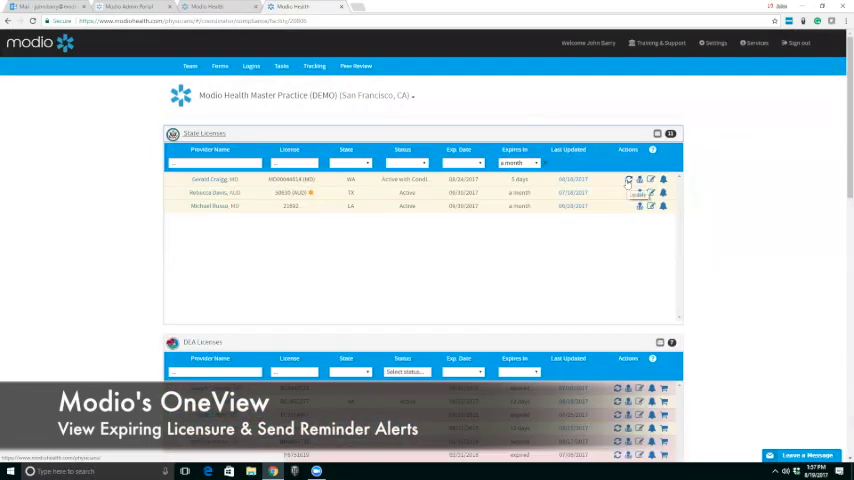
left_click(628, 180)
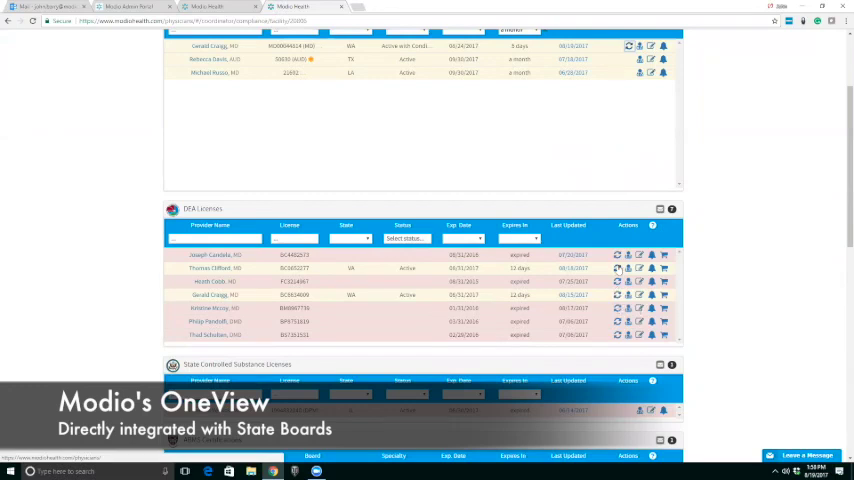
left_click(617, 268)
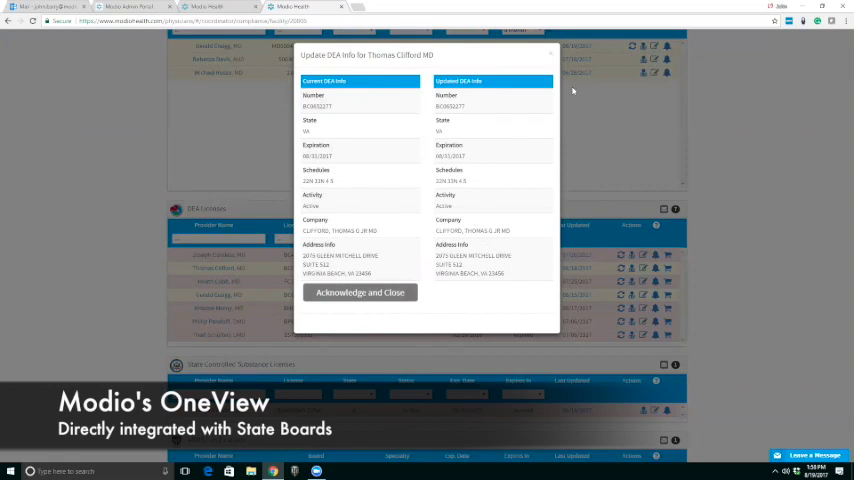
left_click(360, 292)
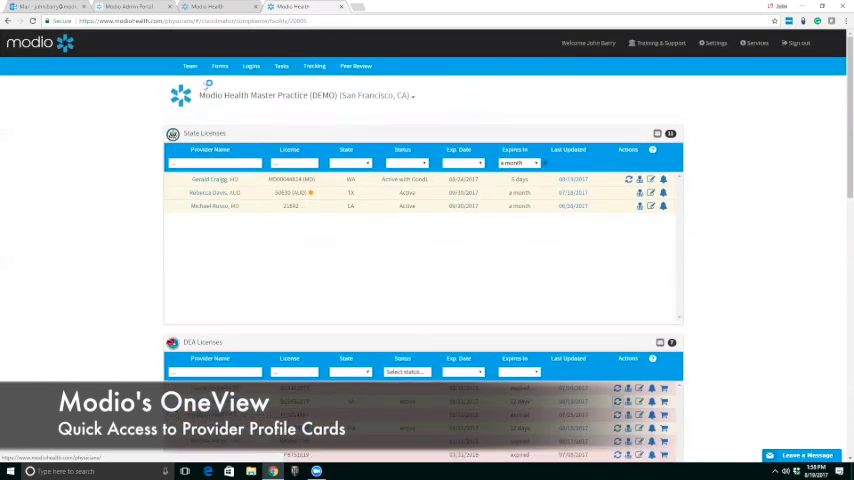
left_click(189, 66)
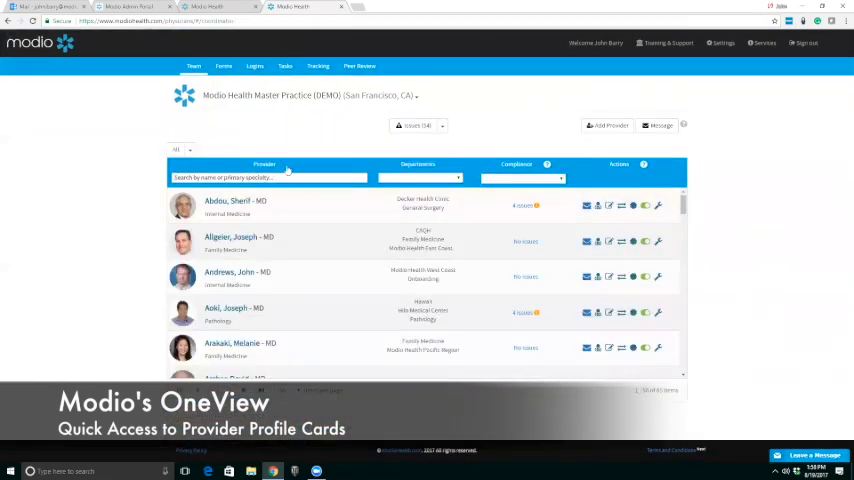
type("kirk")
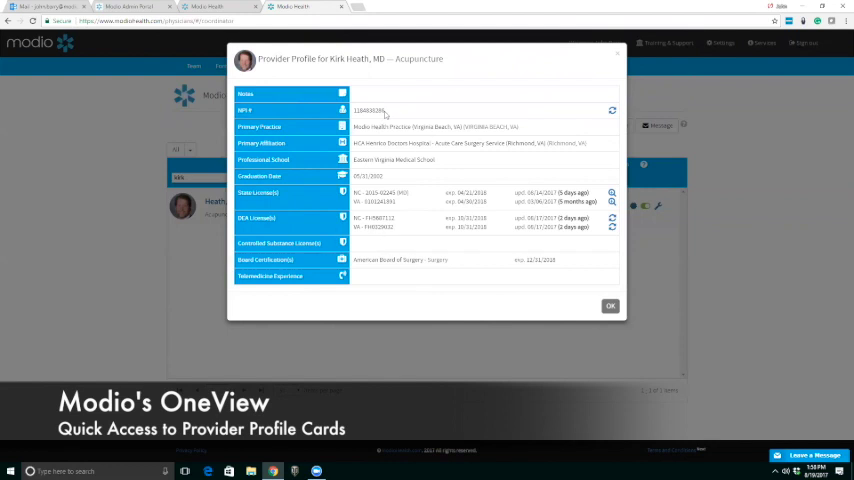
mouse_move(612, 116)
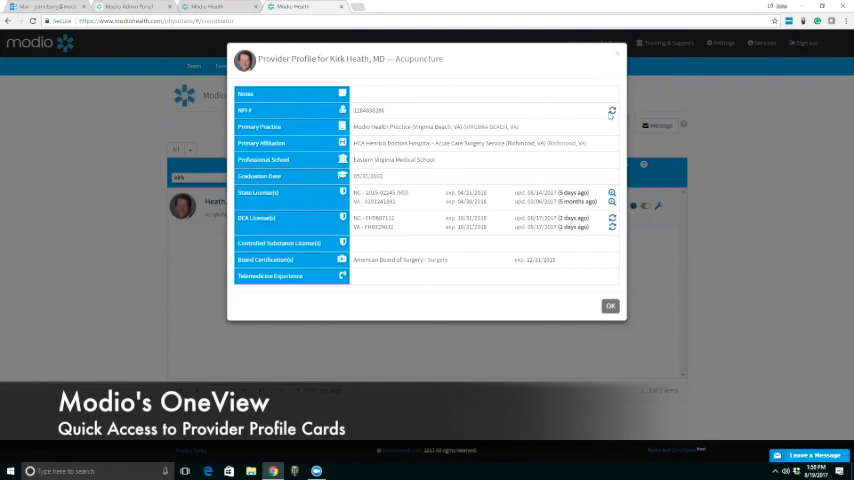
left_click(612, 110)
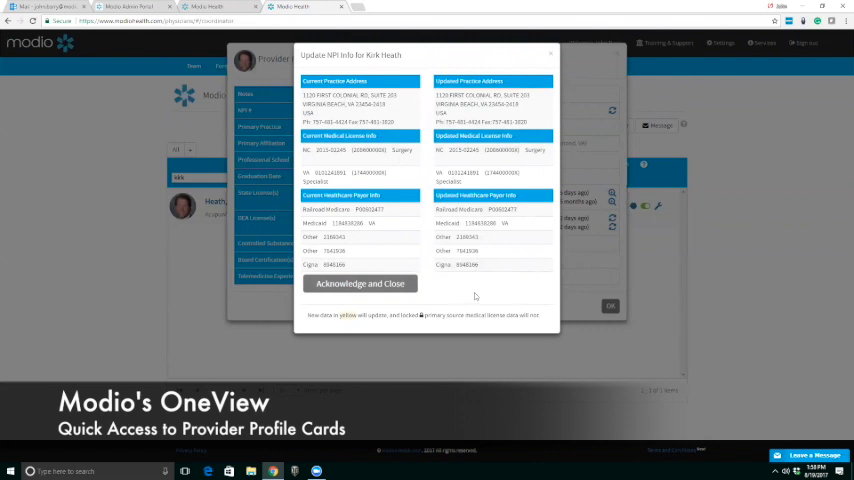
left_click(360, 283)
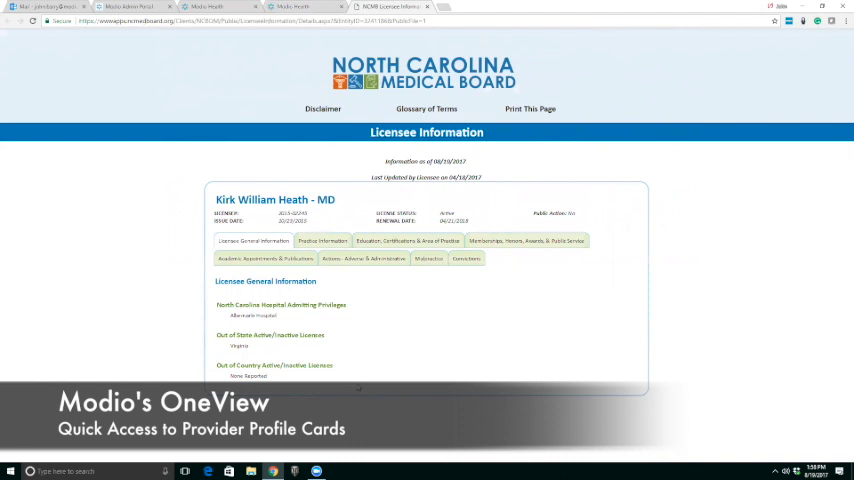
left_click(406, 241)
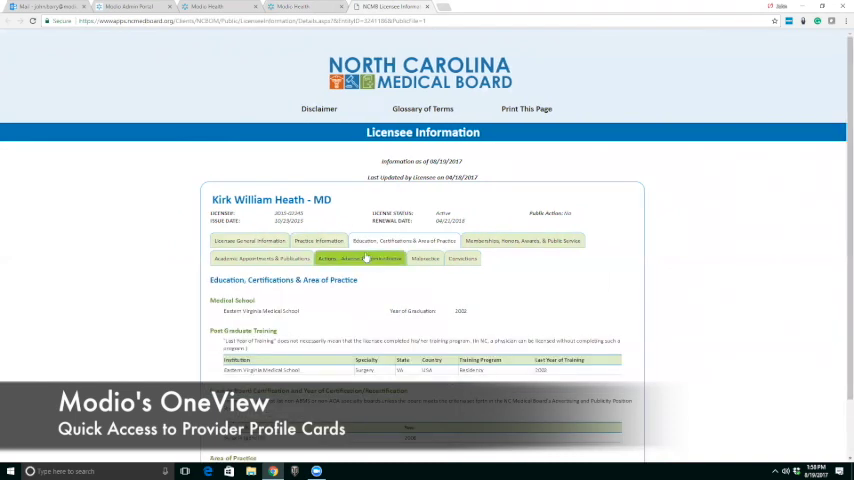
left_click(262, 258)
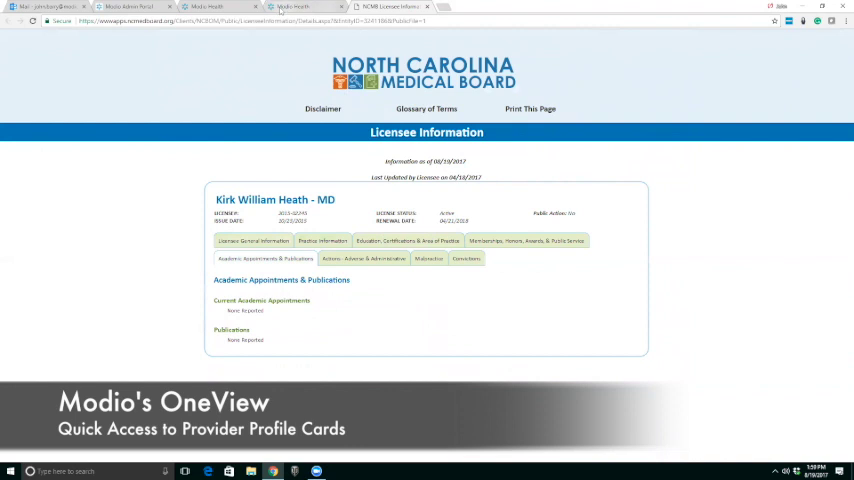
left_click(290, 7)
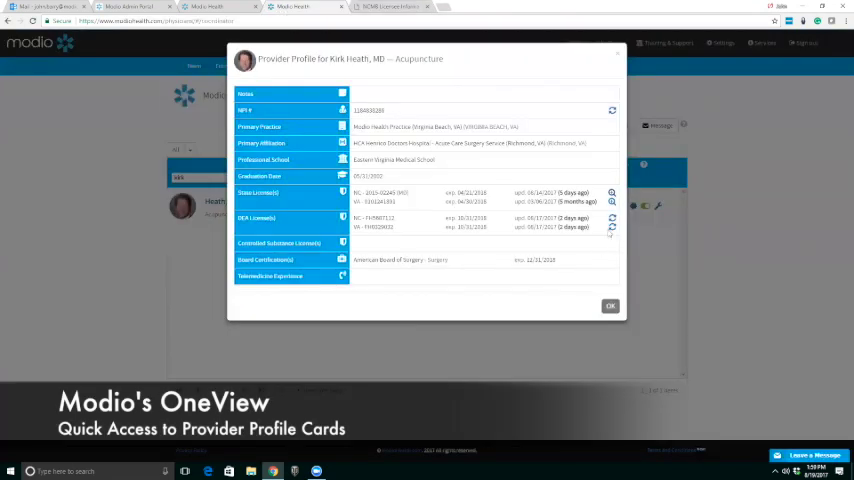
left_click(611, 218)
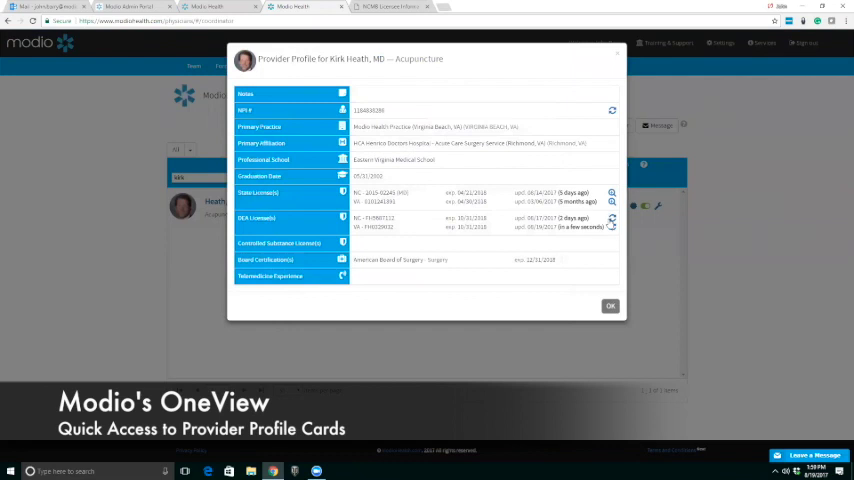
left_click(611, 219)
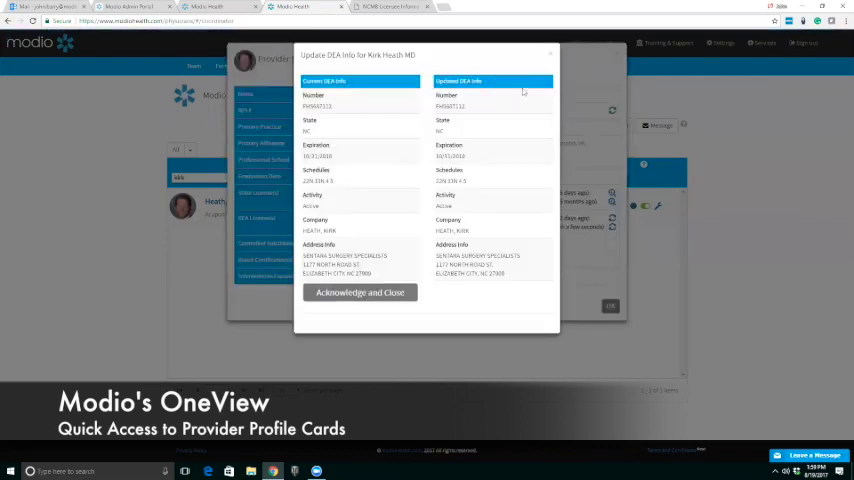
left_click(360, 292)
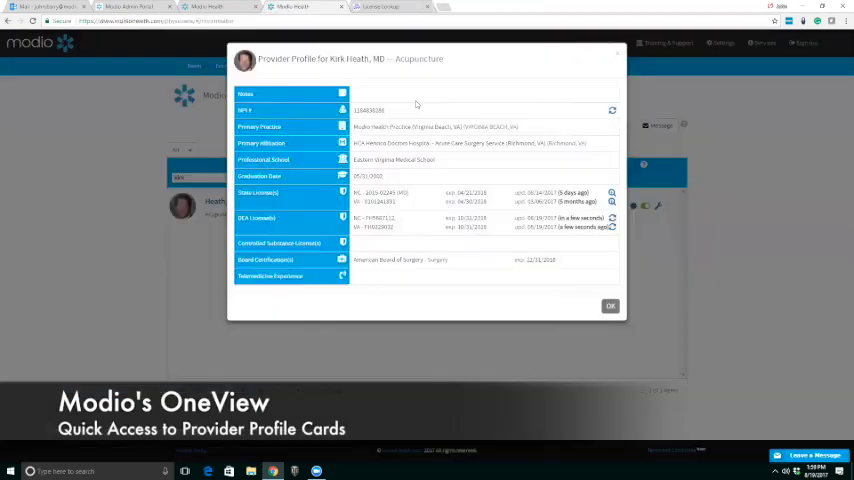
left_click(610, 306)
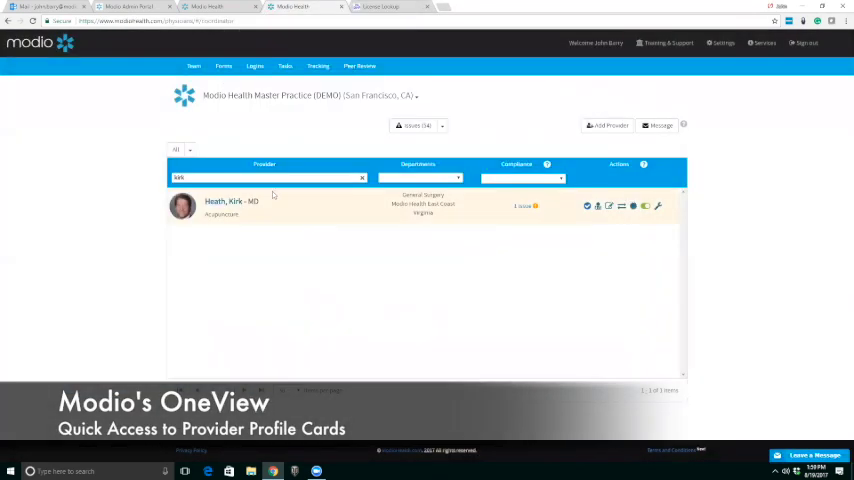
left_click(231, 205)
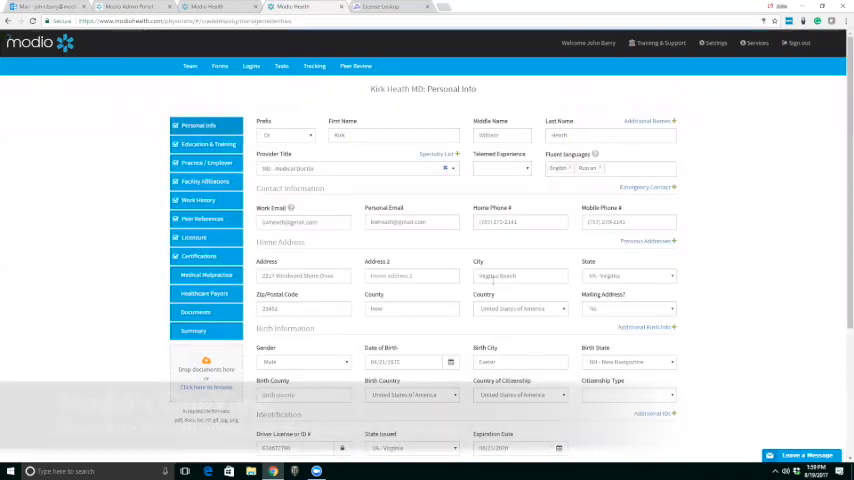
scroll("down", 3)
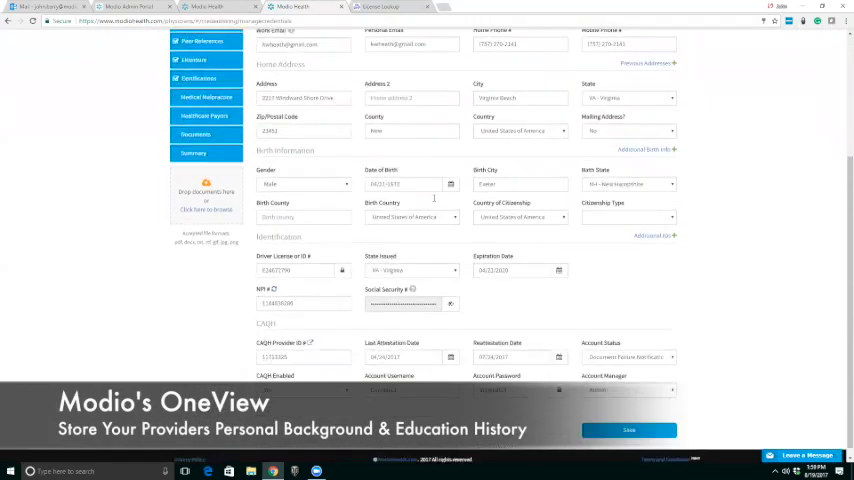
scroll("up", 3)
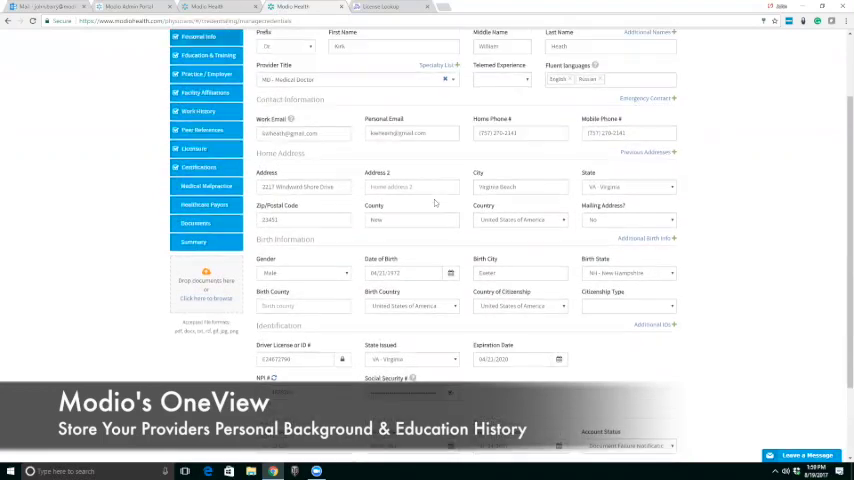
scroll("down", 3)
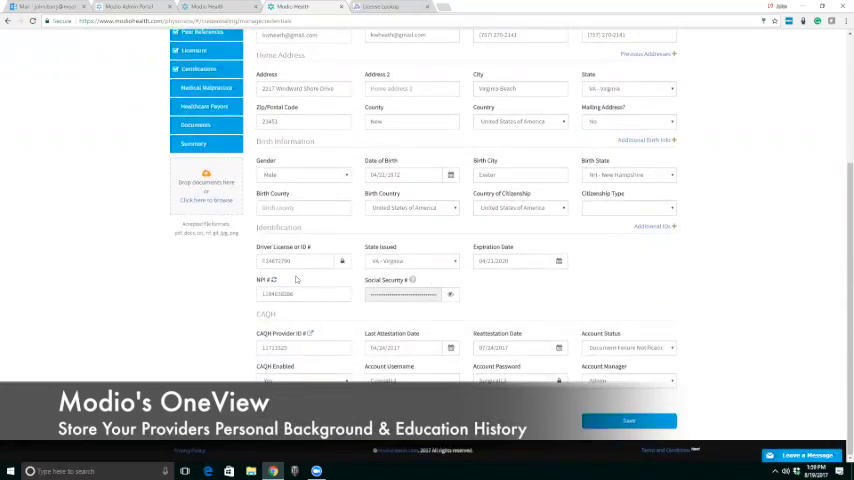
mouse_move(273, 335)
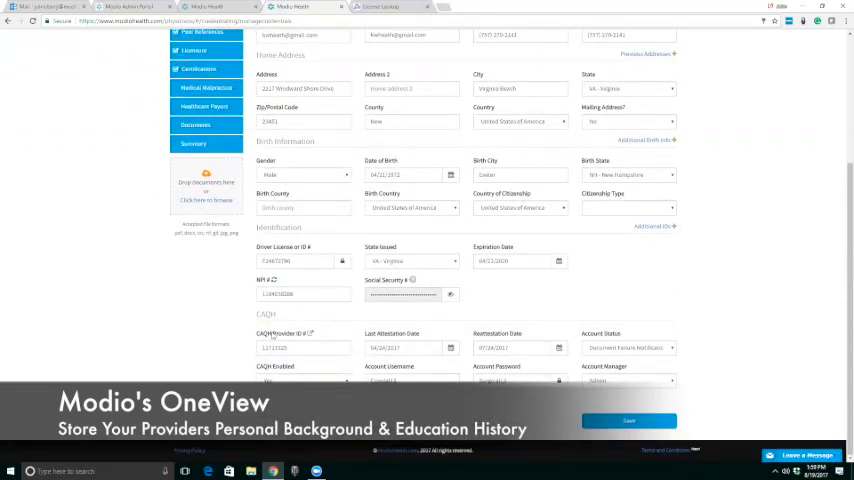
left_click(211, 143)
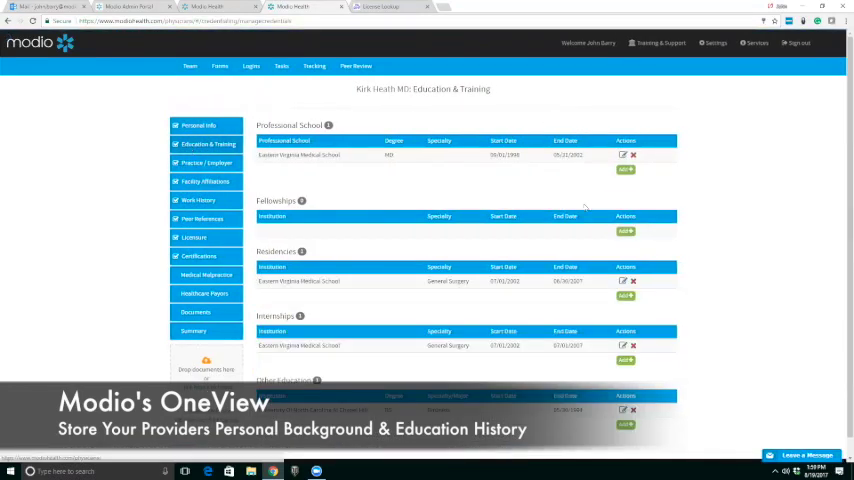
left_click(625, 424)
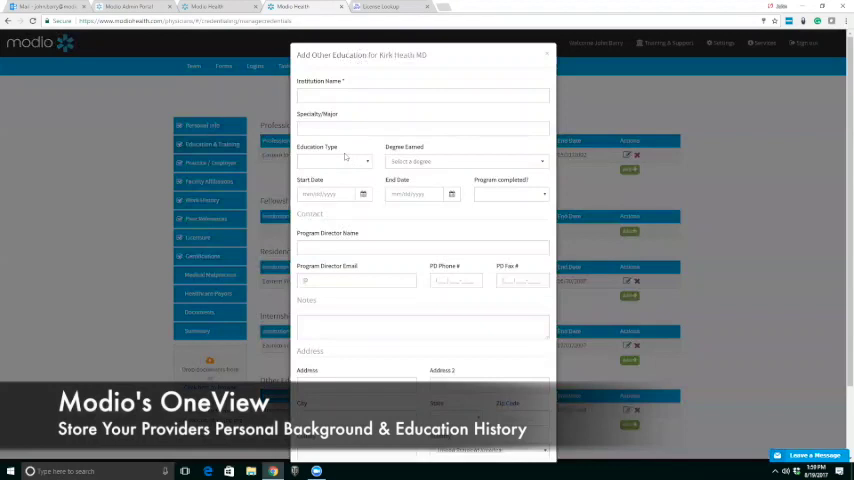
type("B")
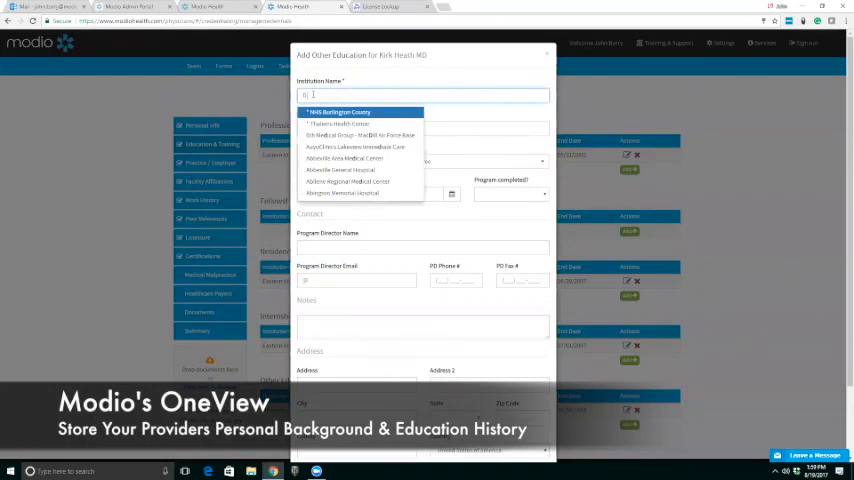
type("Duke")
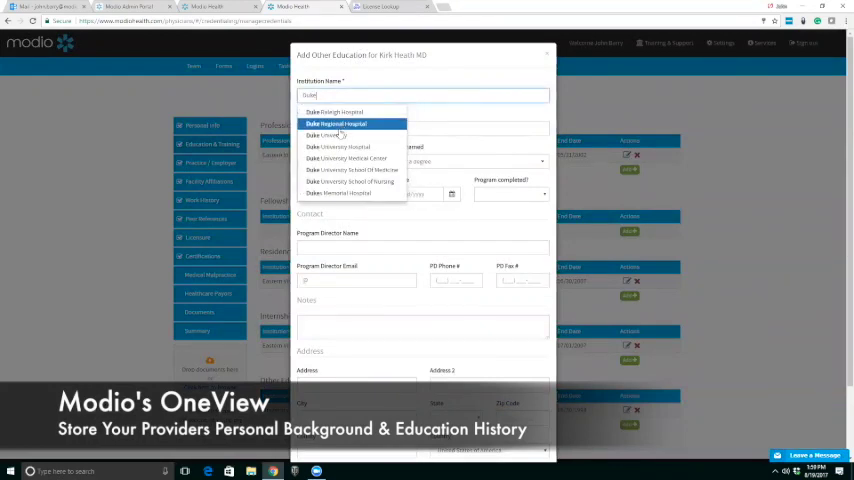
left_click(338, 123)
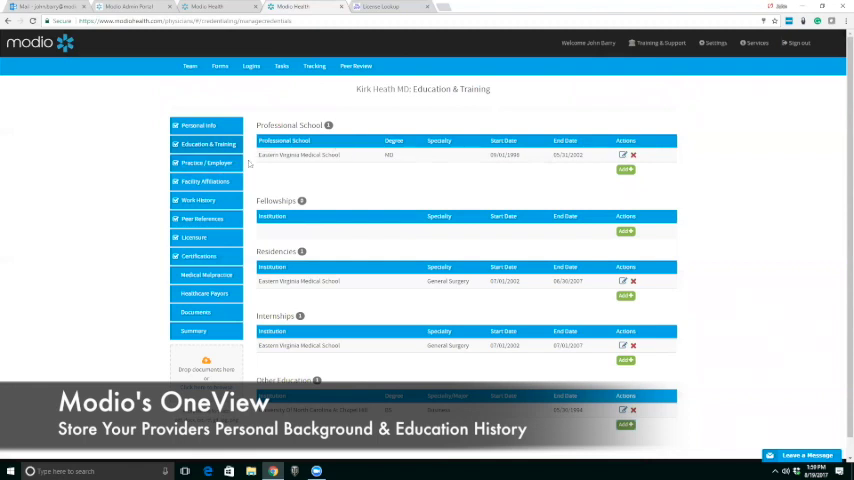
left_click(206, 163)
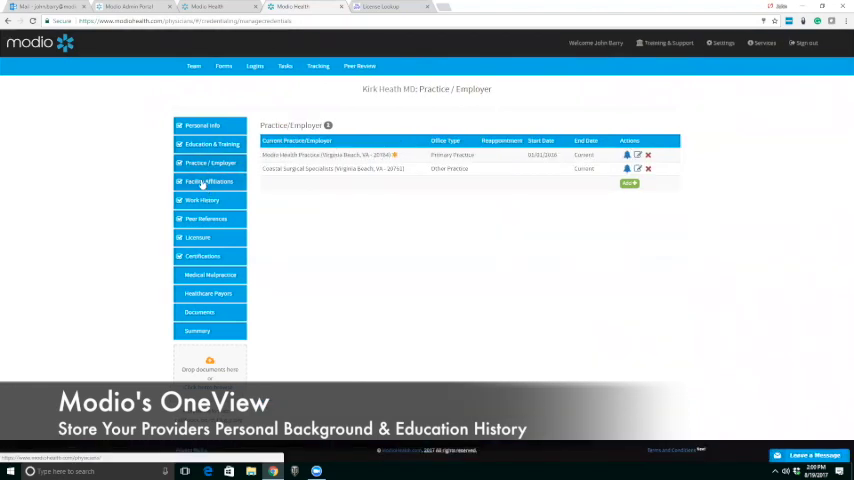
left_click(209, 181)
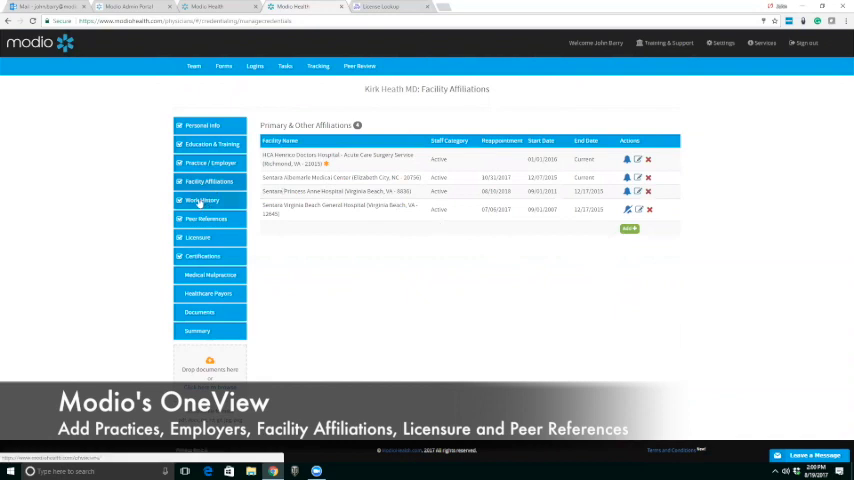
left_click(206, 218)
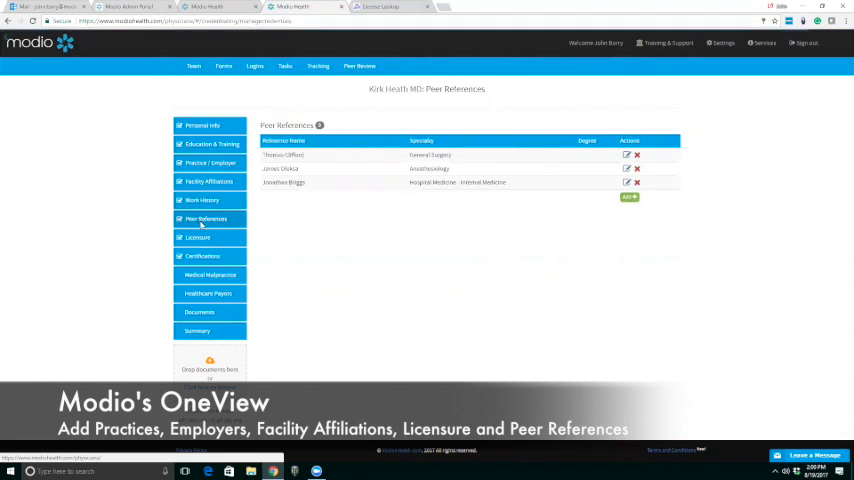
left_click(197, 238)
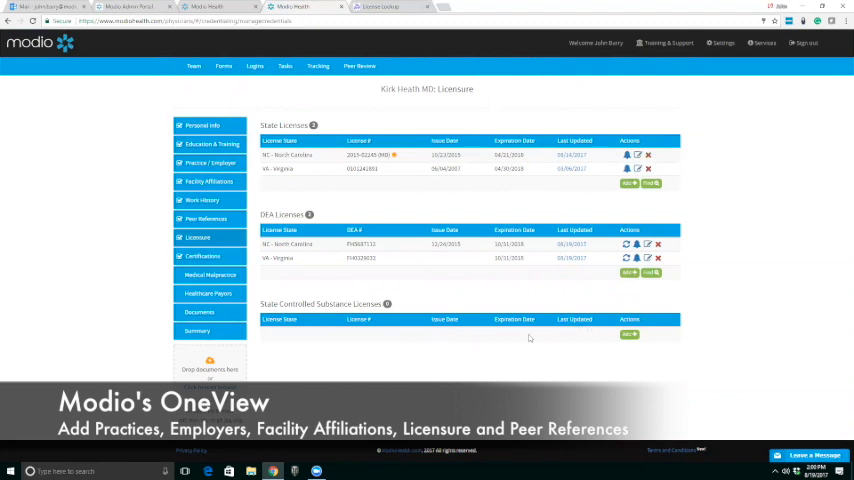
left_click(201, 256)
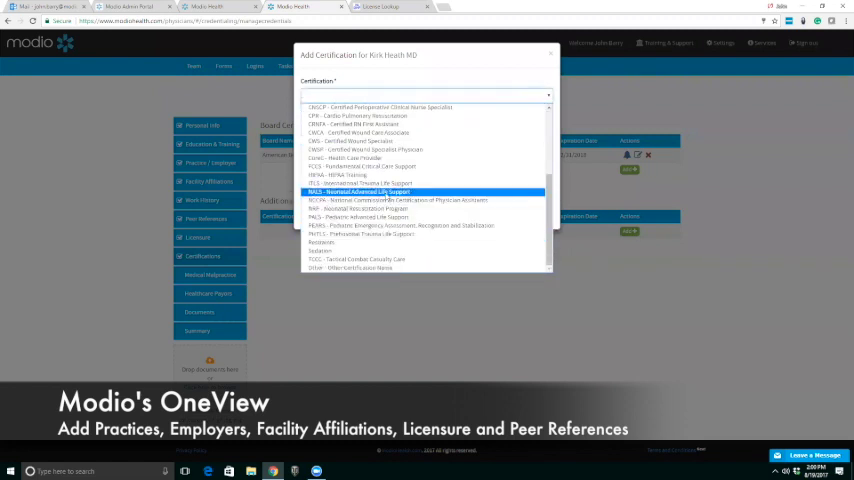
left_click(357, 208)
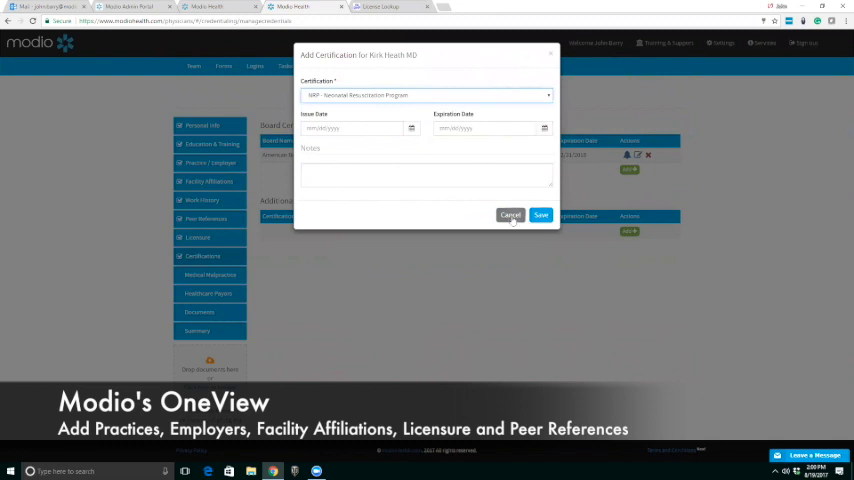
left_click(510, 215)
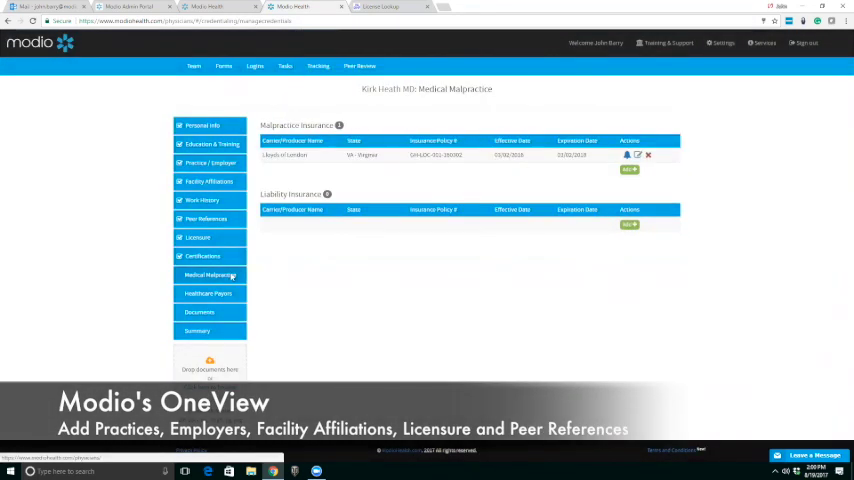
Fill a Blue Advantage payor entry (Modio Health Practice, Idaho, Pending), then cancel it
left_click(208, 293)
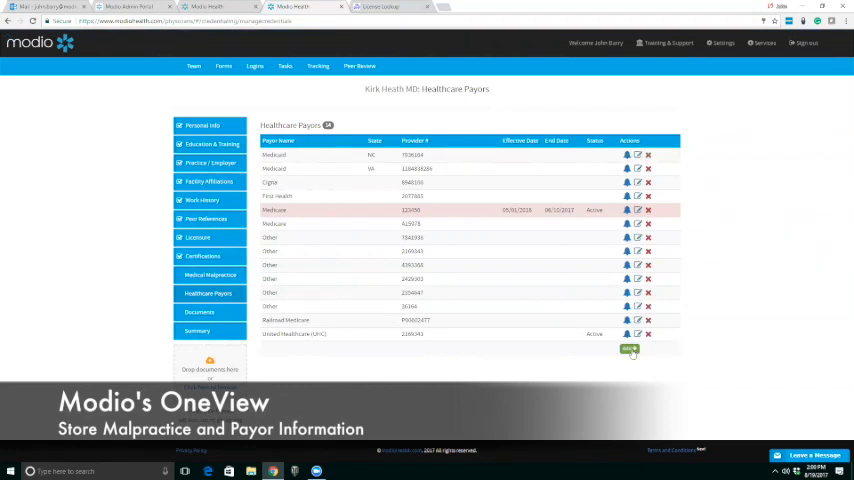
left_click(629, 349)
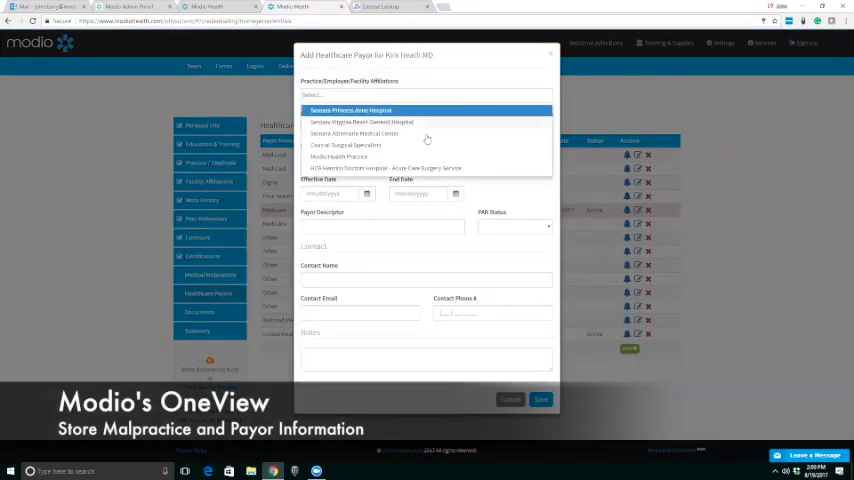
left_click(338, 157)
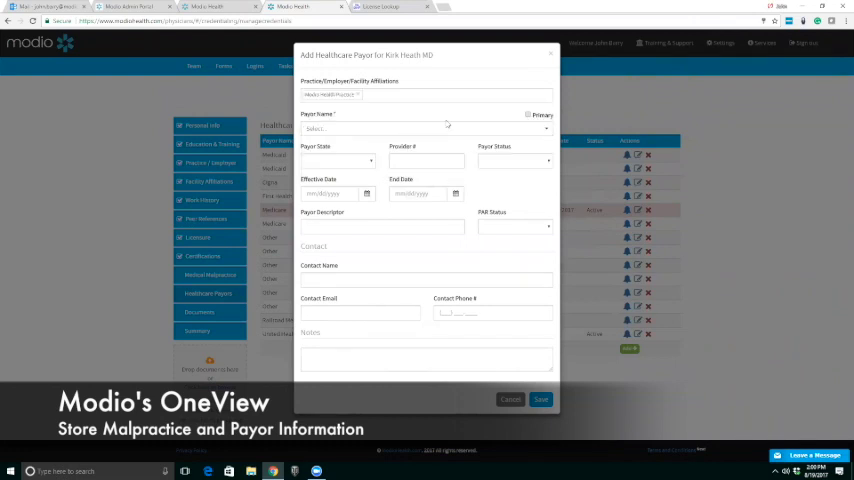
left_click(425, 128)
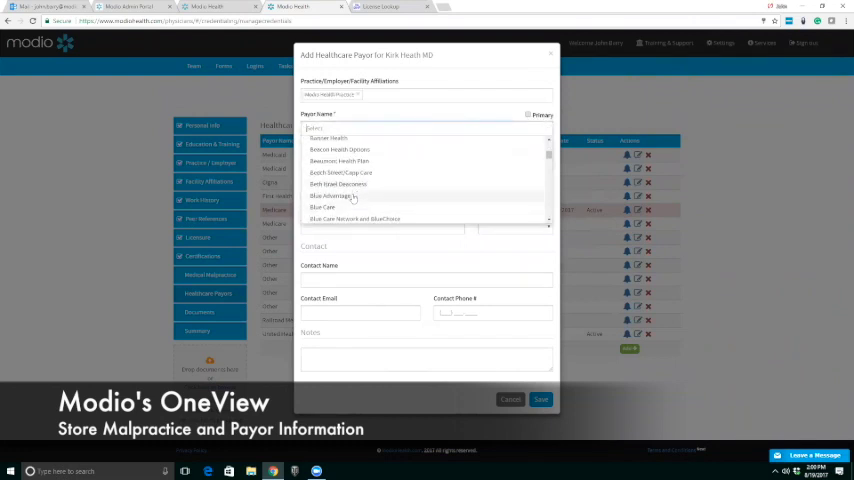
left_click(332, 196)
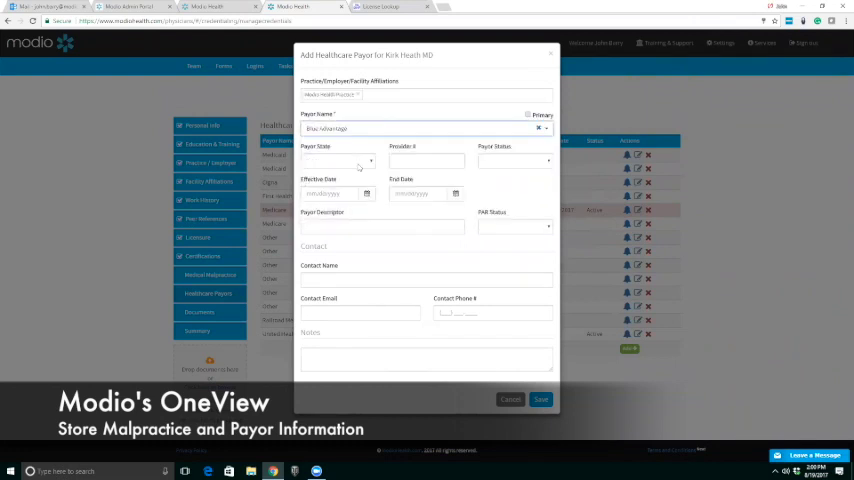
left_click(338, 161)
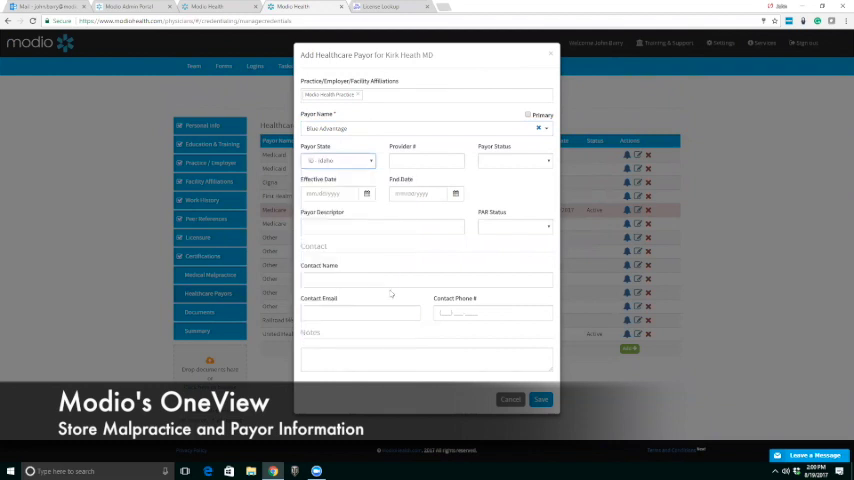
left_click(515, 161)
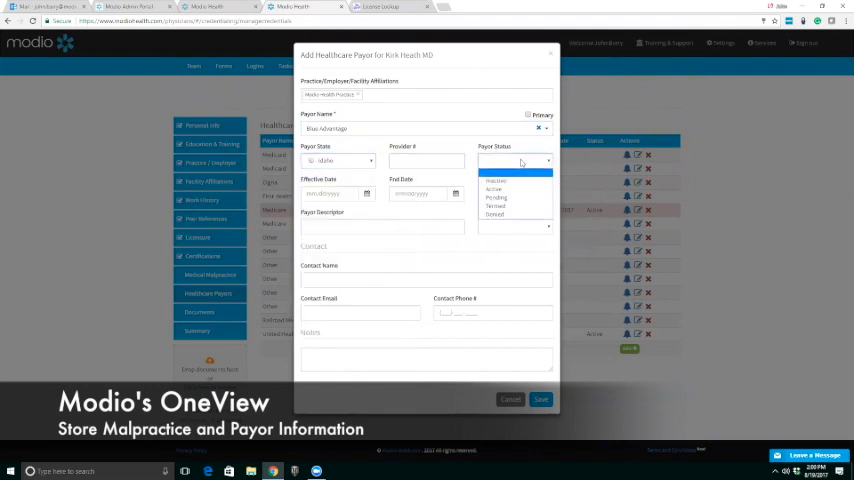
left_click(496, 197)
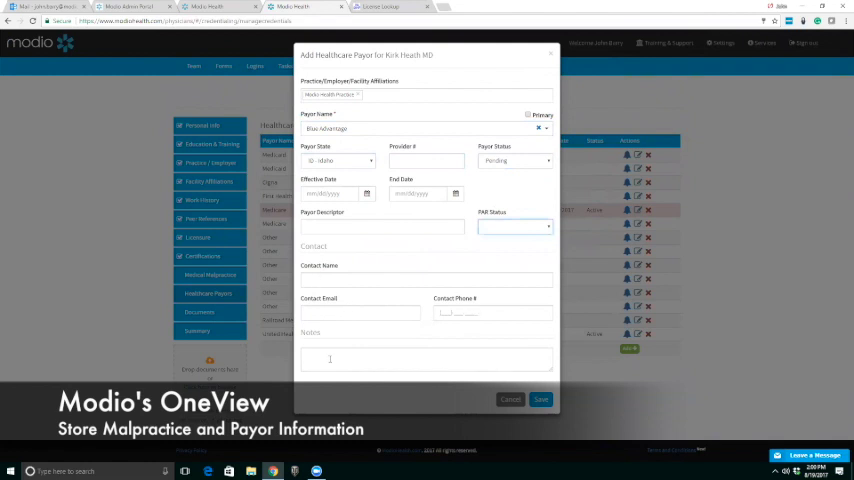
left_click(510, 399)
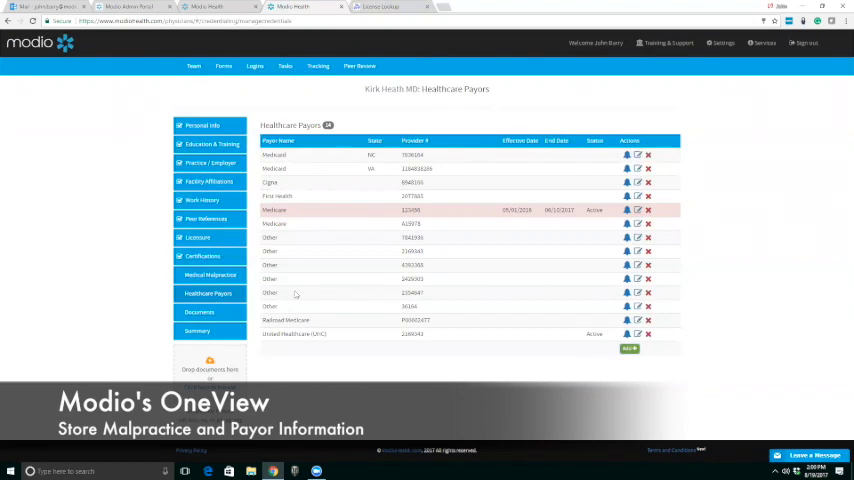
left_click(199, 312)
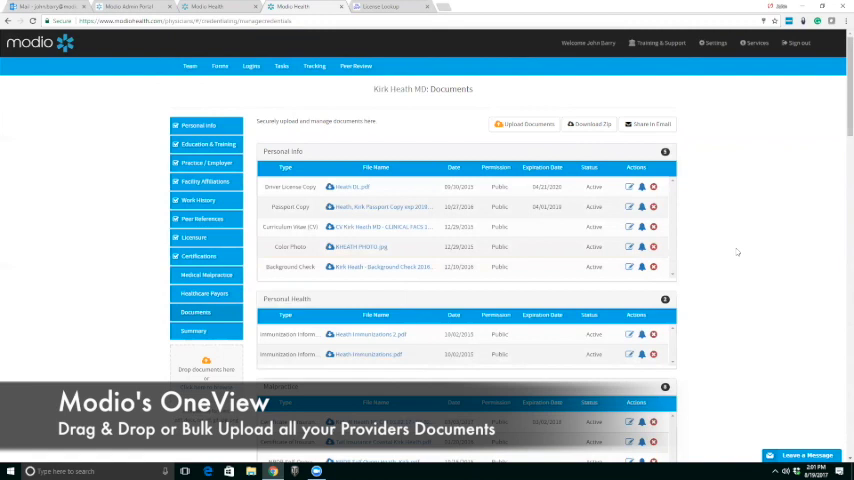
mouse_move(714, 211)
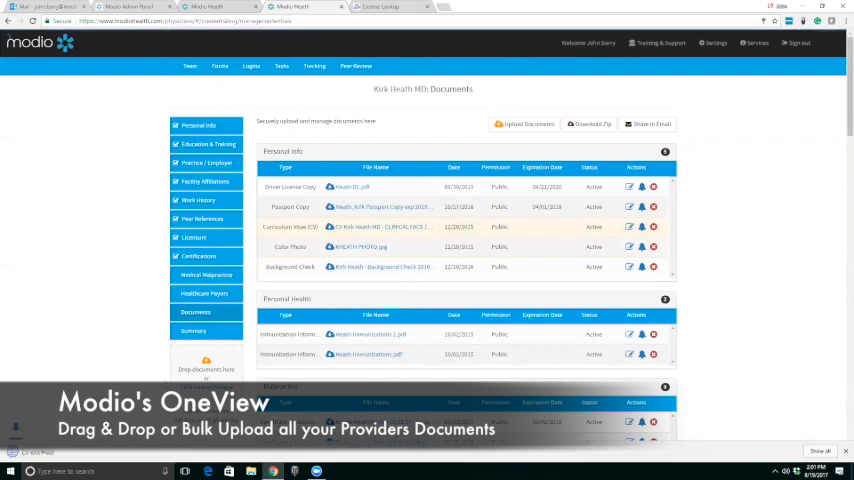
left_click(378, 227)
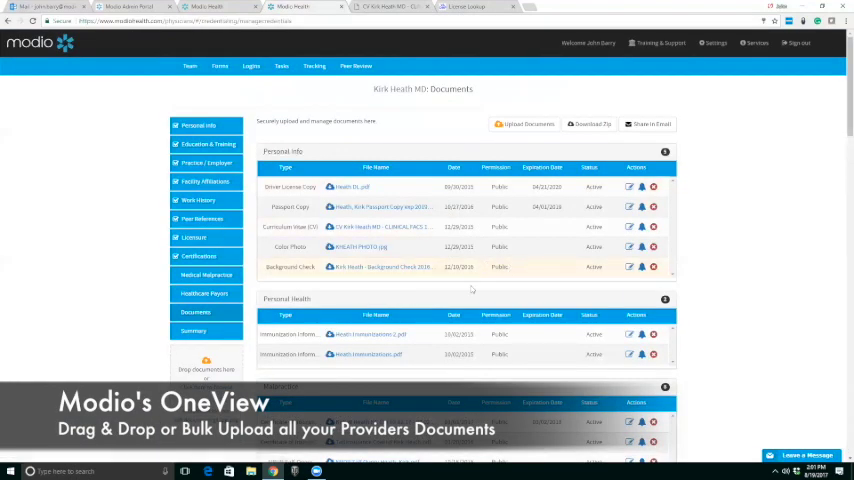
scroll("down", 3)
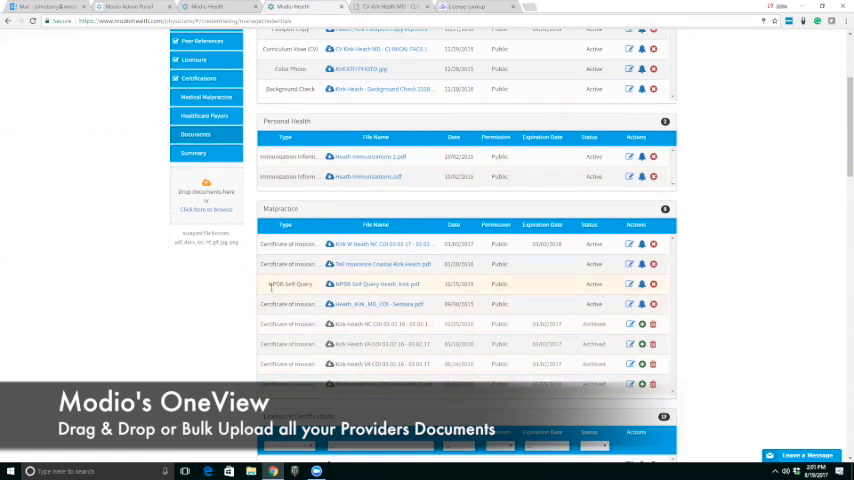
scroll("down", 3)
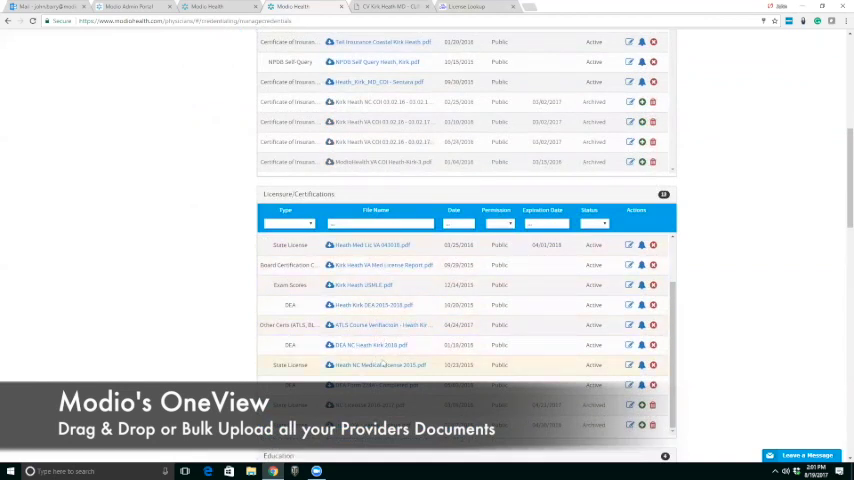
scroll("down", 3)
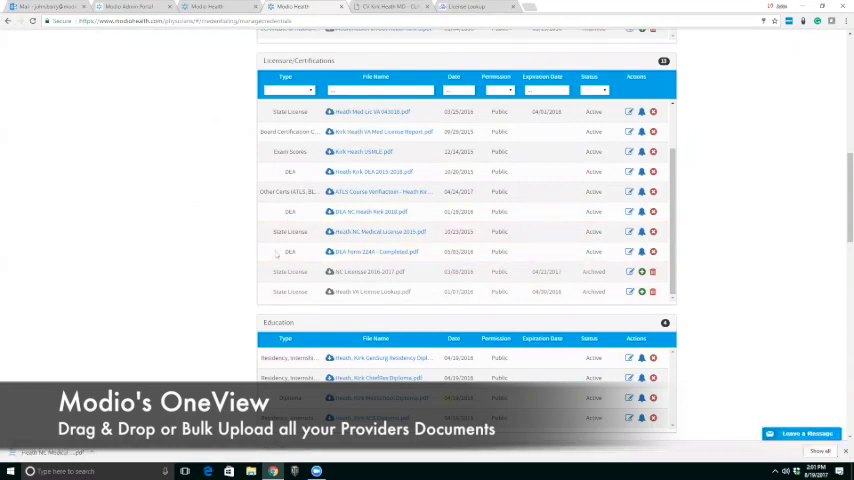
left_click(379, 231)
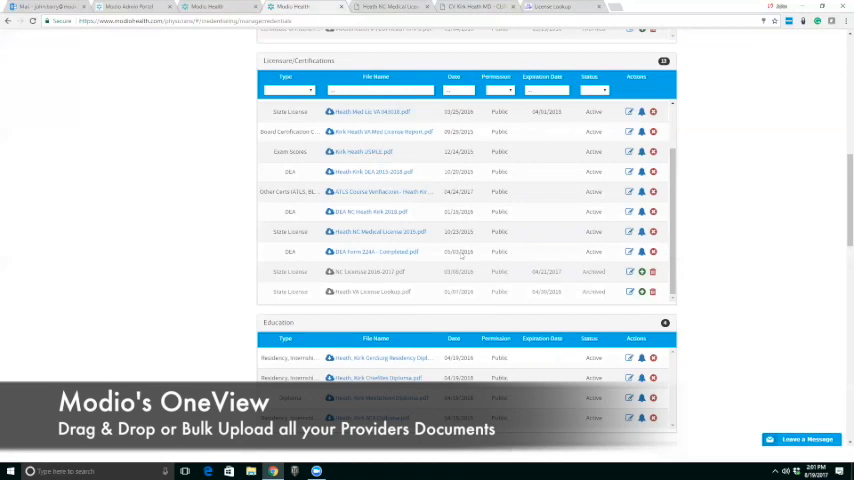
scroll("down", 3)
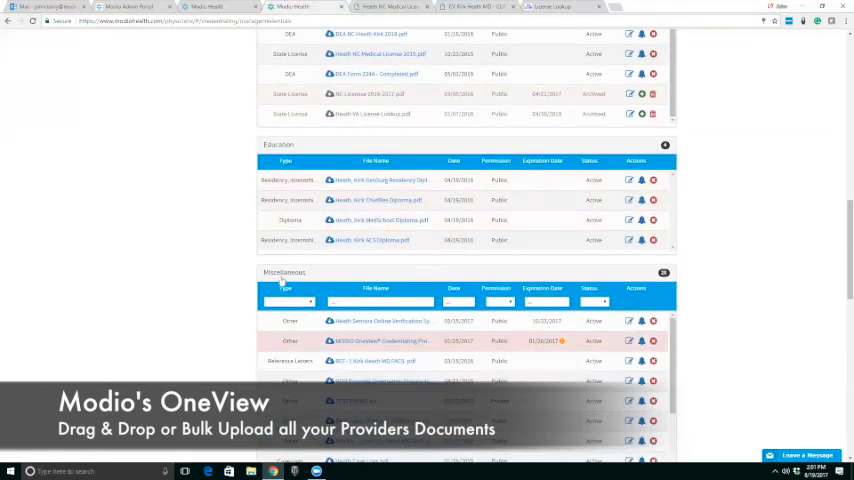
scroll("down", 3)
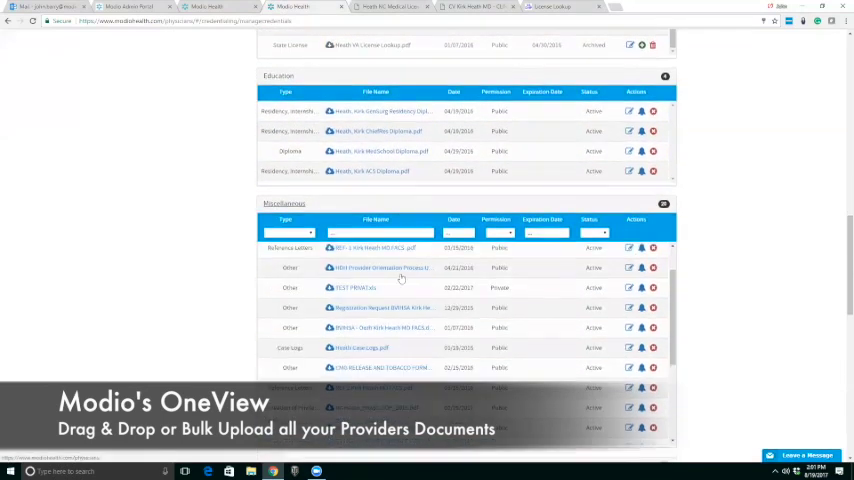
scroll("down", 3)
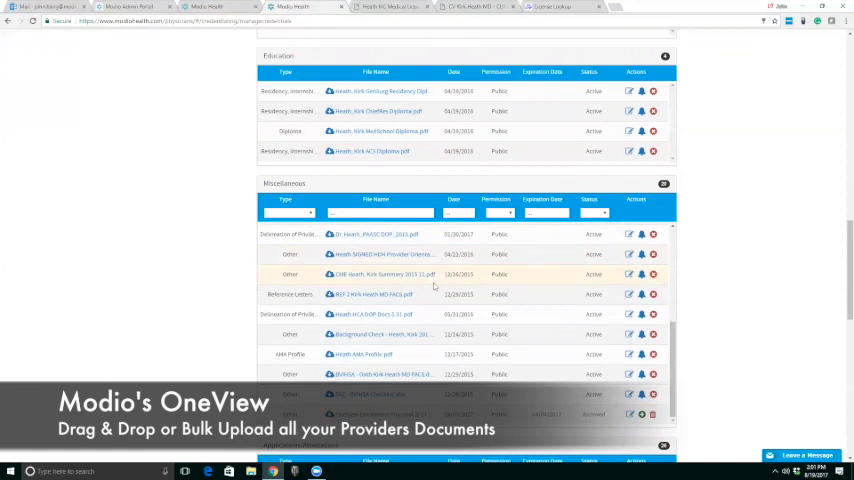
scroll("down", 3)
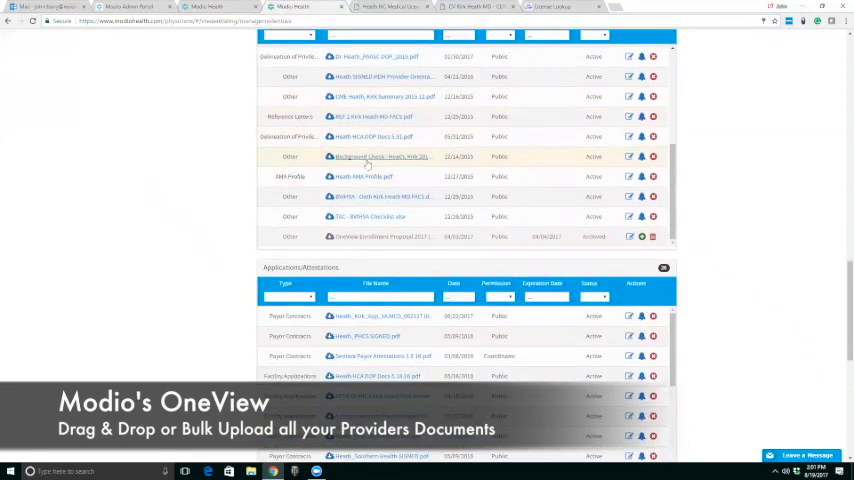
scroll("down", 3)
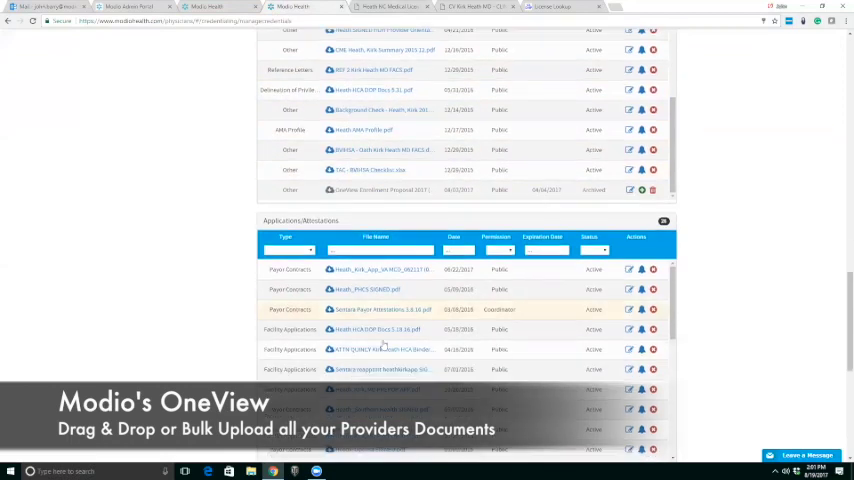
scroll("down", 3)
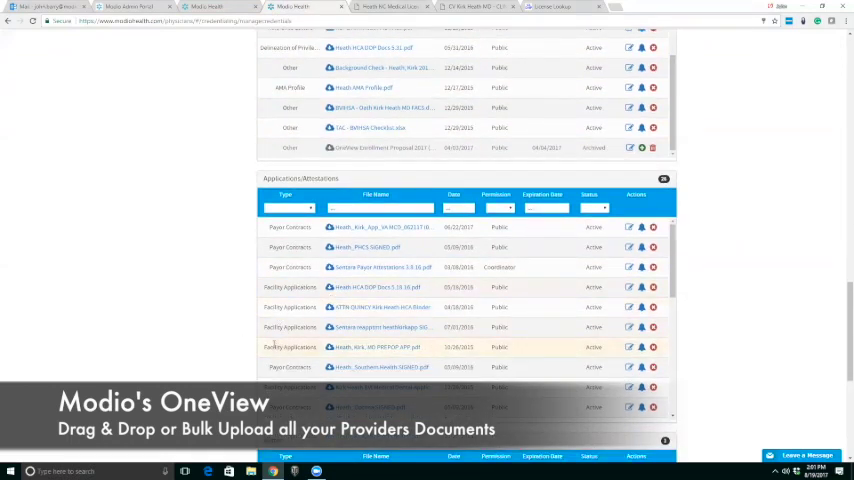
mouse_move(553, 313)
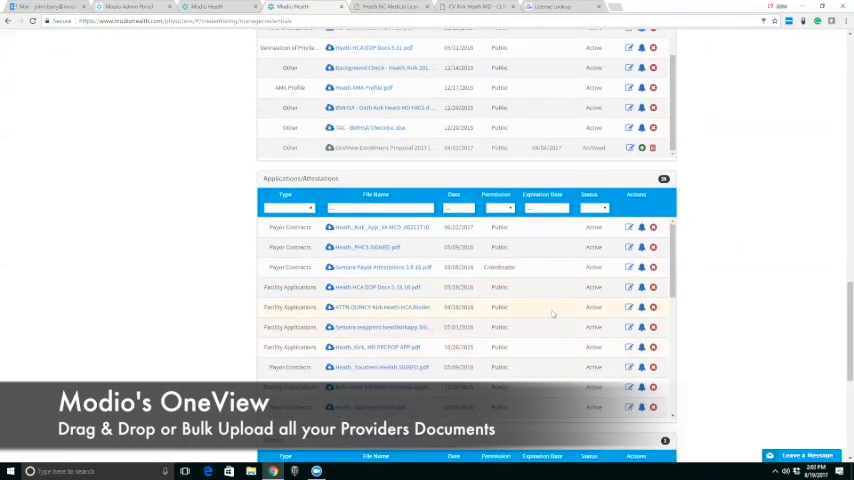
scroll("down", 3)
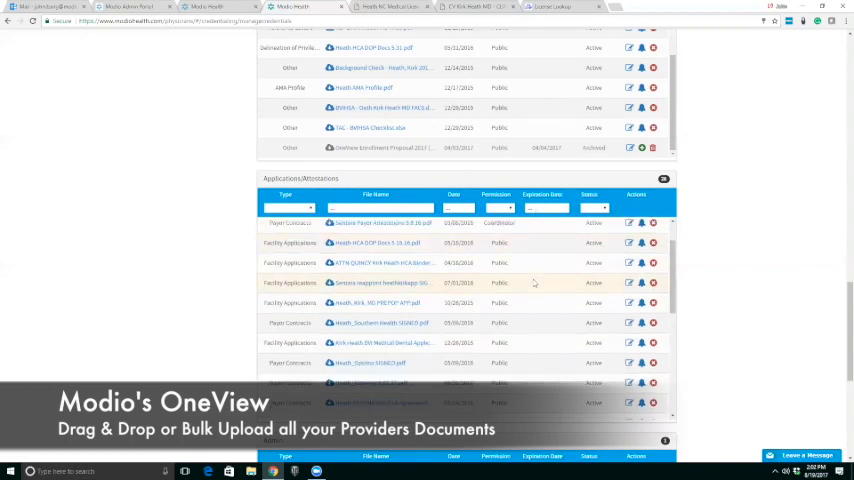
scroll("down", 3)
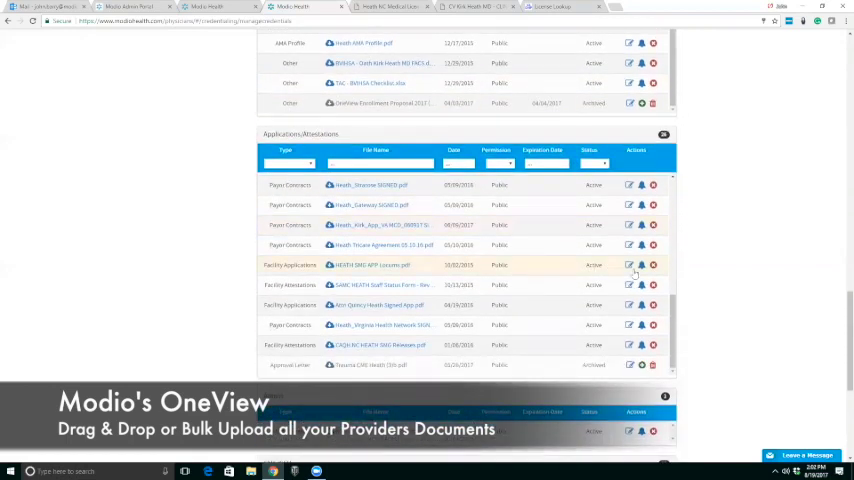
scroll("up", 3)
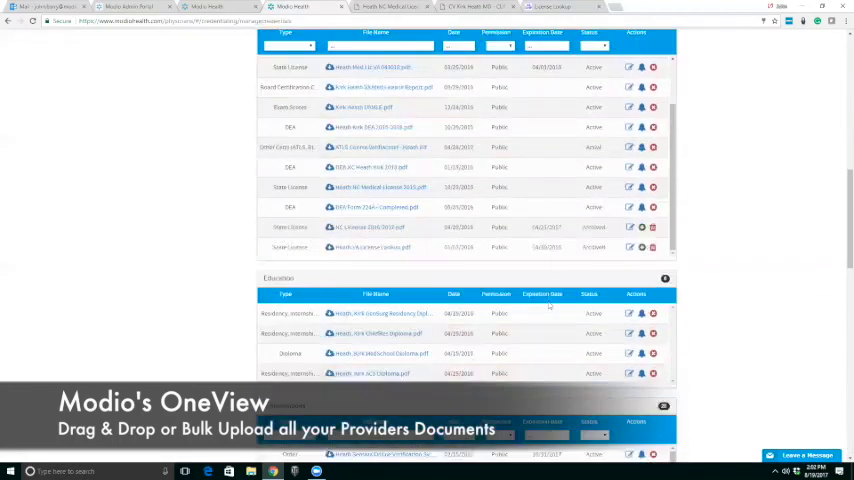
scroll("up", 3)
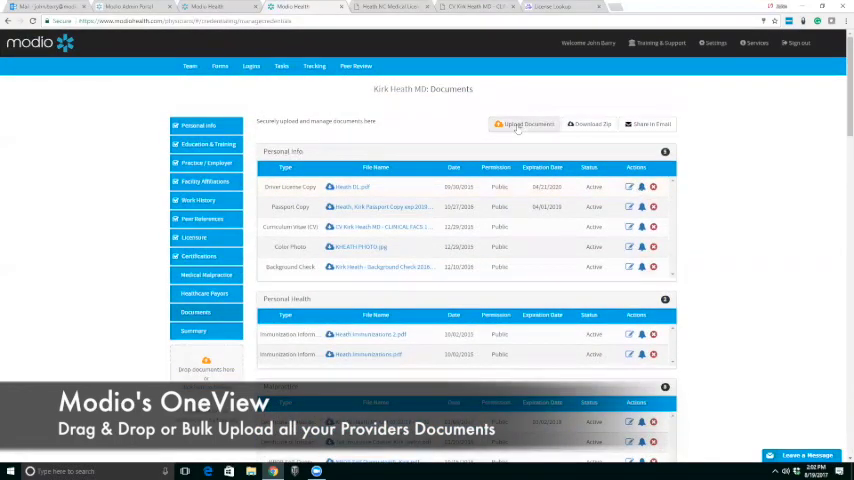
left_click(526, 124)
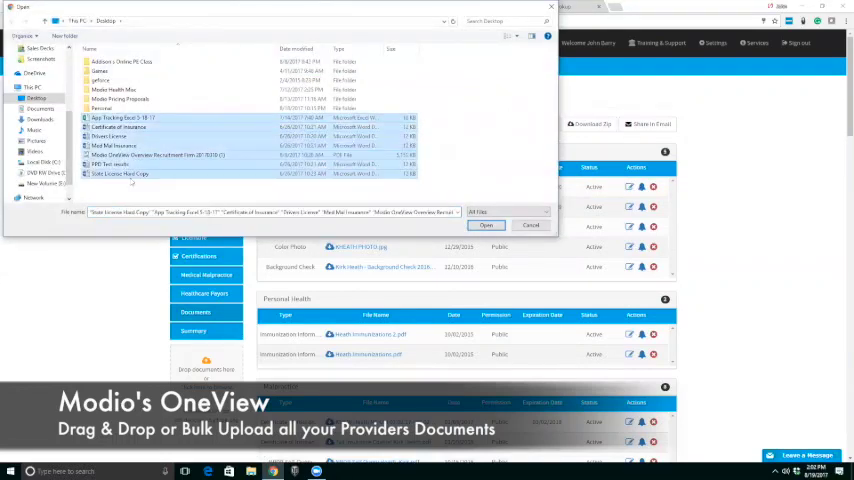
left_click(486, 225)
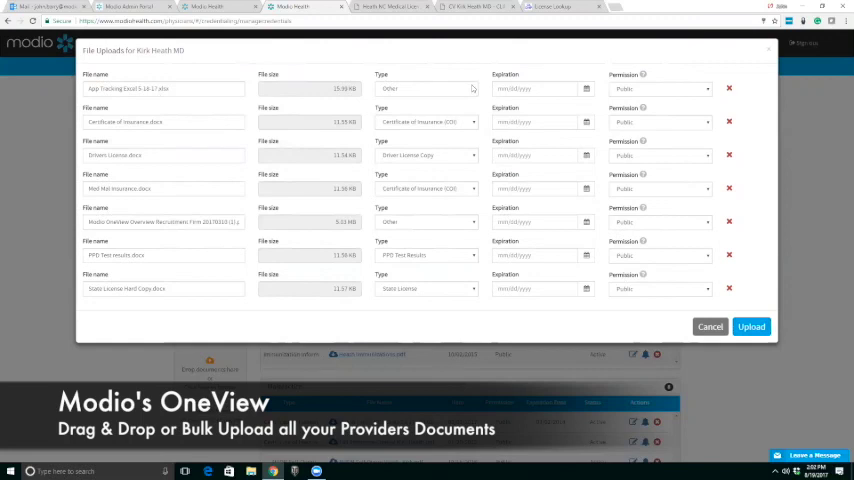
left_click(470, 88)
type("09/01/2017")
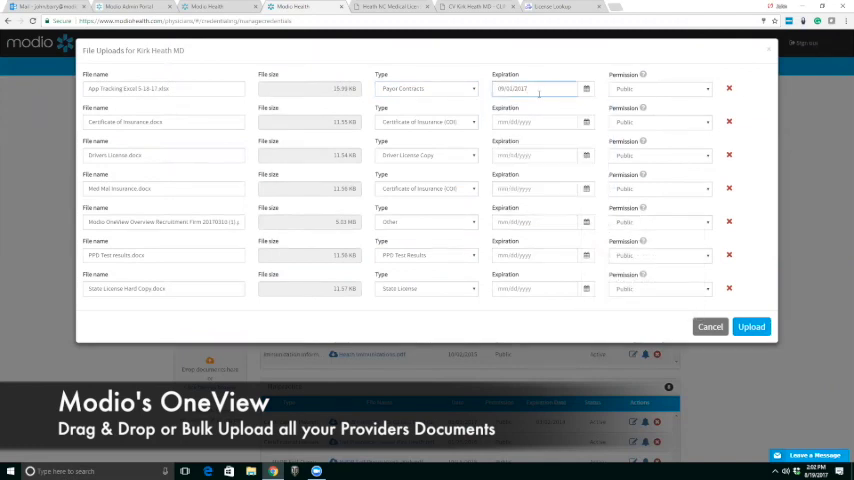
left_click(660, 89)
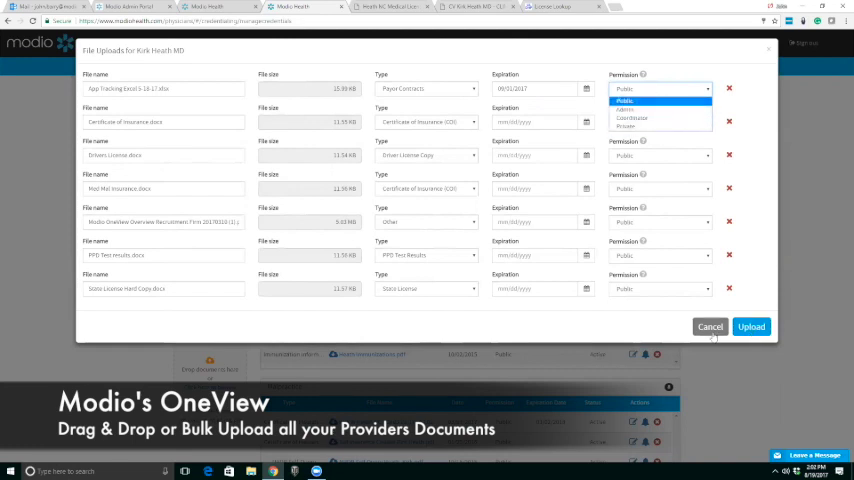
left_click(710, 326)
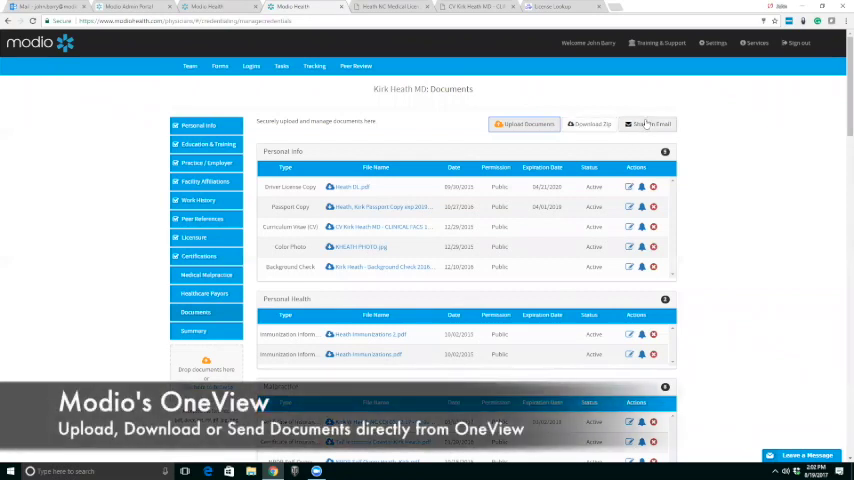
left_click(648, 123)
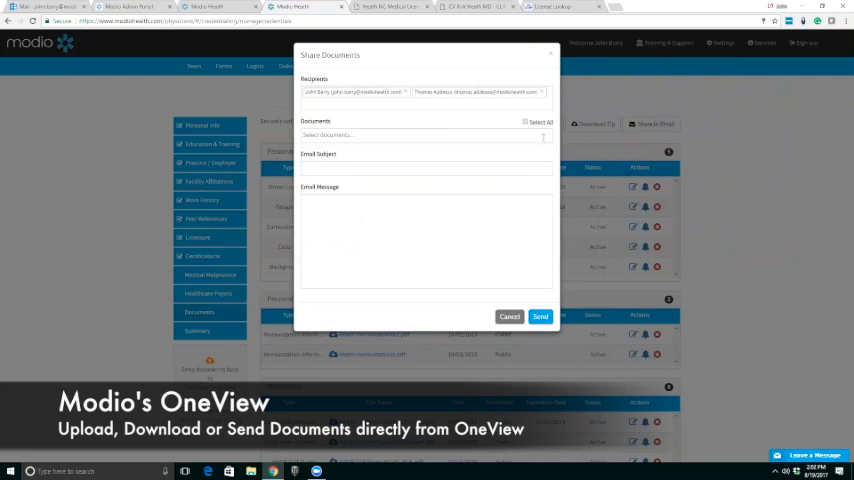
left_click(420, 134)
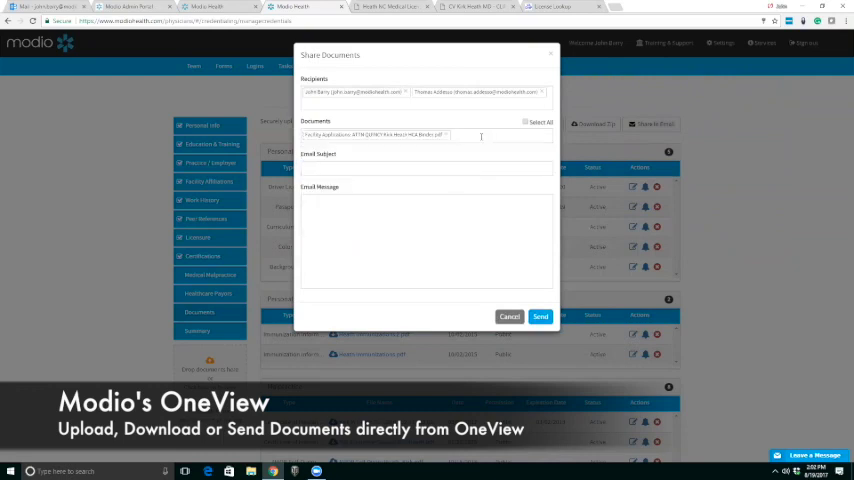
left_click(539, 121)
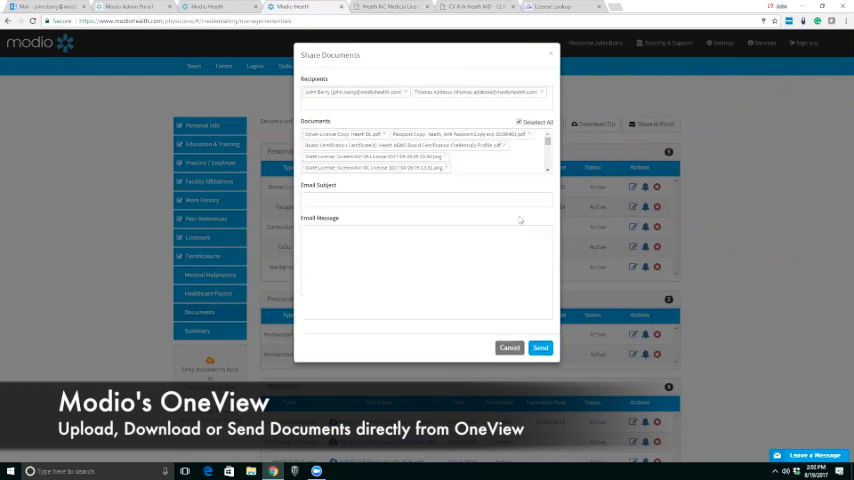
mouse_move(541, 347)
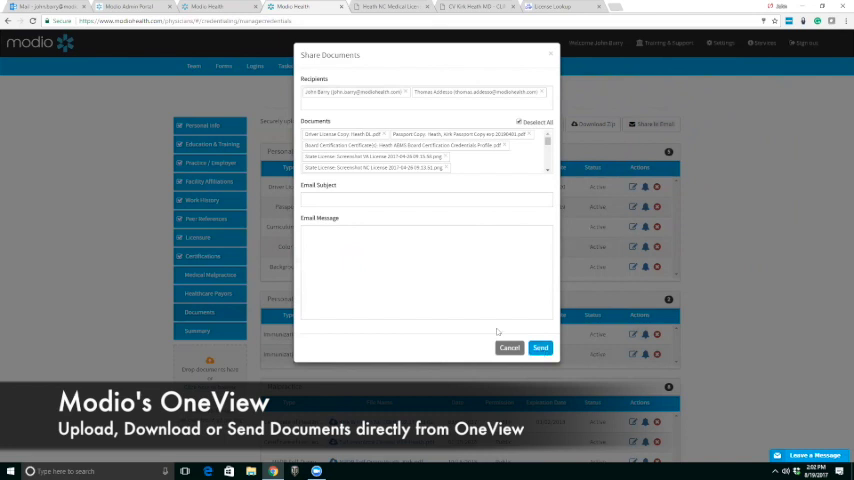
left_click(509, 347)
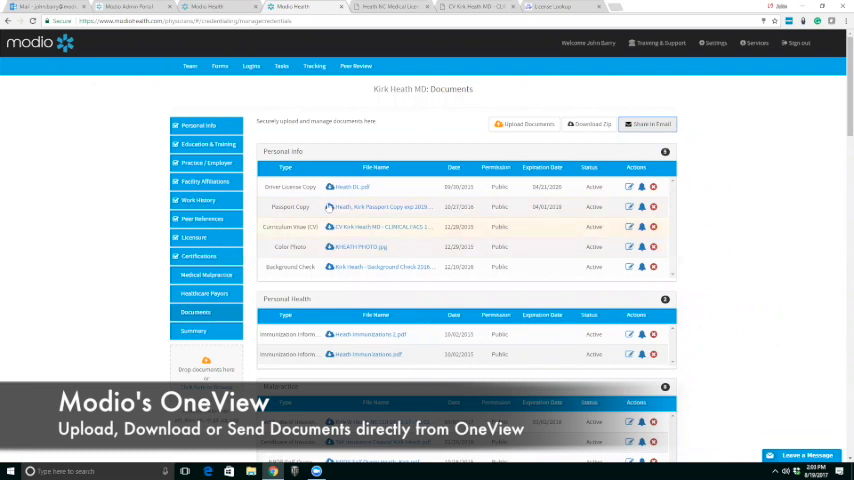
mouse_move(392, 320)
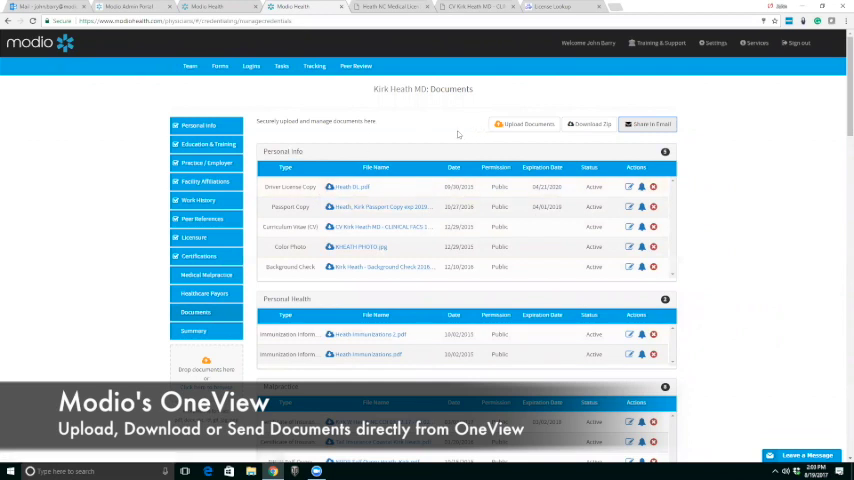
mouse_move(409, 141)
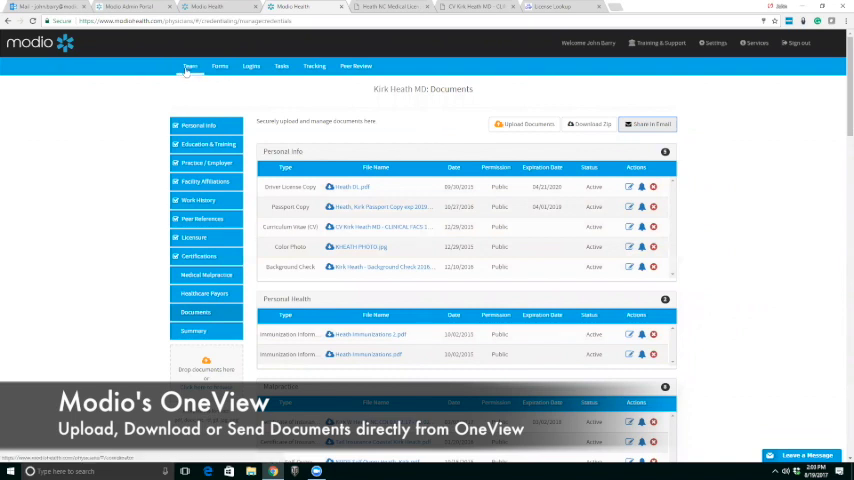
Find 'kirk' in Team, view his CME goals and credits, then switch to his provider portal
left_click(193, 66)
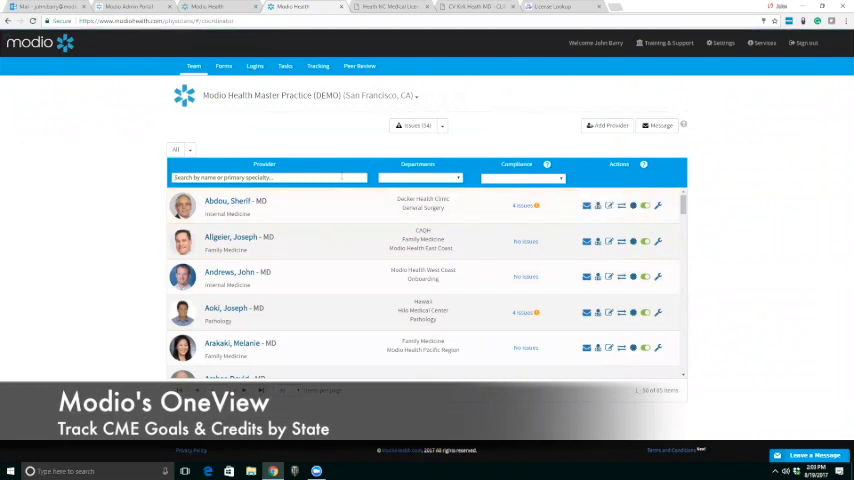
type("kirk")
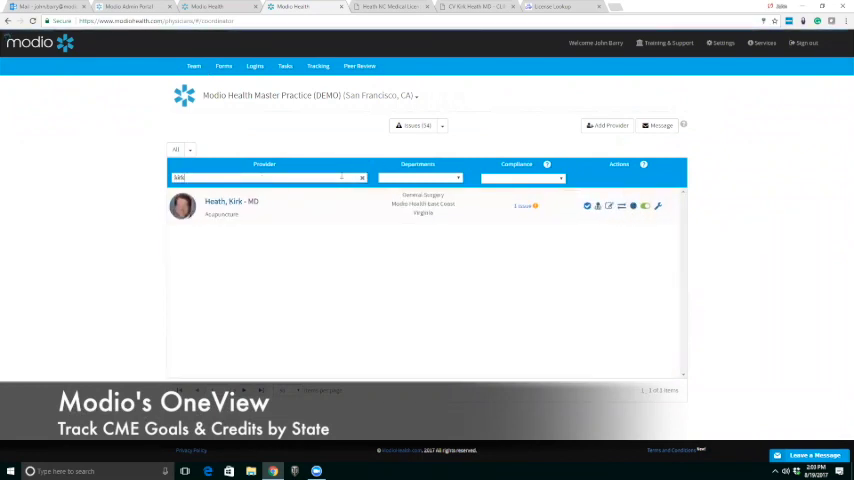
left_click(633, 207)
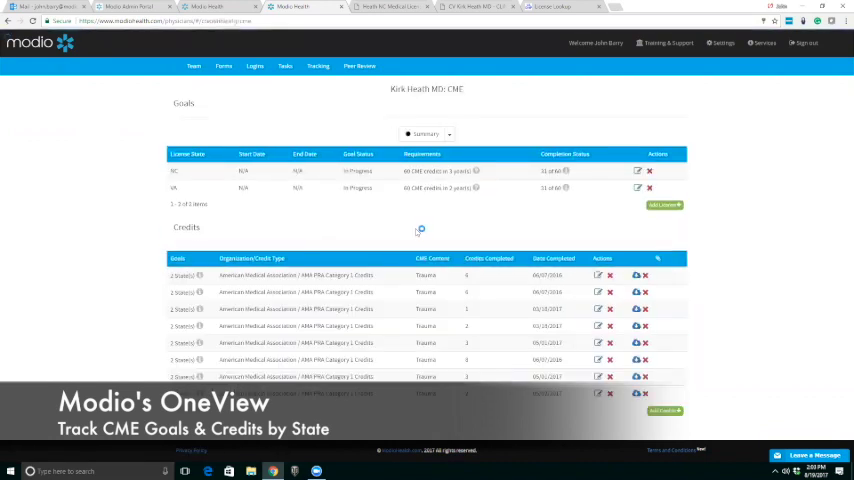
left_click(477, 171)
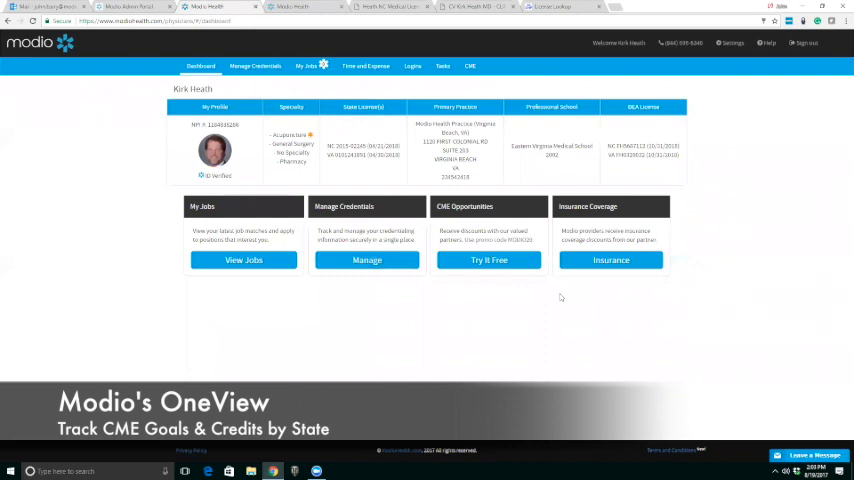
mouse_move(512, 186)
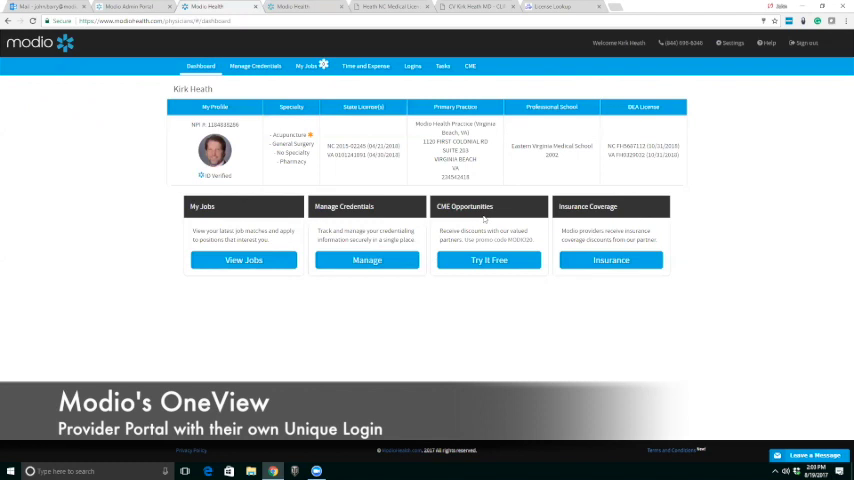
mouse_move(456, 84)
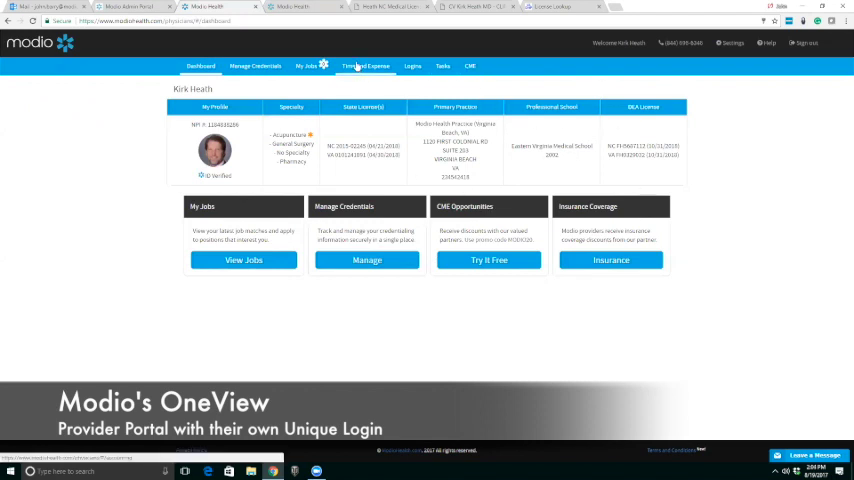
left_click(255, 66)
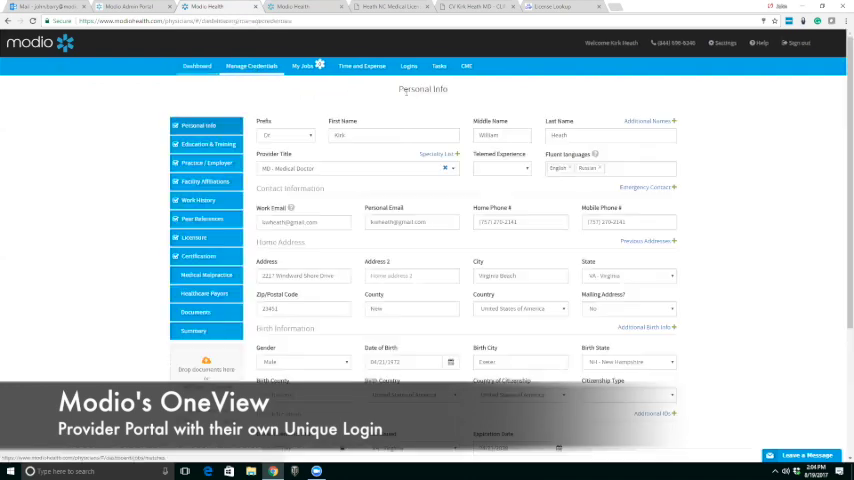
scroll("down", 3)
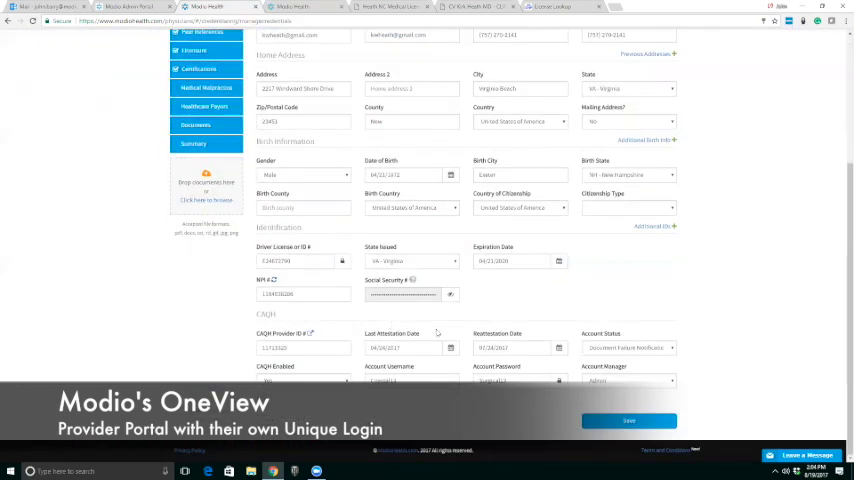
scroll("up", 3)
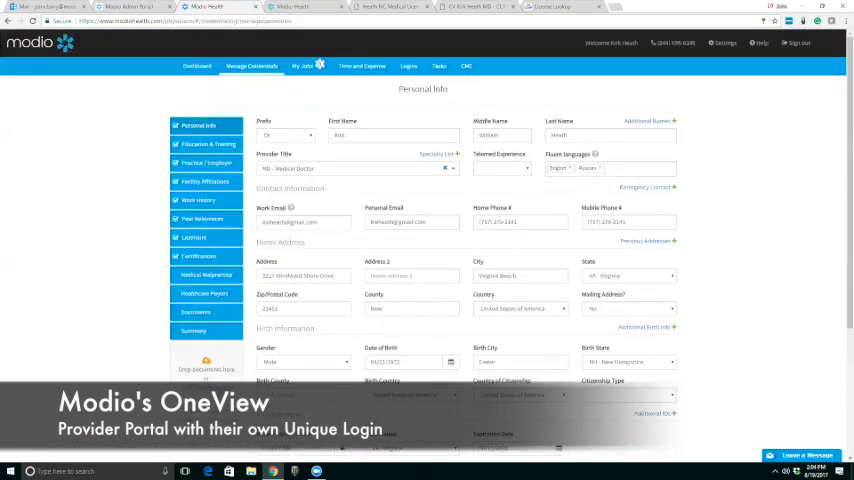
left_click(206, 369)
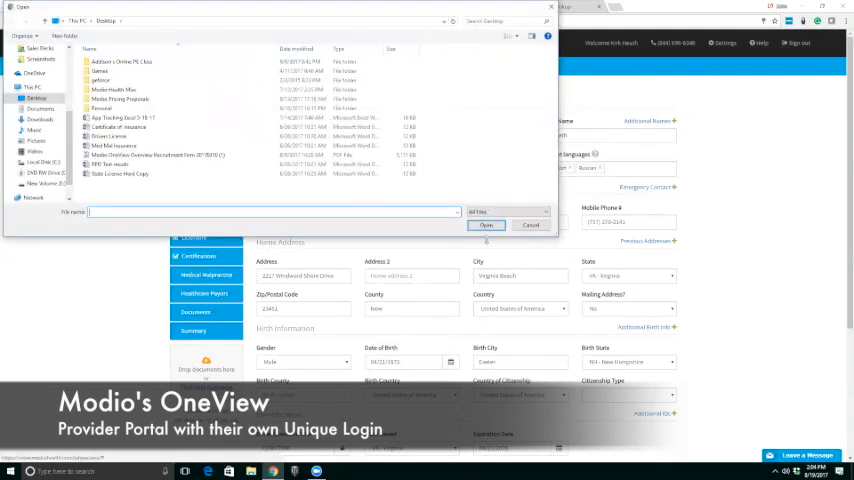
left_click(531, 224)
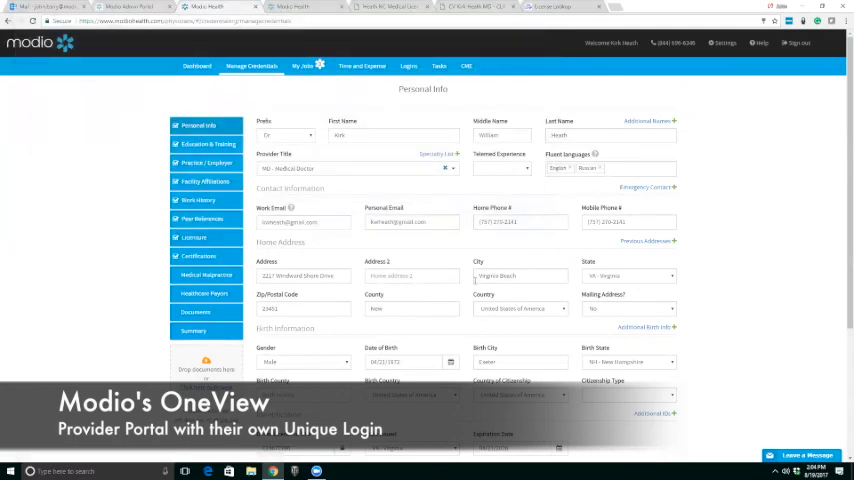
left_click(469, 66)
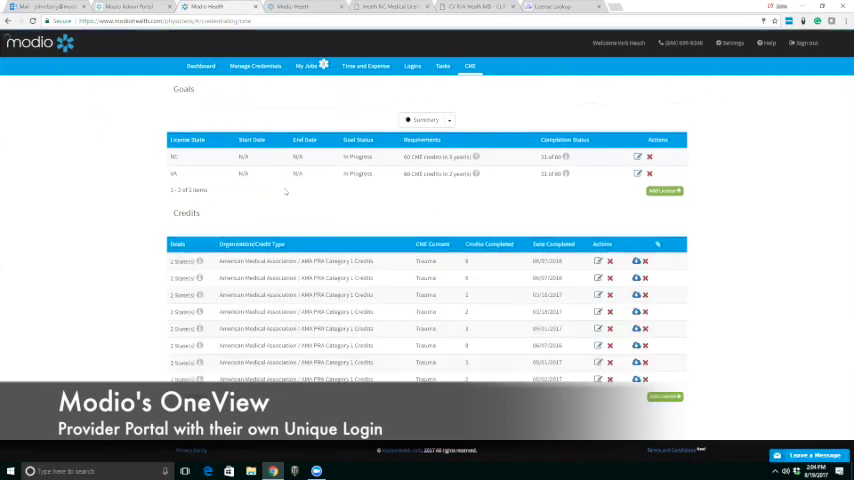
Add an ACEP Category 1 Electronic Health Records credit with its completion date and save it
left_click(664, 396)
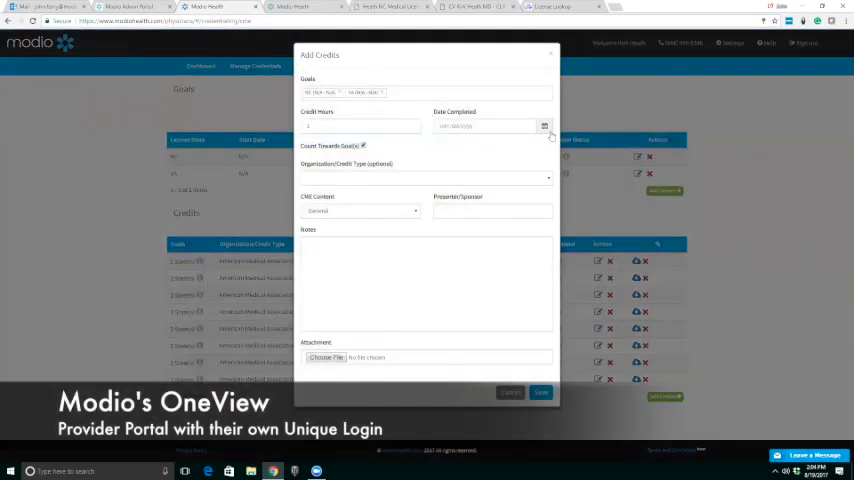
left_click(544, 126)
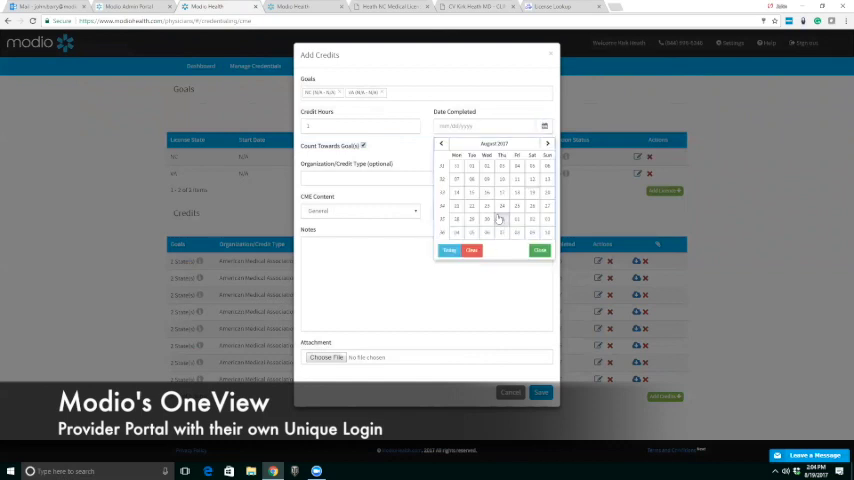
left_click(501, 218)
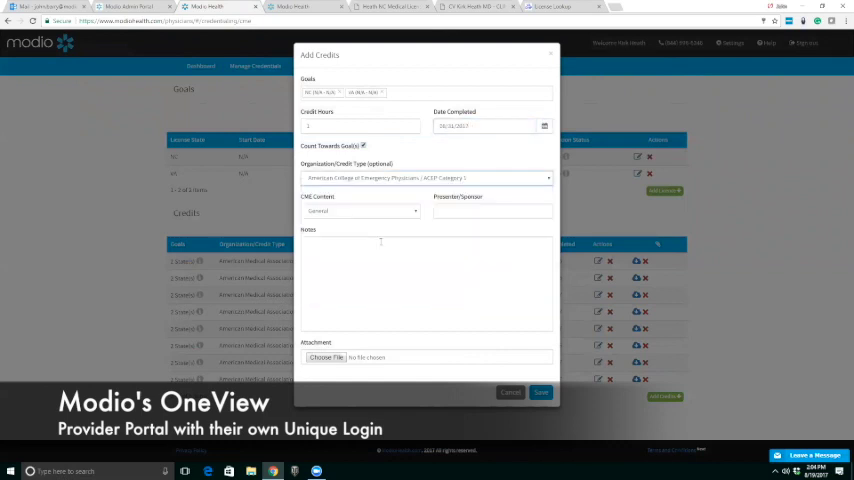
left_click(362, 211)
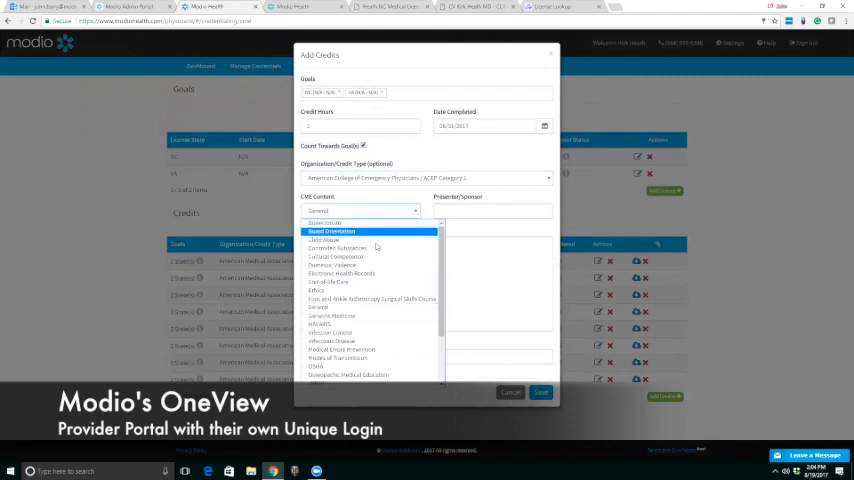
left_click(342, 273)
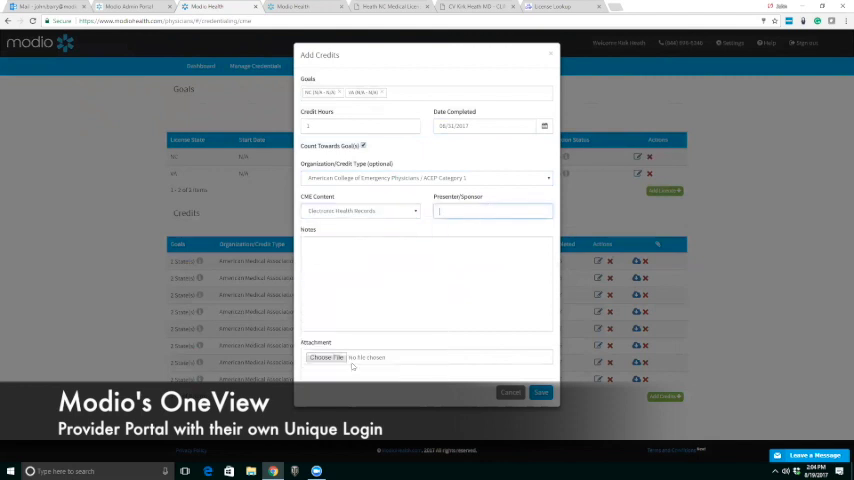
left_click(326, 357)
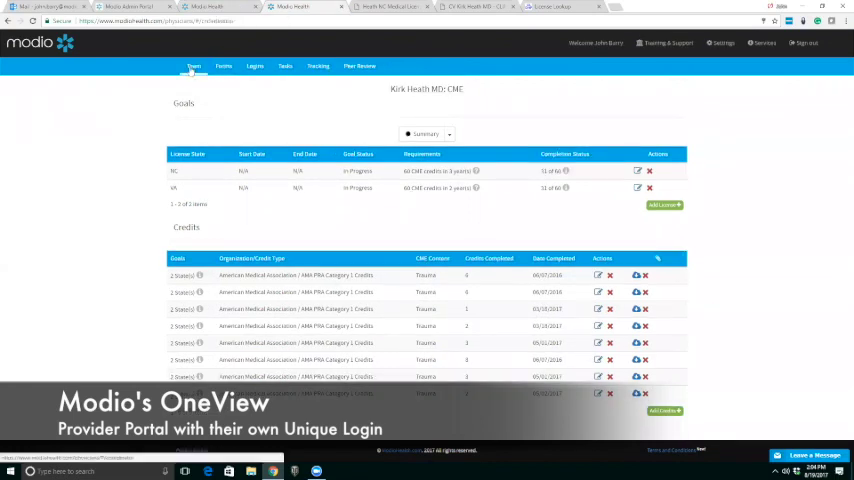
Search Team for 'kirk', check the new credit on his CME page, then return to Team
left_click(193, 66)
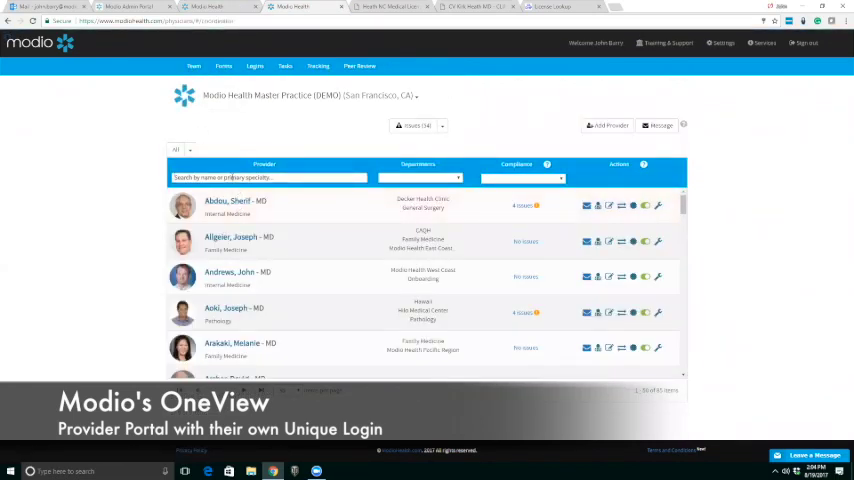
type("kirk")
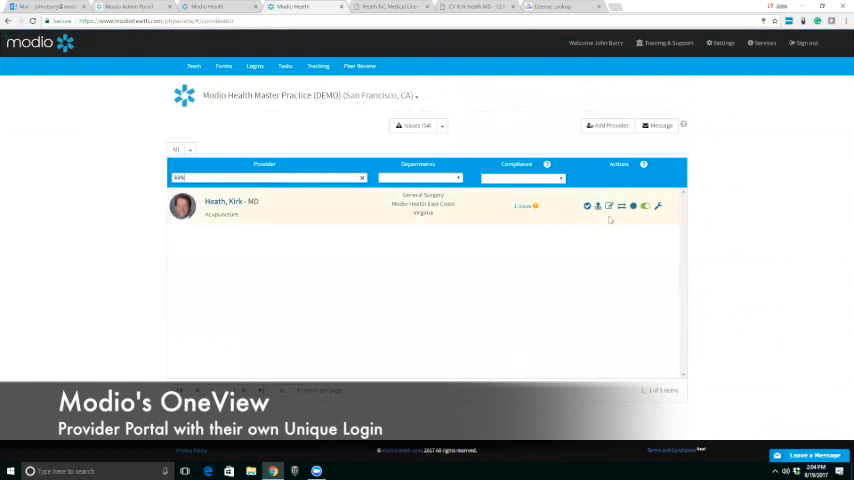
left_click(633, 206)
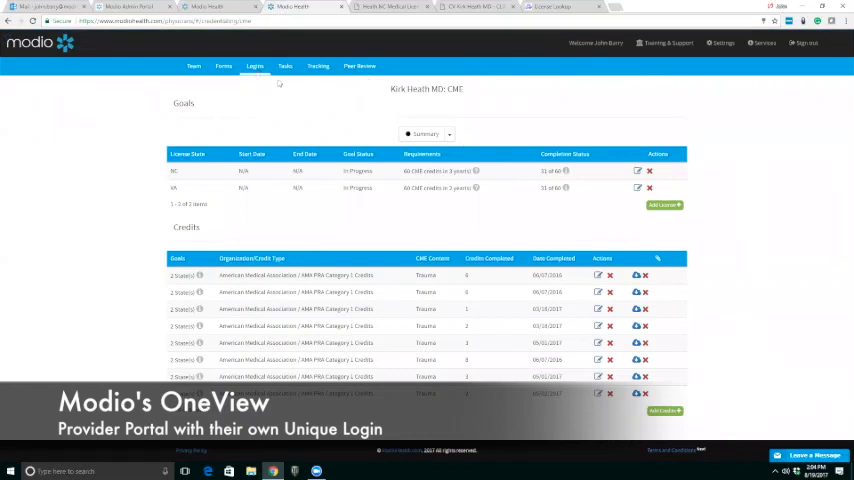
left_click(193, 66)
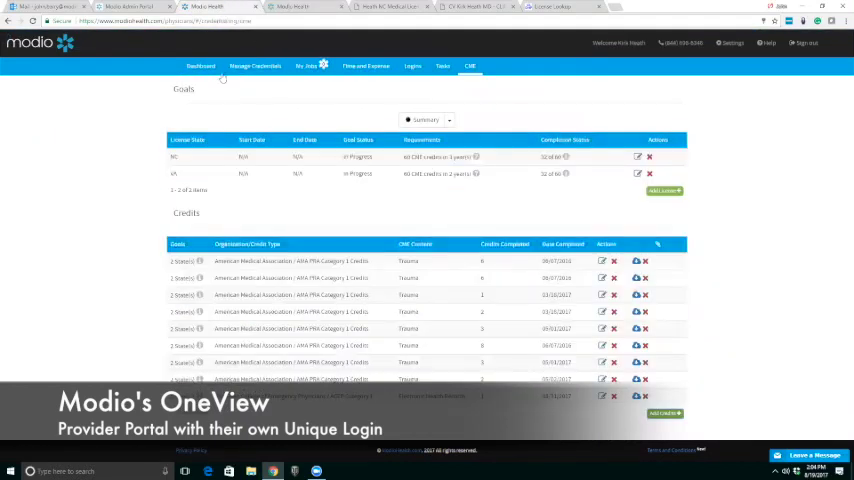
left_click(200, 66)
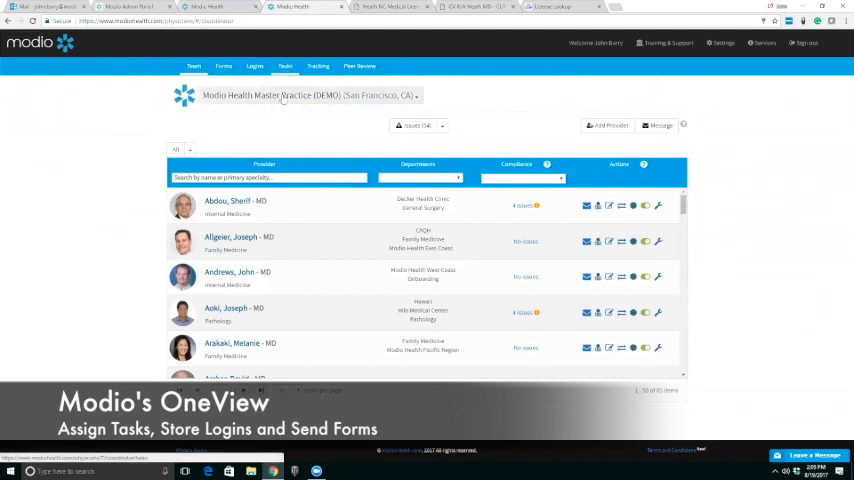
Review the Medicare PECOS login details and website, then show the team's task list
left_click(255, 66)
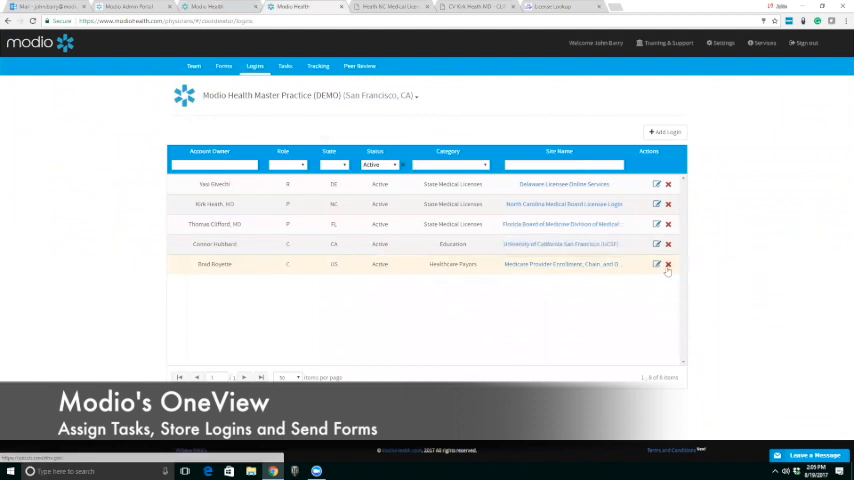
left_click(657, 264)
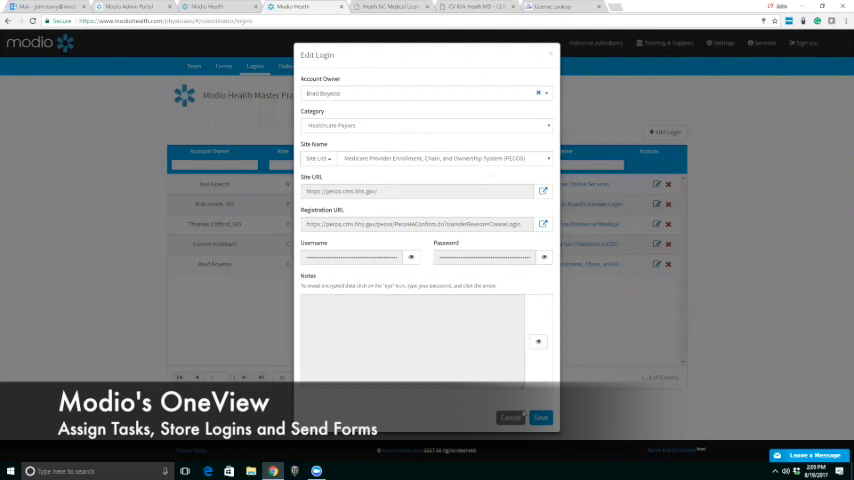
left_click(510, 417)
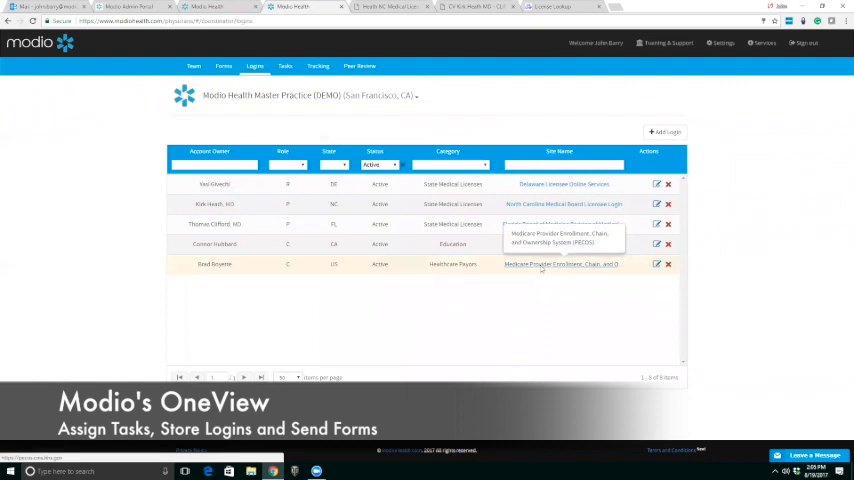
left_click(560, 264)
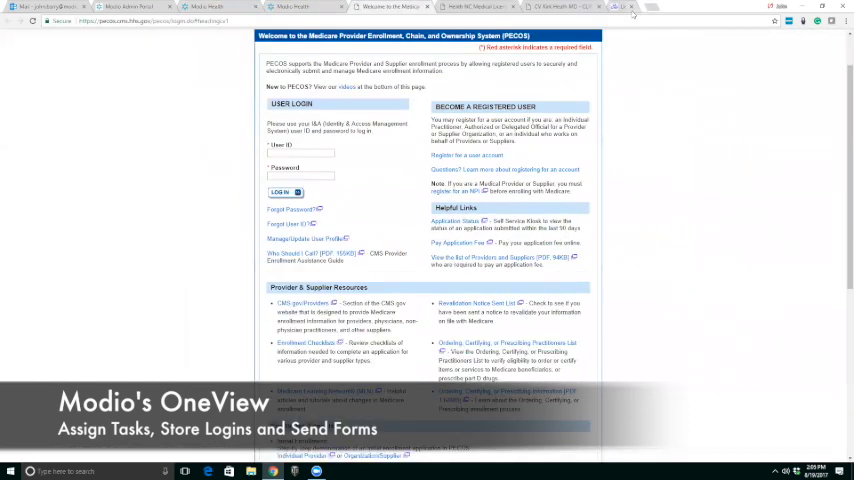
left_click(632, 7)
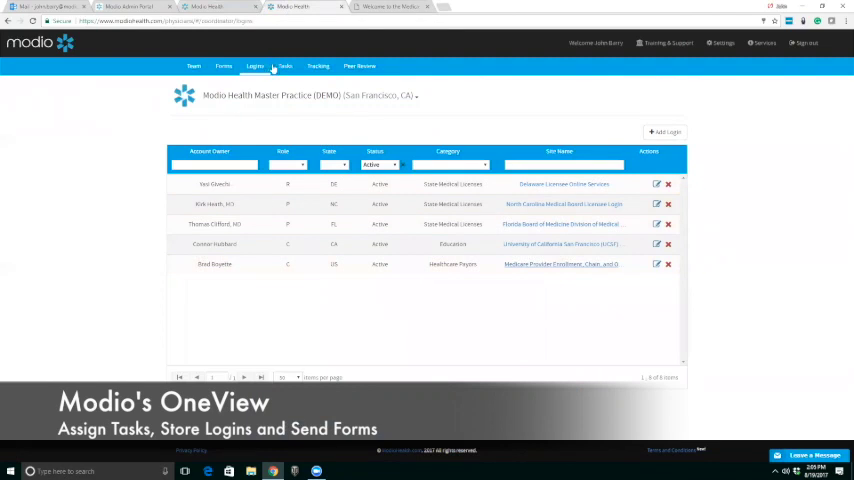
left_click(285, 66)
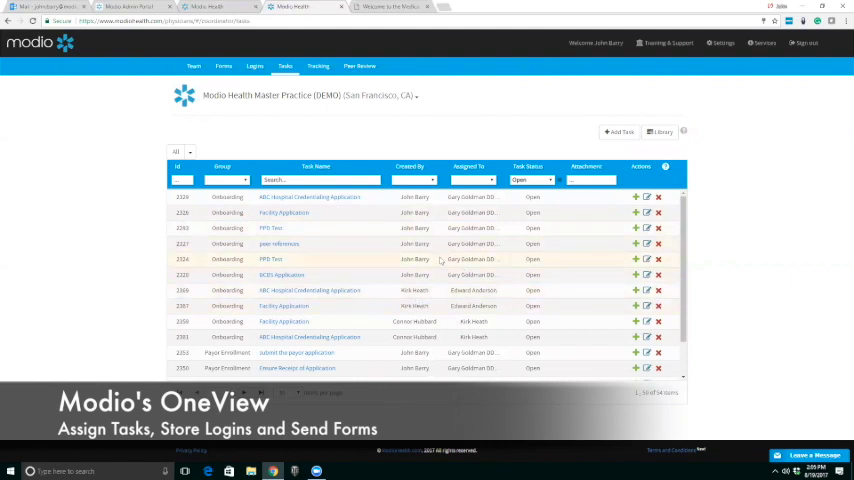
left_click(223, 66)
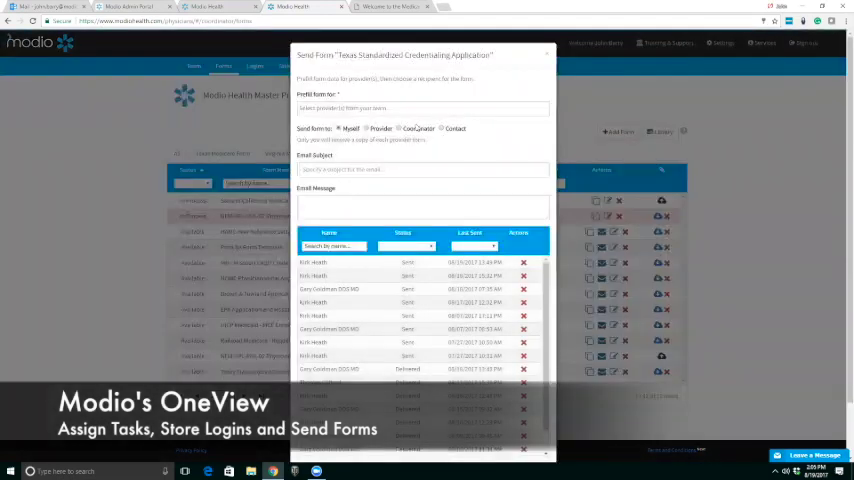
left_click(420, 108)
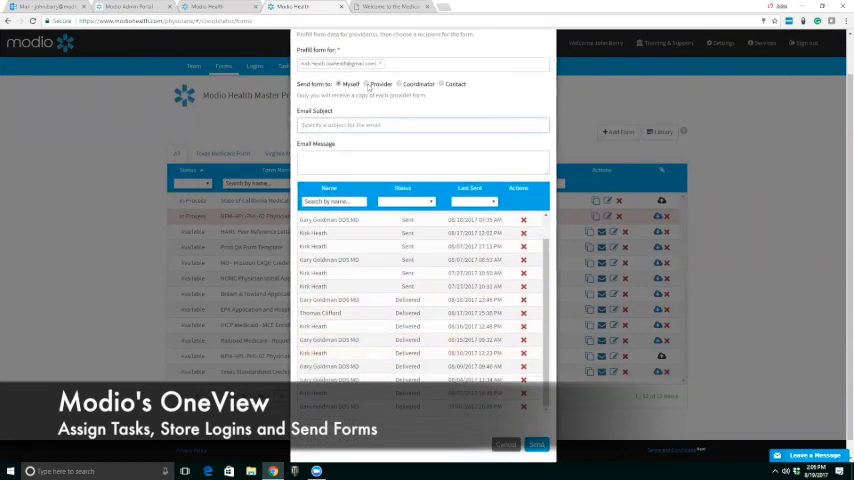
left_click(339, 83)
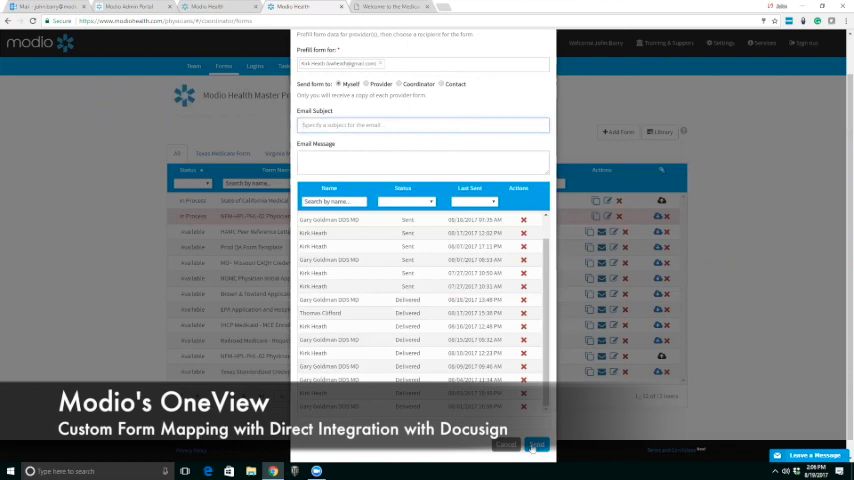
Send the form to myself, then open the DocuSign email maximized and review the document
left_click(50, 7)
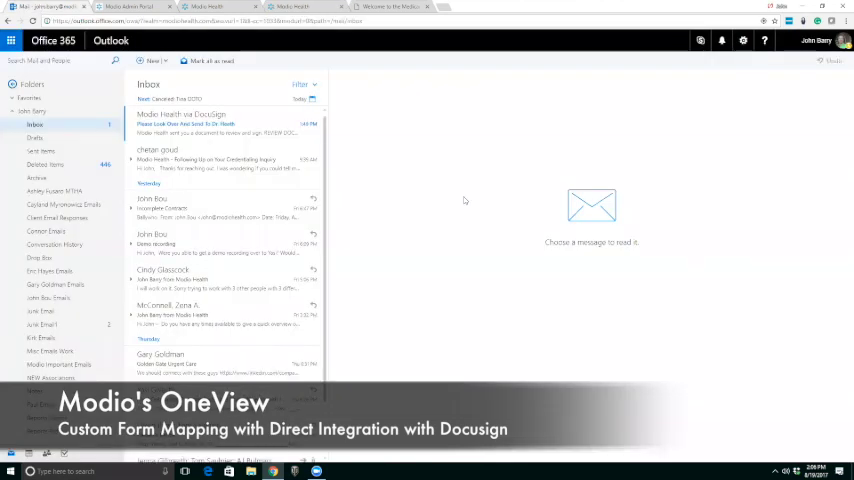
left_click(220, 118)
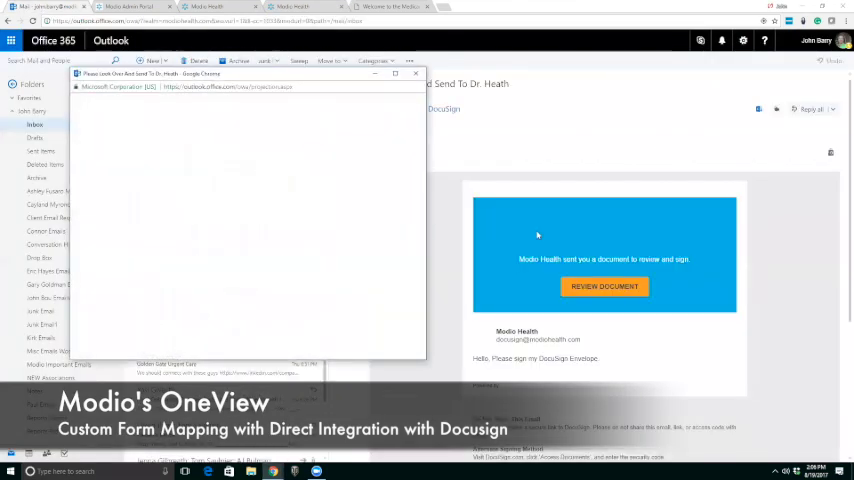
left_click(395, 73)
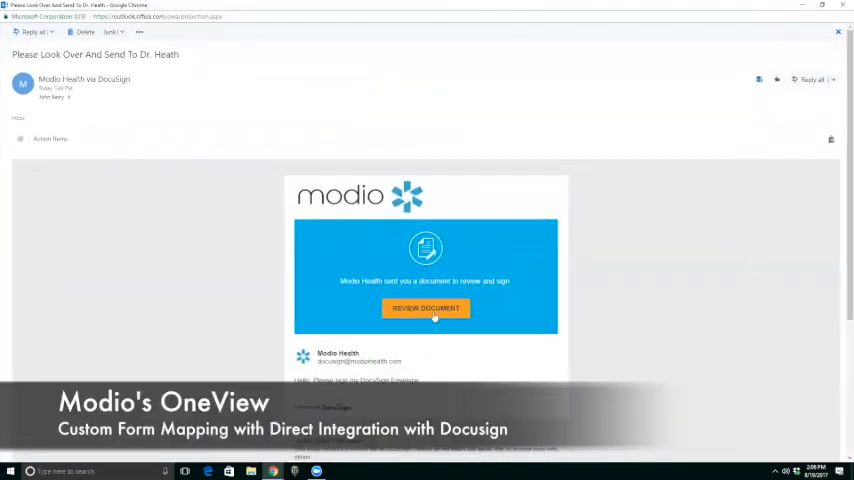
left_click(425, 308)
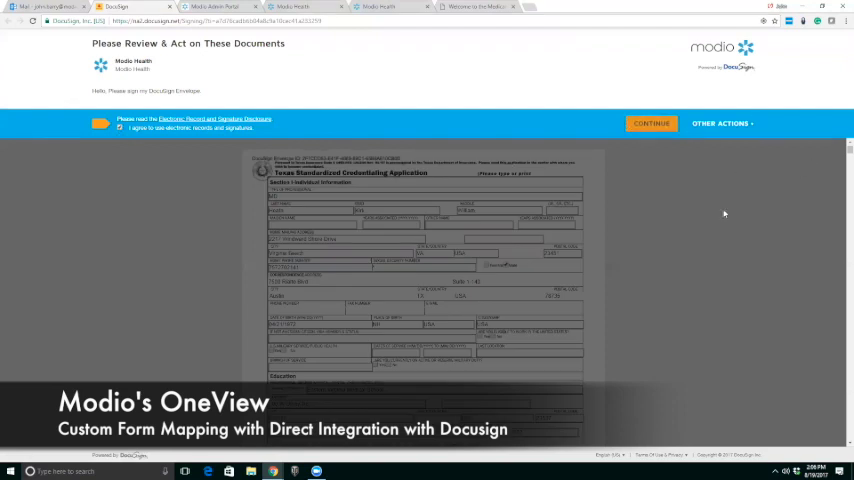
Agree to electronic signing and scroll through the prefilled Texas application
left_click(651, 123)
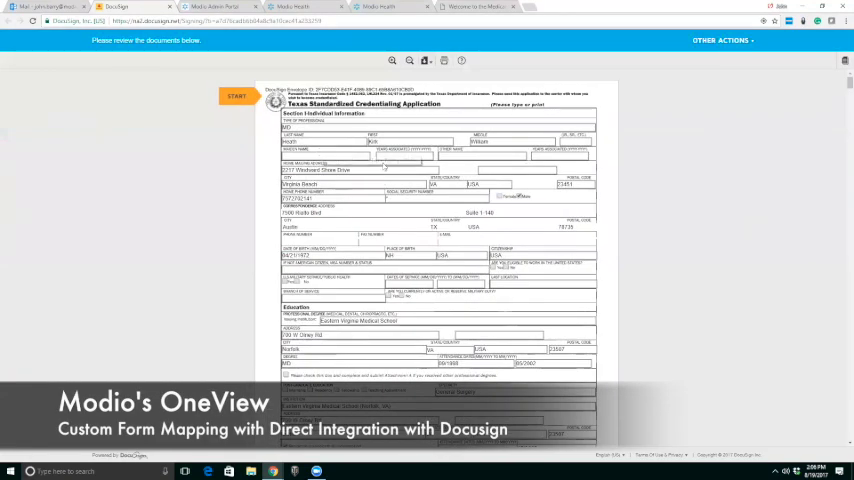
scroll("down", 3)
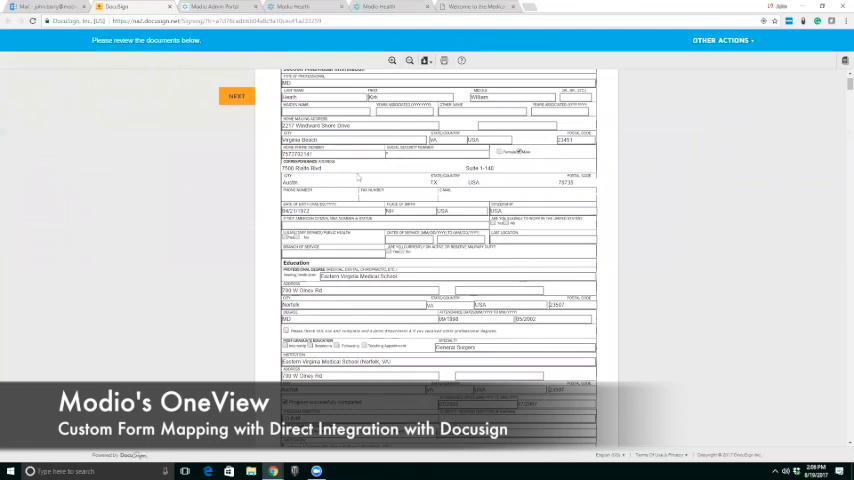
scroll("down", 3)
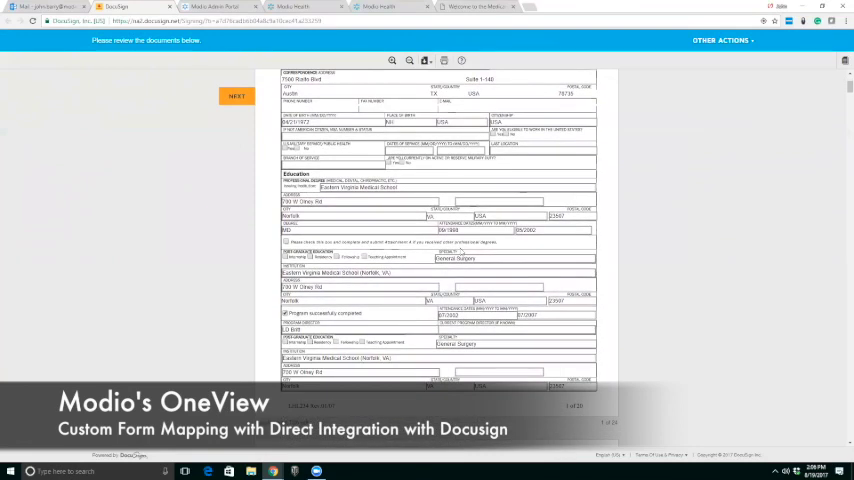
scroll("down", 3)
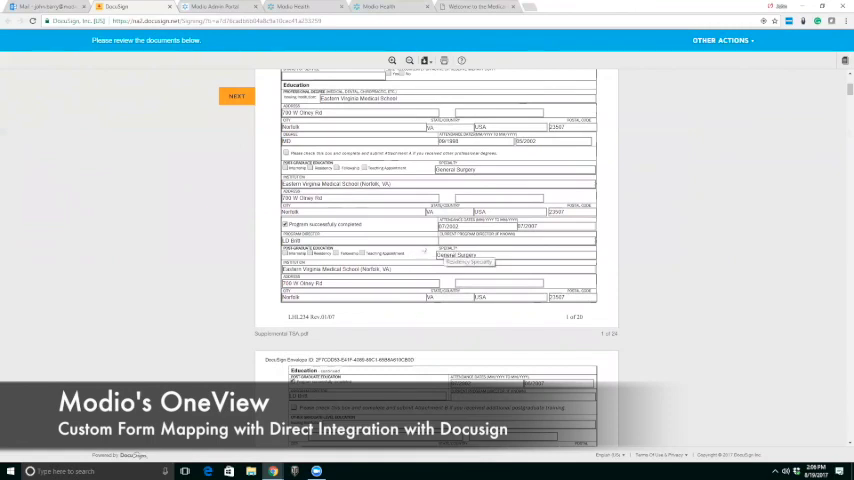
scroll("down", 3)
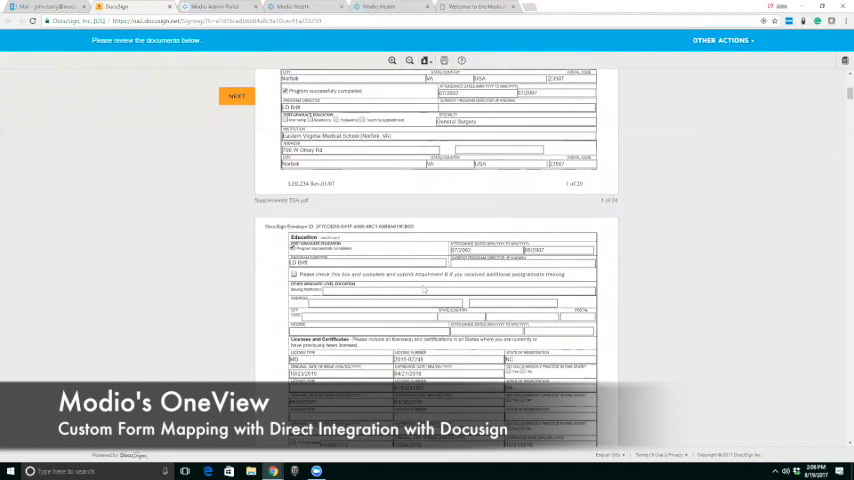
scroll("down", 3)
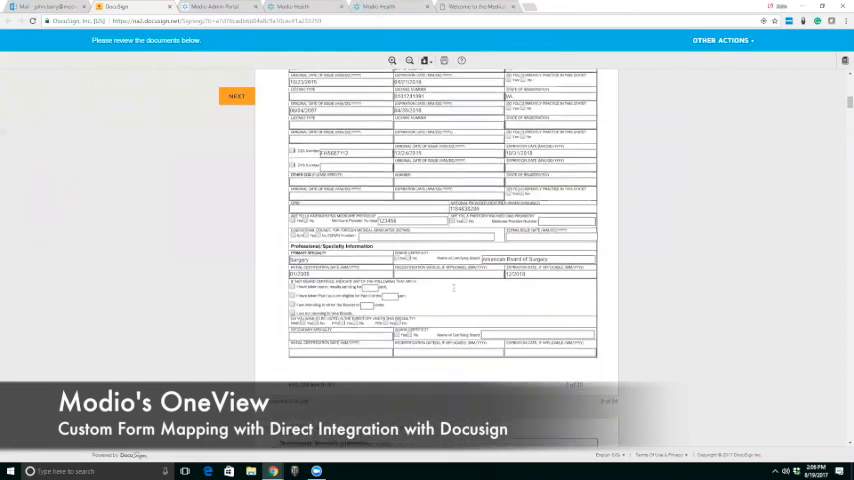
scroll("down", 3)
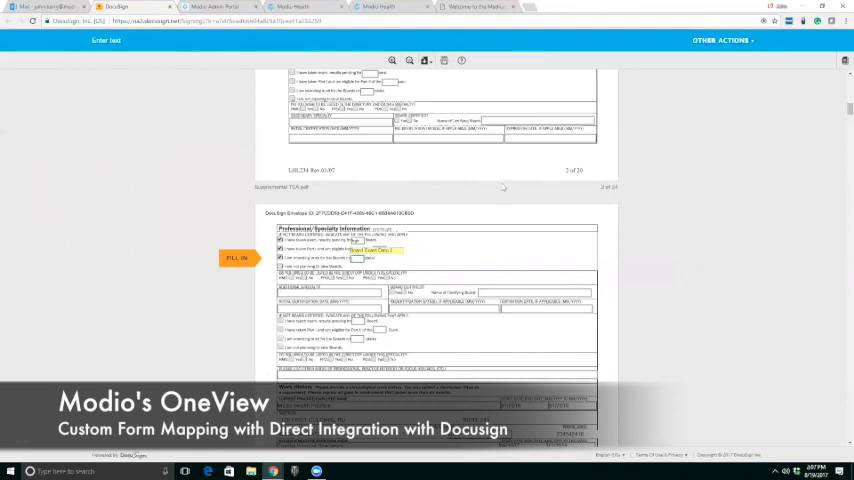
mouse_move(444, 60)
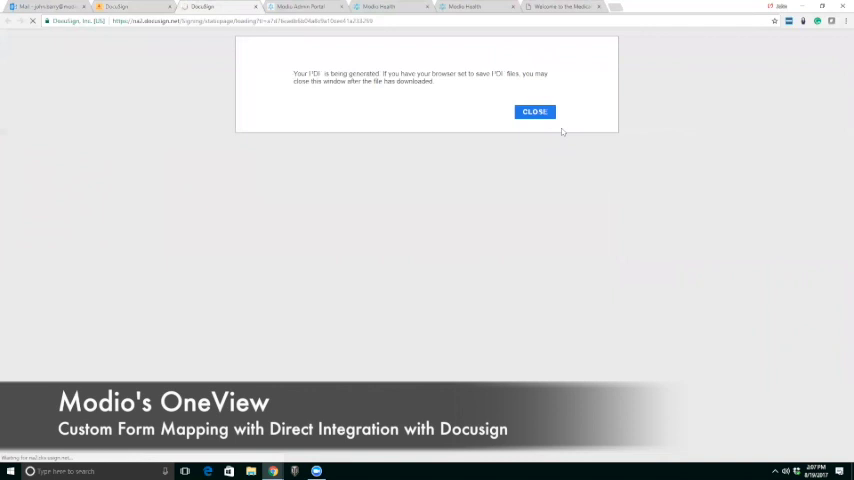
Dismiss the PDF generation notice, skim the PDF, and return to OneView Forms
left_click(534, 111)
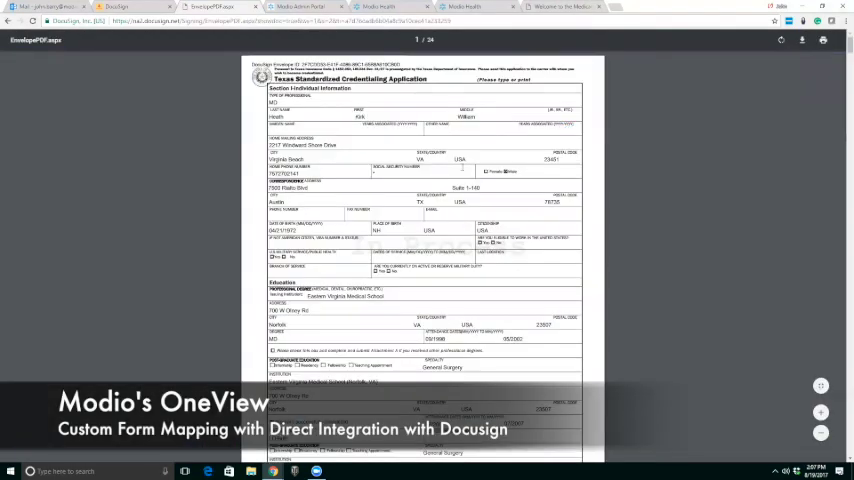
scroll("down", 3)
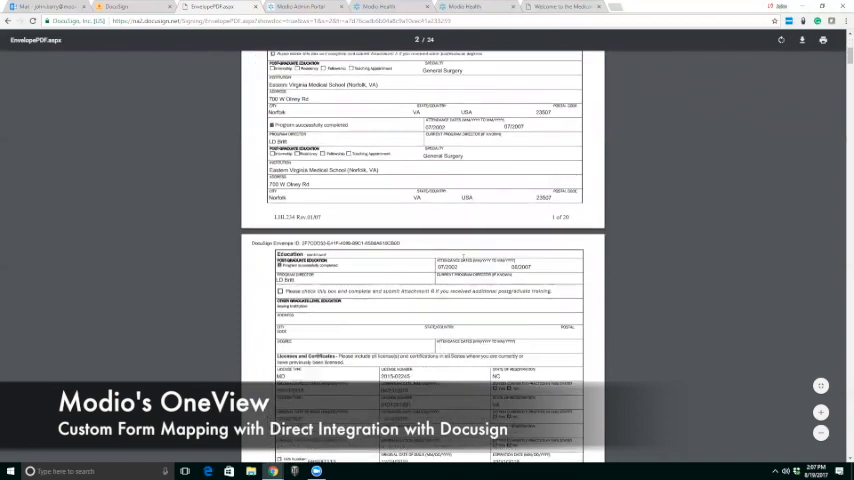
scroll("up", 3)
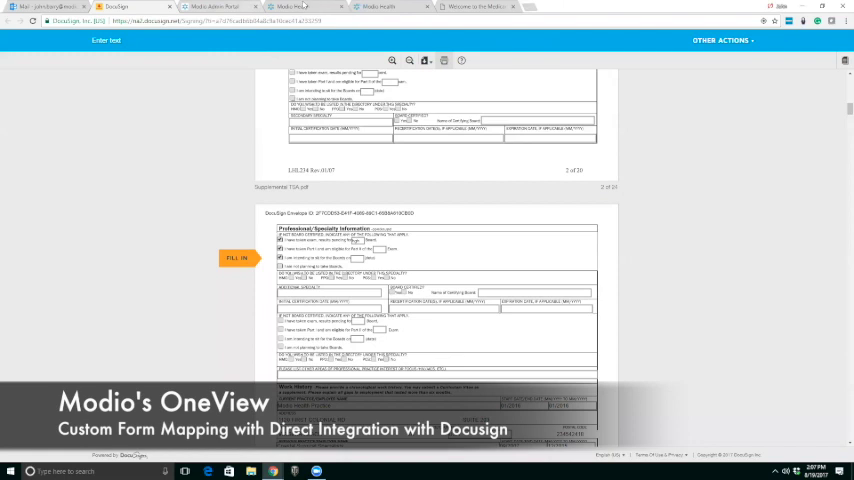
left_click(205, 7)
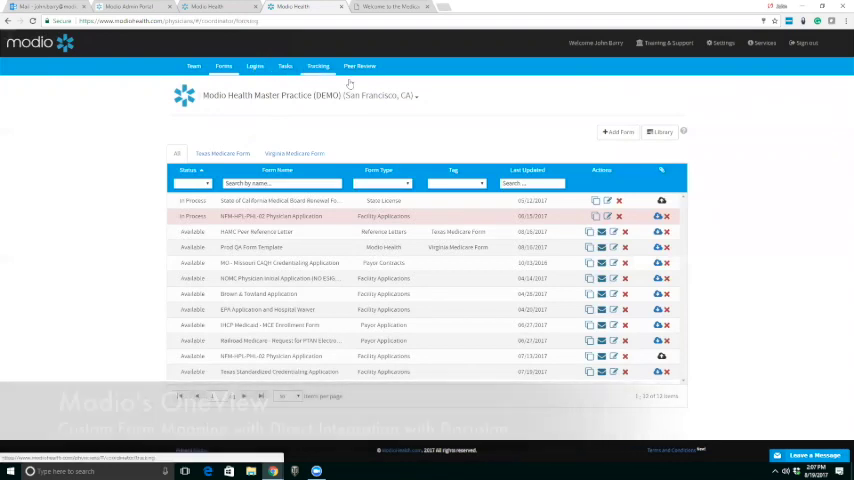
left_click(318, 66)
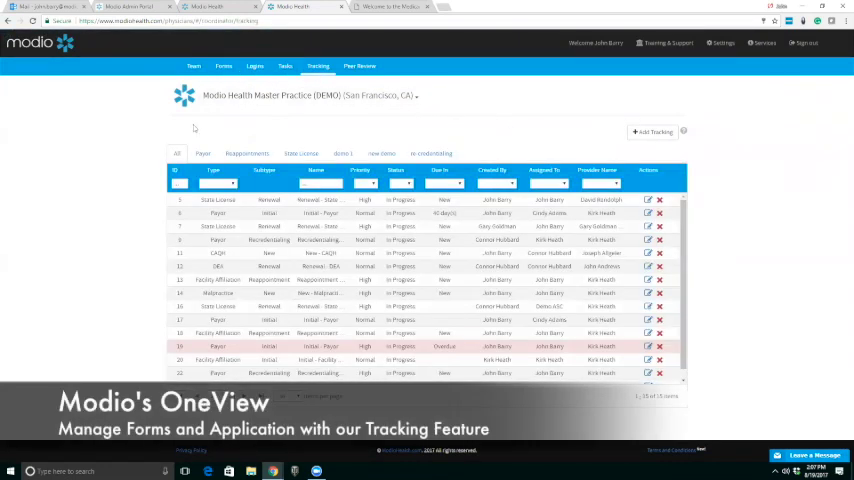
left_click(315, 200)
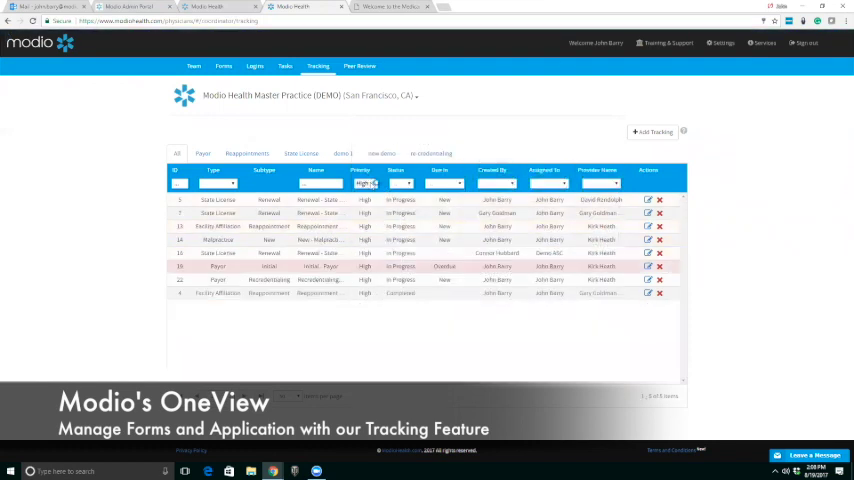
left_click(360, 170)
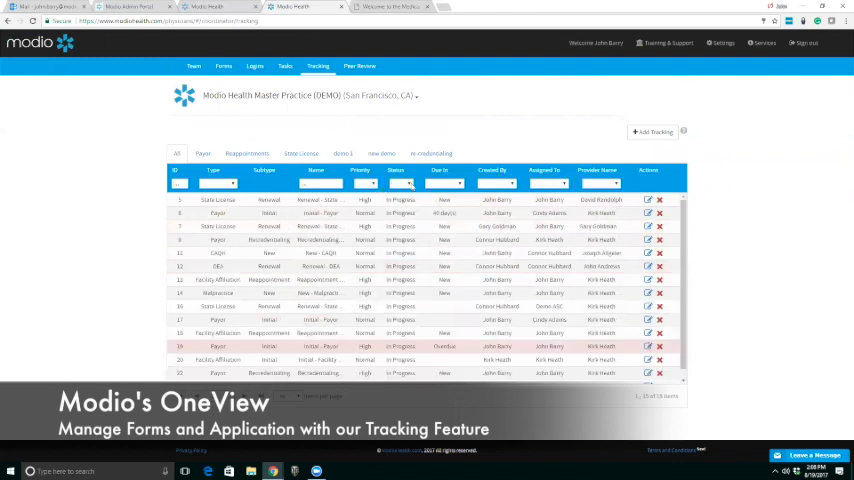
left_click(613, 183)
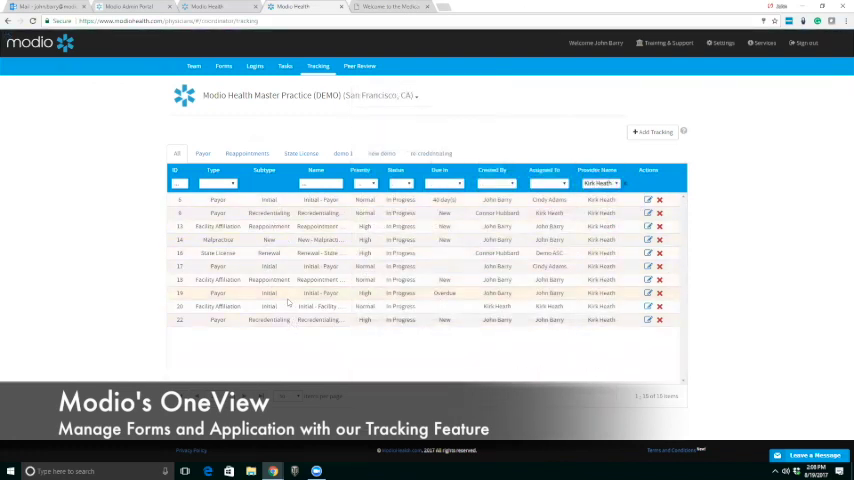
left_click(219, 183)
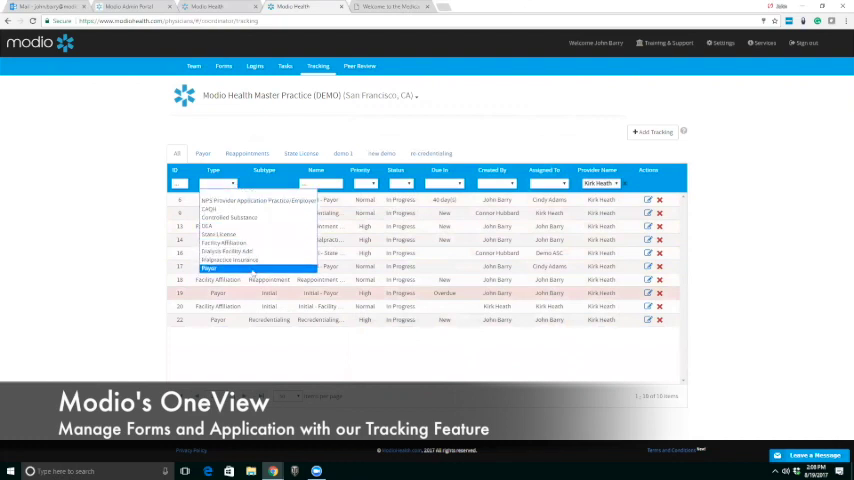
left_click(210, 267)
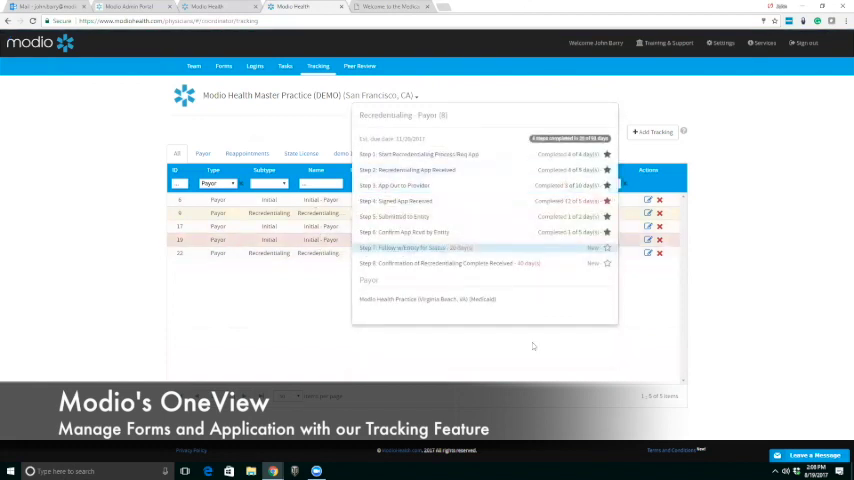
left_click(193, 66)
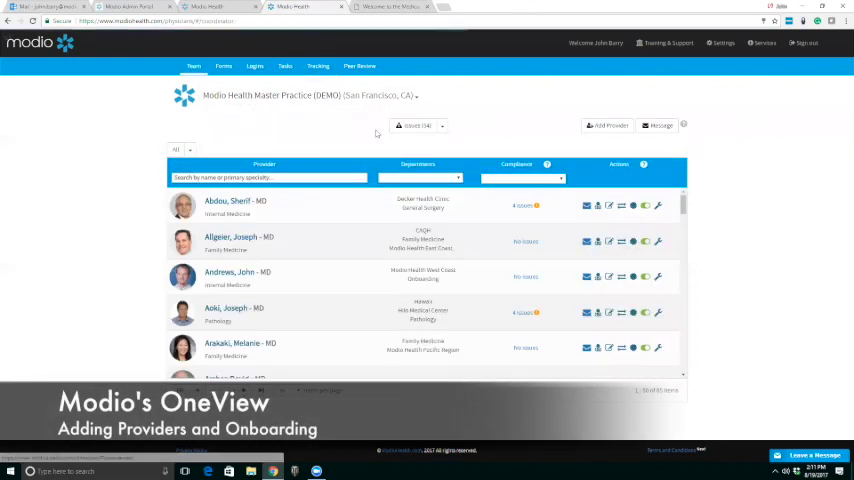
left_click(609, 125)
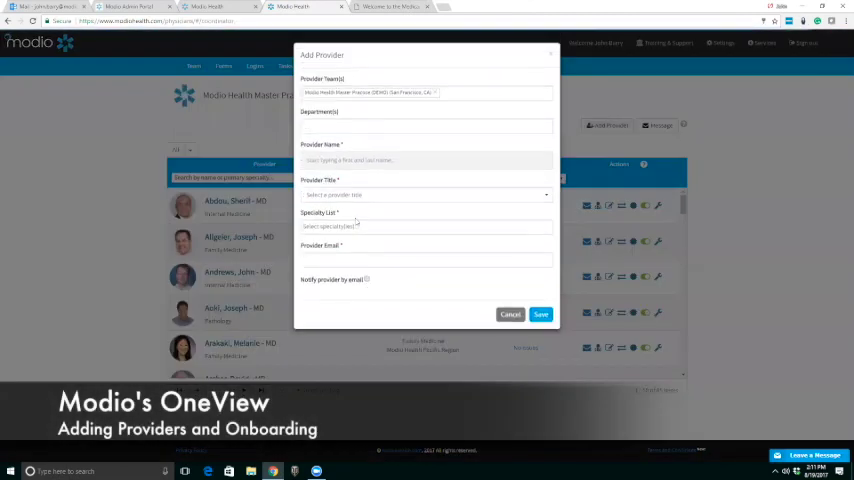
left_click(425, 160)
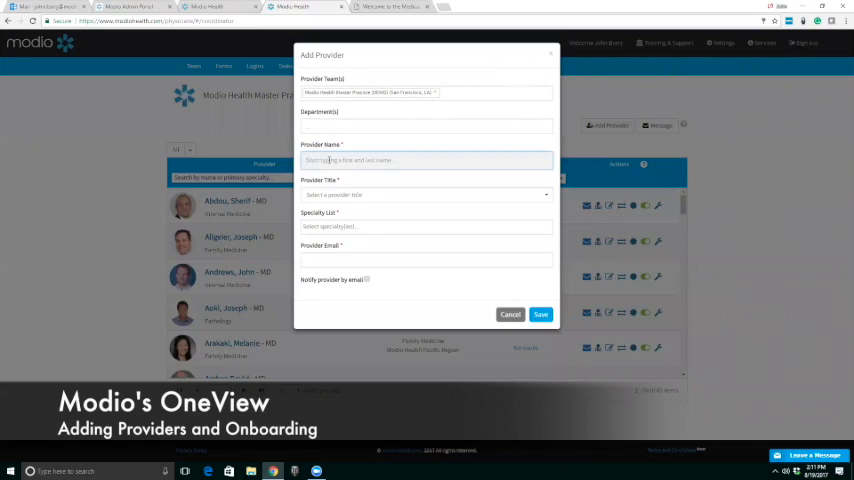
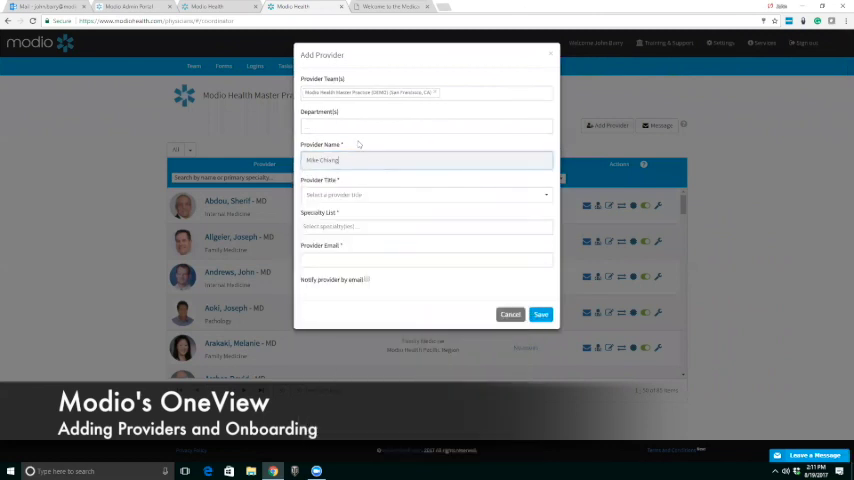
type("Ur")
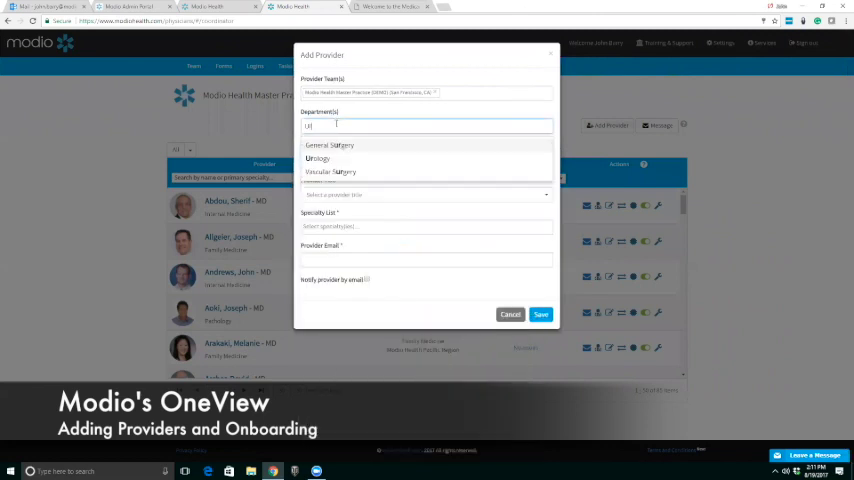
left_click(318, 158)
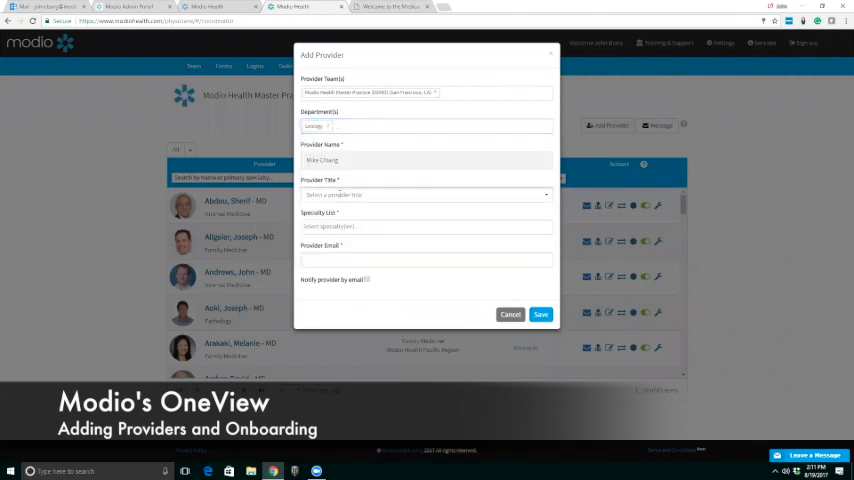
left_click(425, 194)
type("urol")
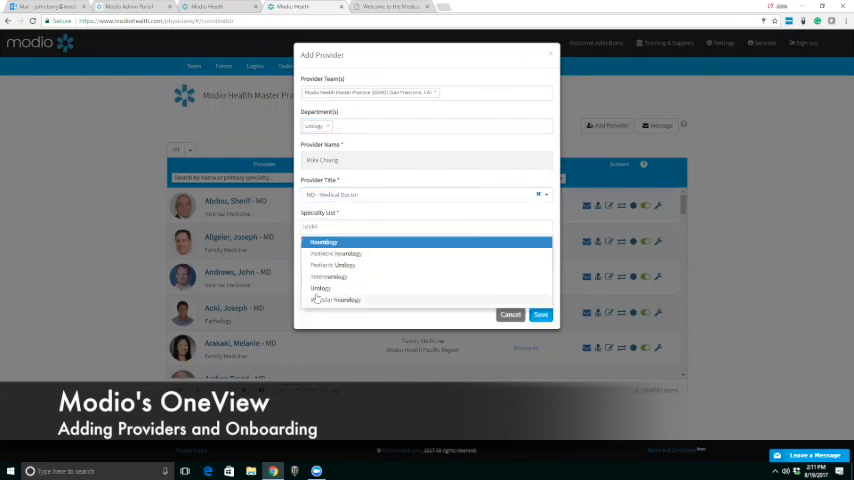
left_click(320, 288)
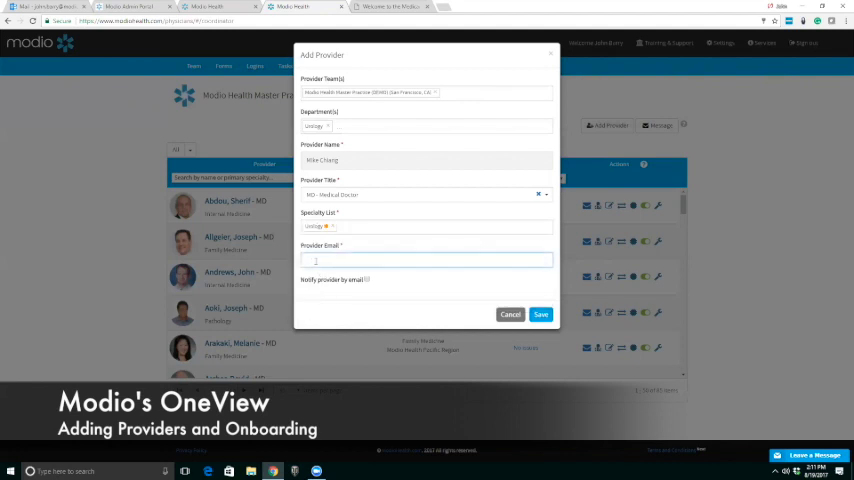
type("4")
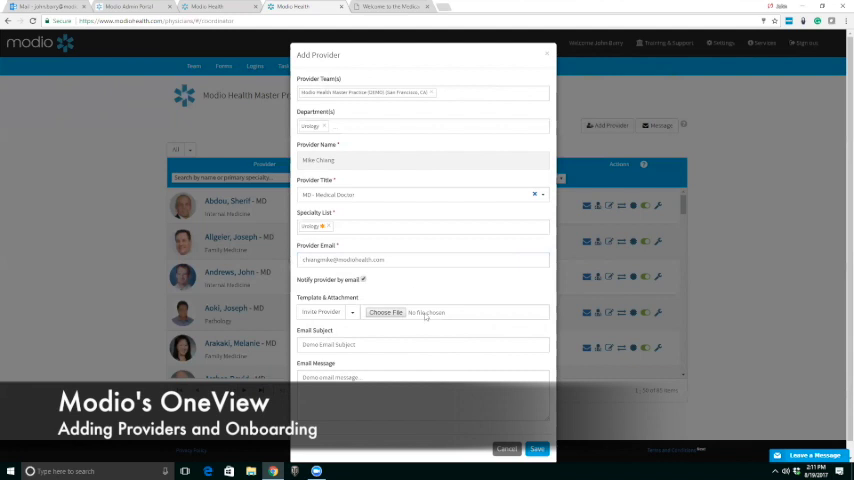
left_click(364, 280)
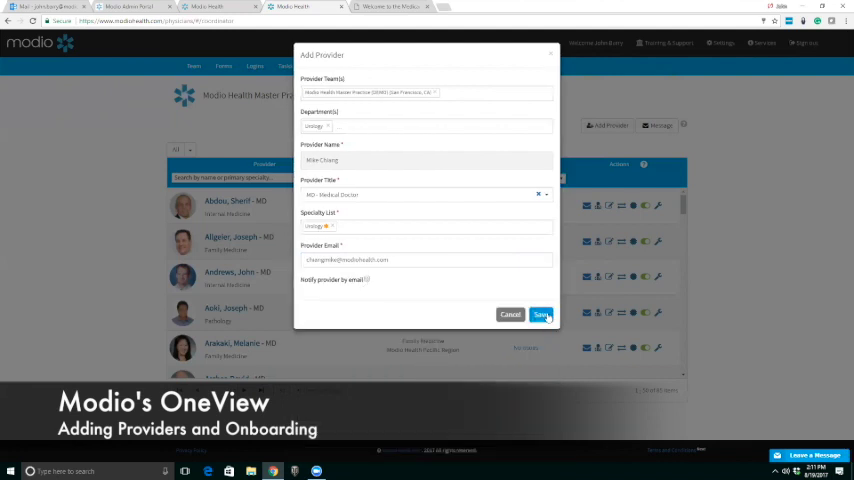
left_click(541, 314)
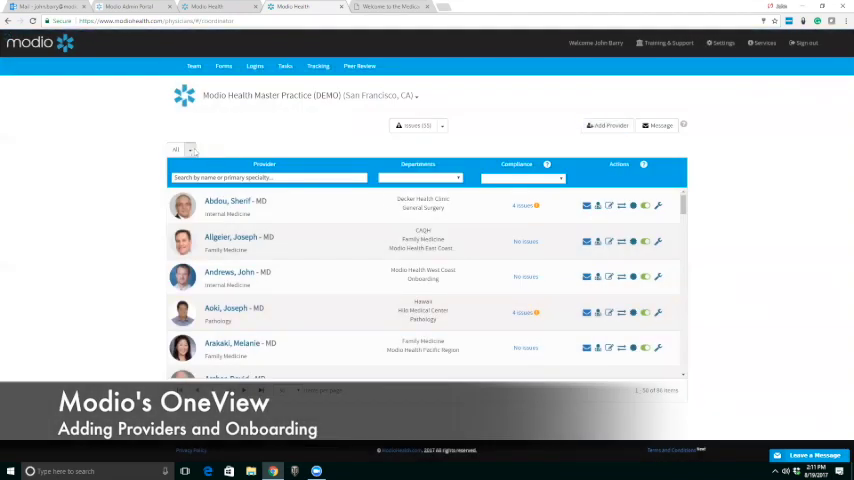
left_click(178, 138)
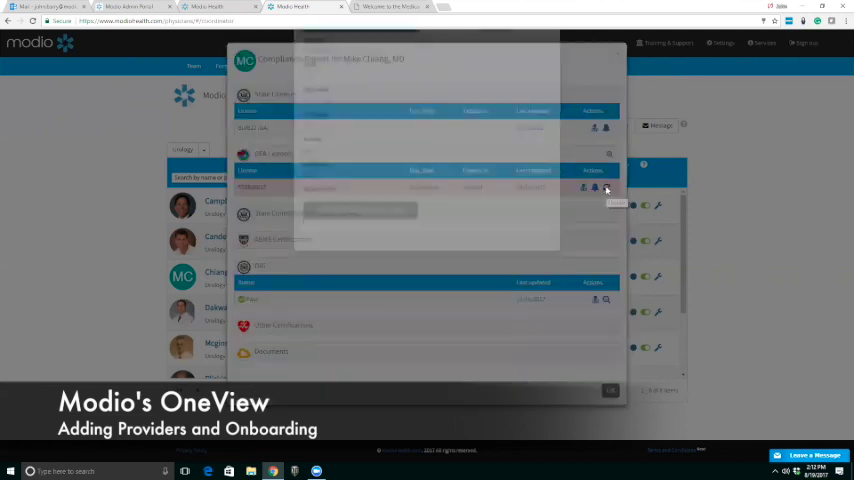
left_click(606, 188)
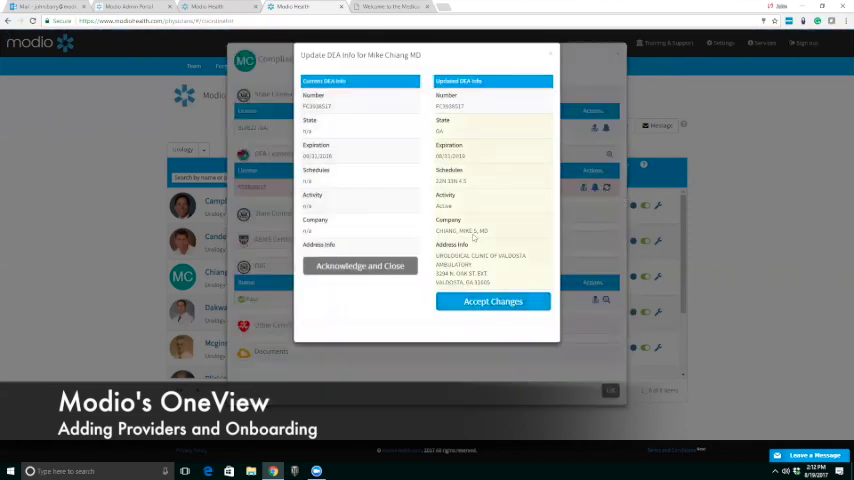
left_click(492, 301)
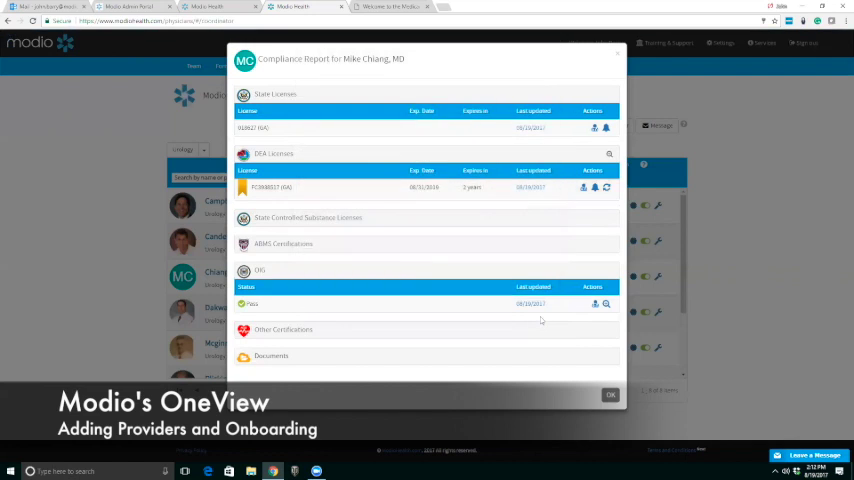
mouse_move(272, 309)
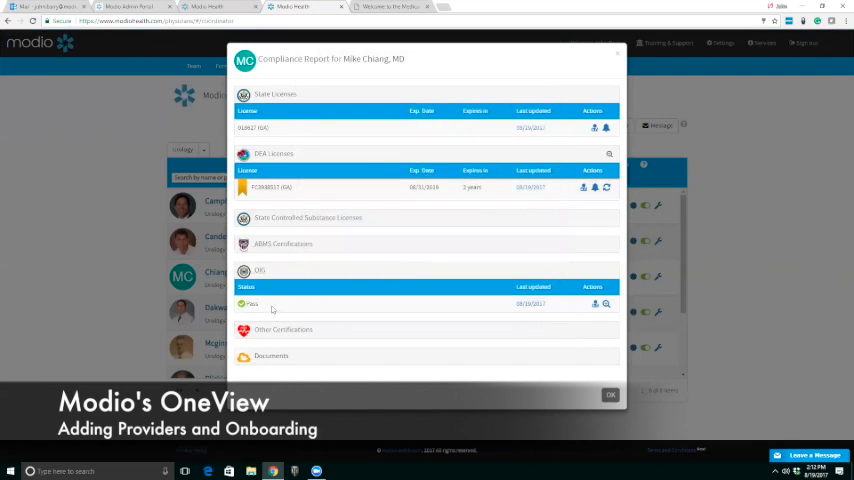
left_click(610, 394)
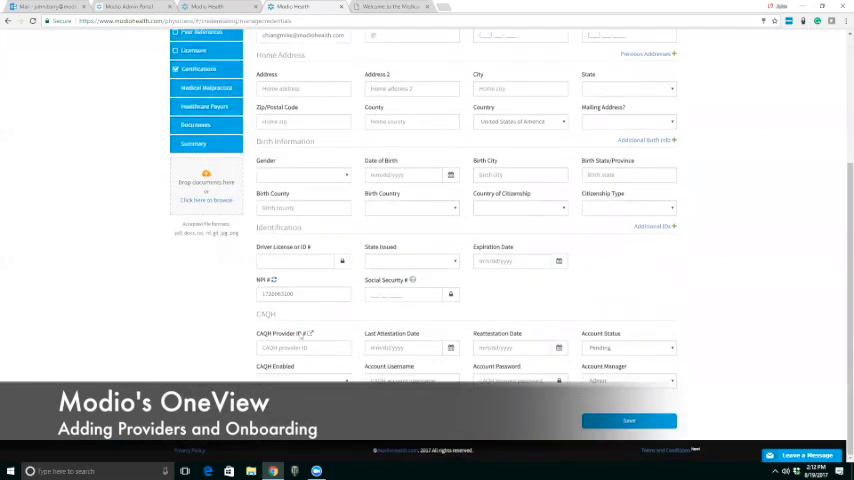
left_click(267, 279)
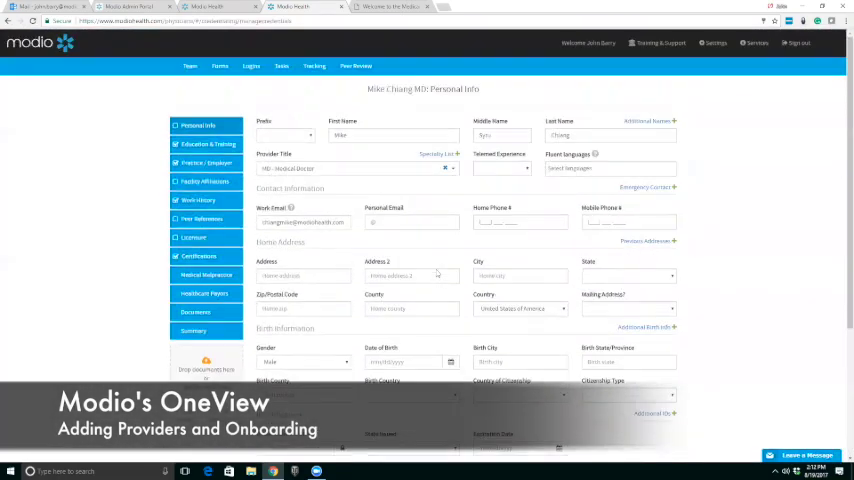
left_click(210, 144)
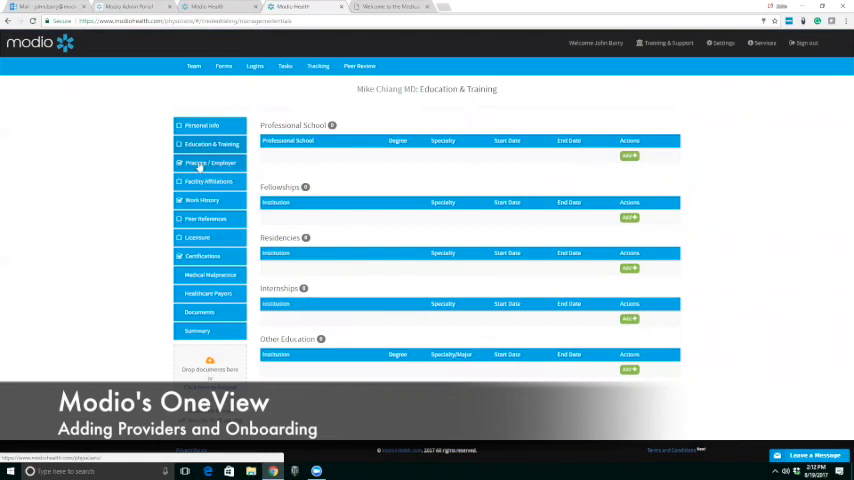
left_click(210, 163)
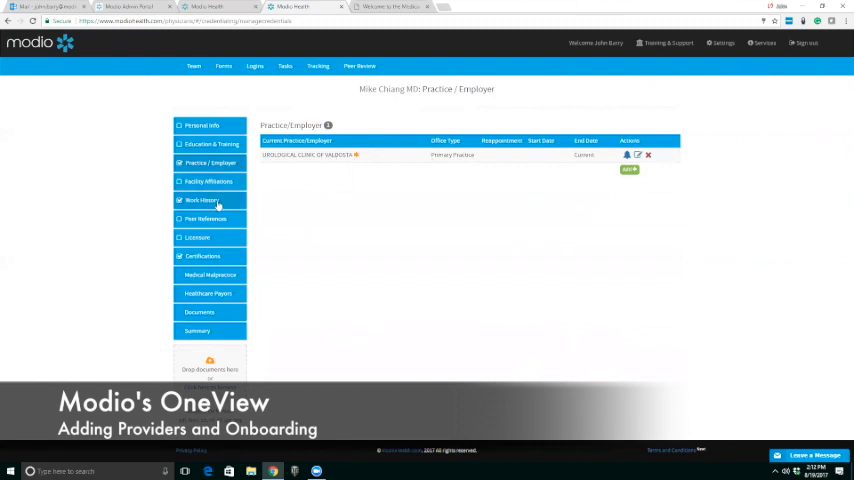
Check his synced certifications, healthcare payors and personal information, then return to the Team roster
left_click(202, 256)
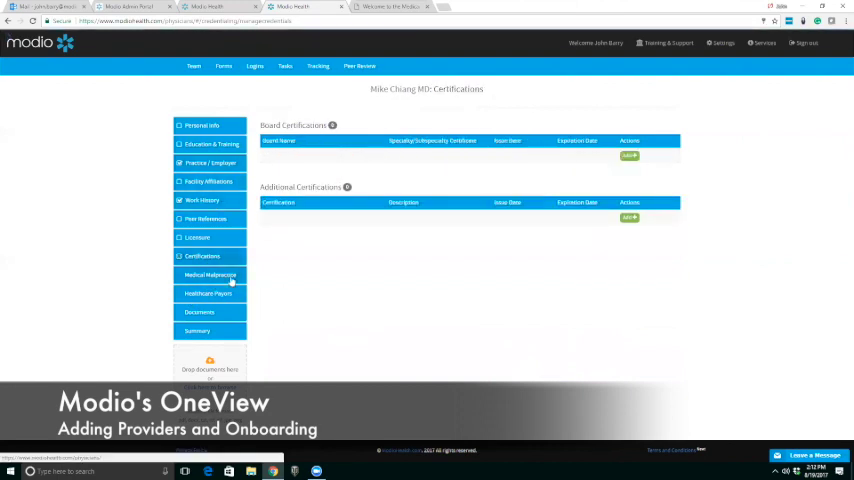
left_click(208, 293)
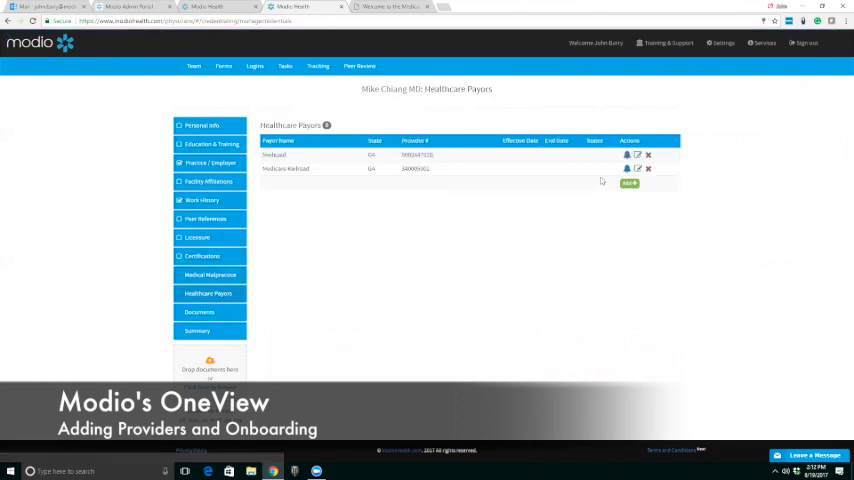
left_click(201, 125)
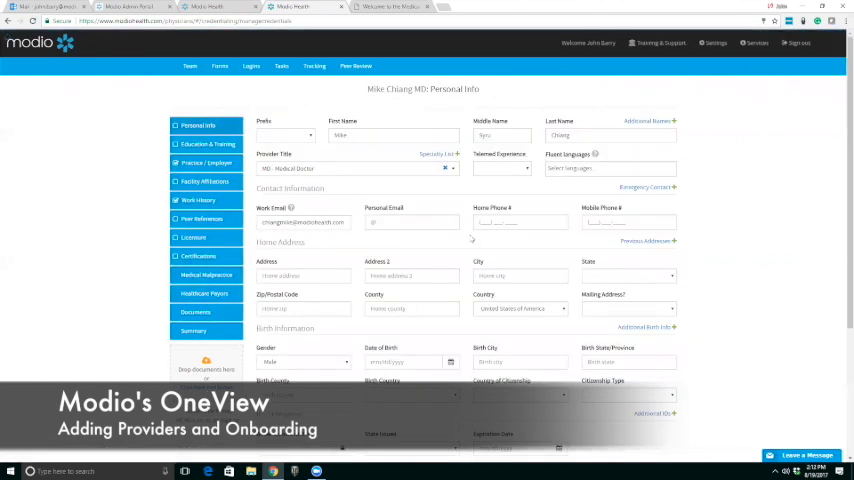
scroll("up", 3)
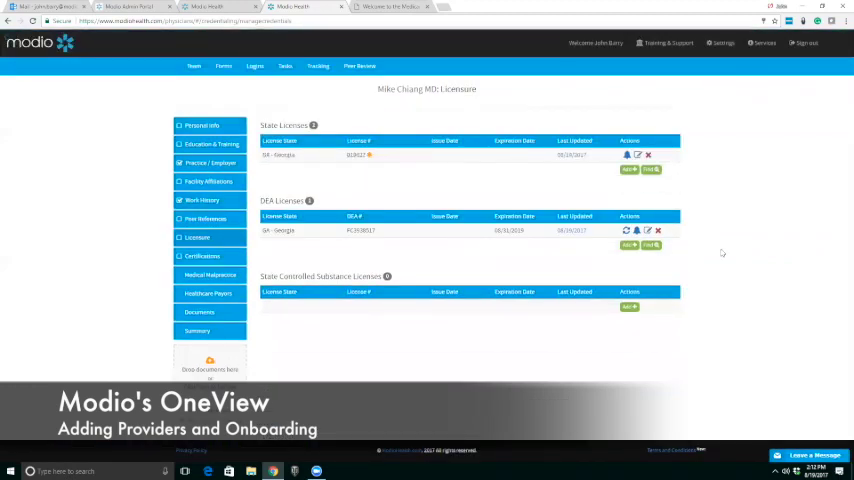
mouse_move(447, 160)
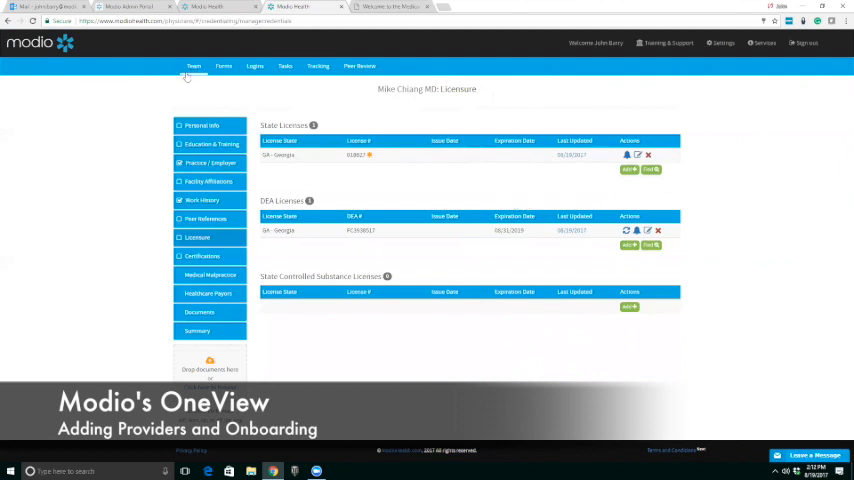
left_click(193, 66)
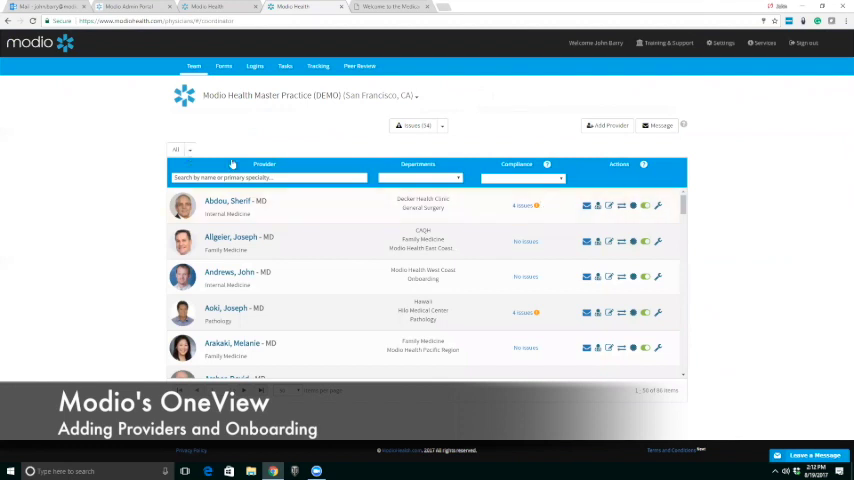
left_click(177, 114)
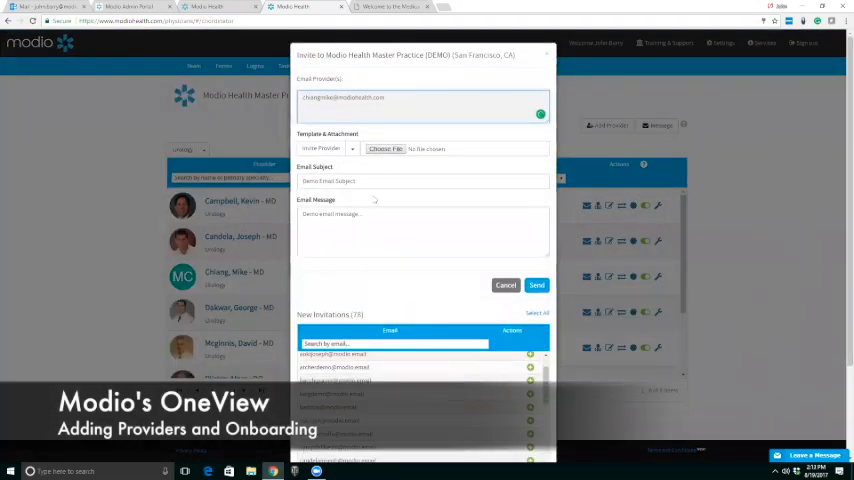
left_click(505, 285)
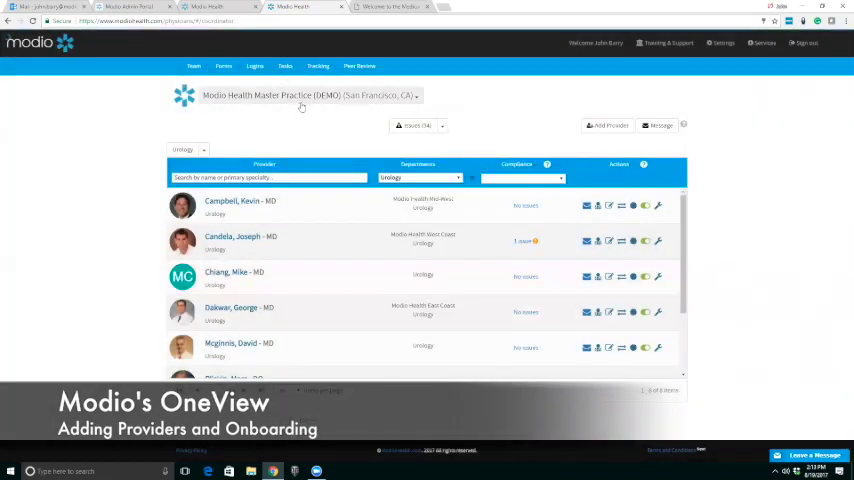
left_click(189, 149)
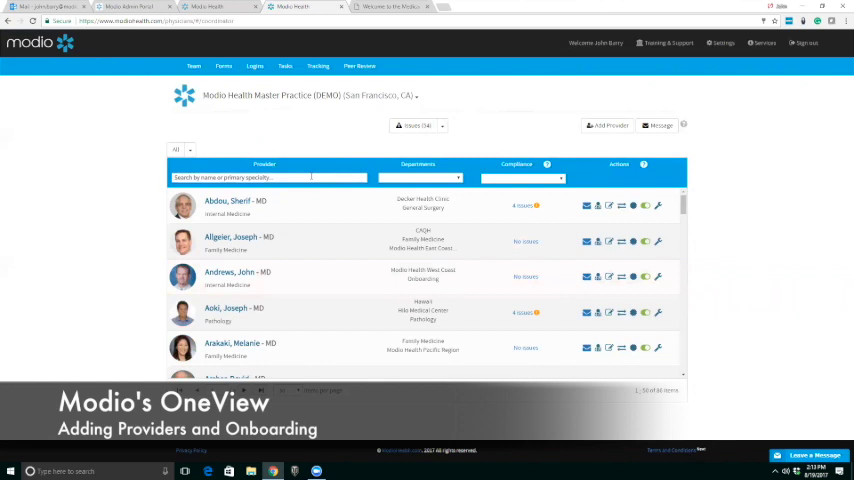
type("Gary")
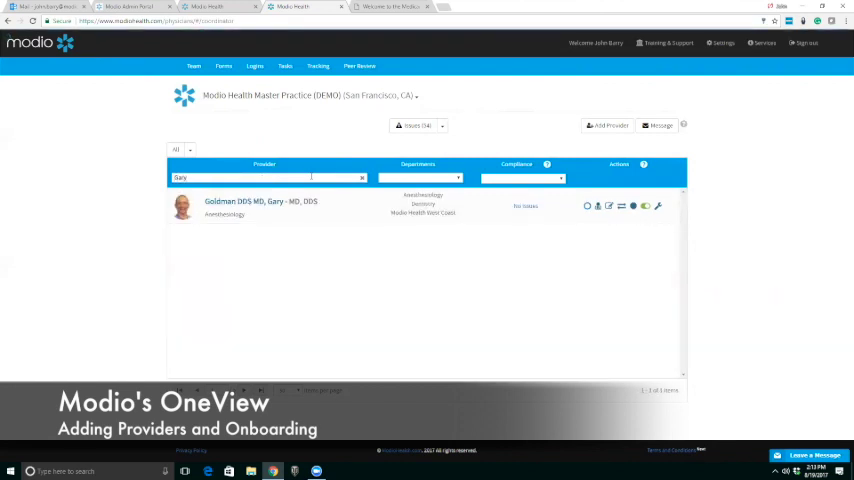
mouse_move(472, 204)
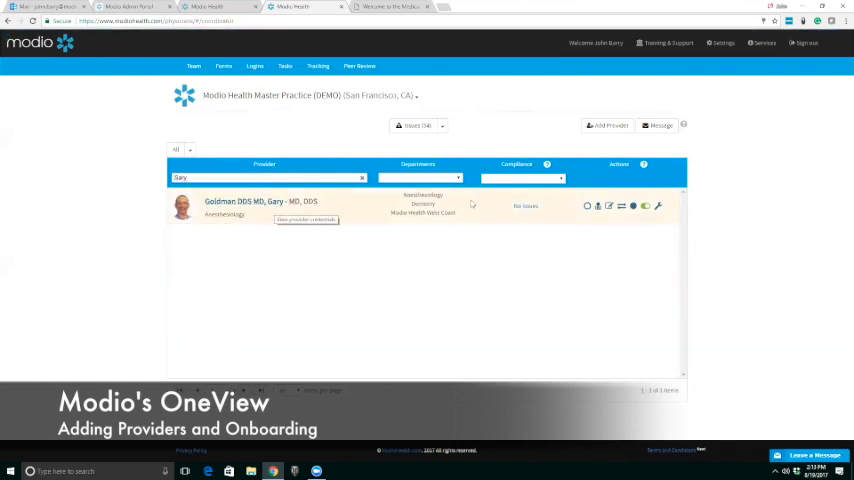
mouse_move(335, 233)
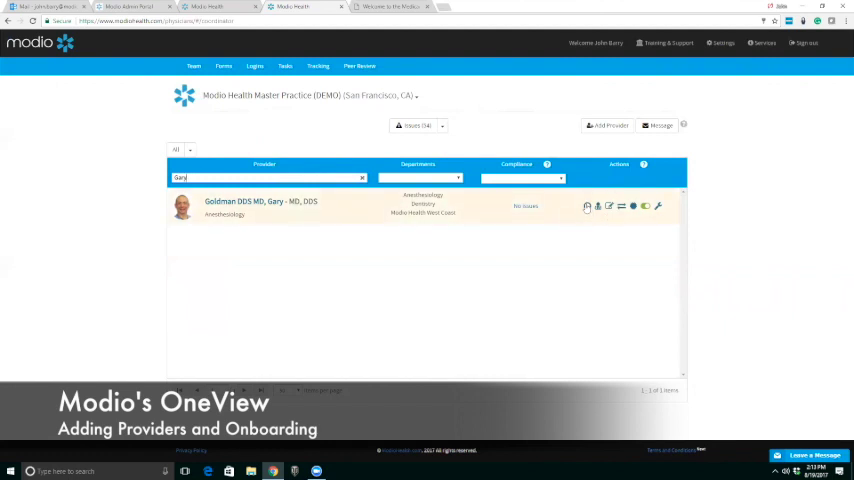
left_click(260, 201)
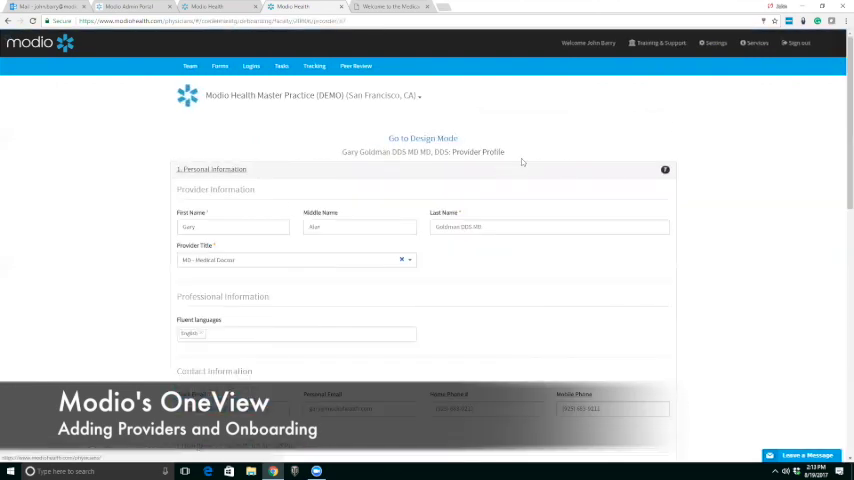
scroll("down", 3)
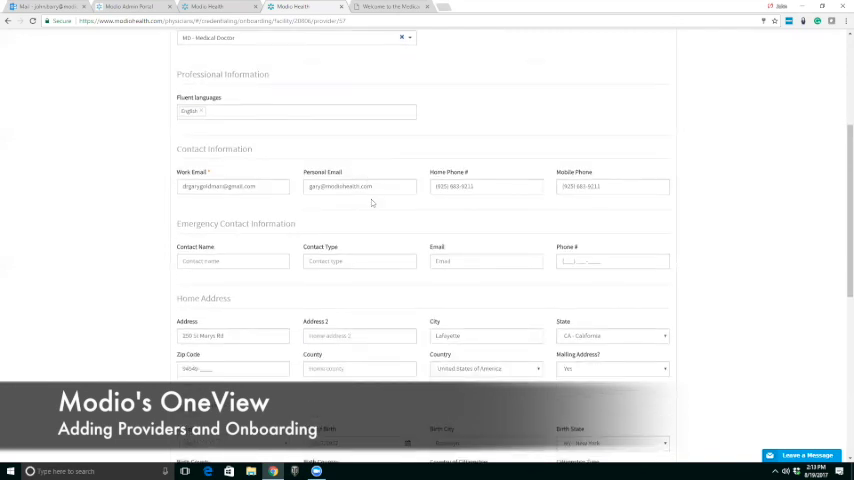
mouse_move(337, 252)
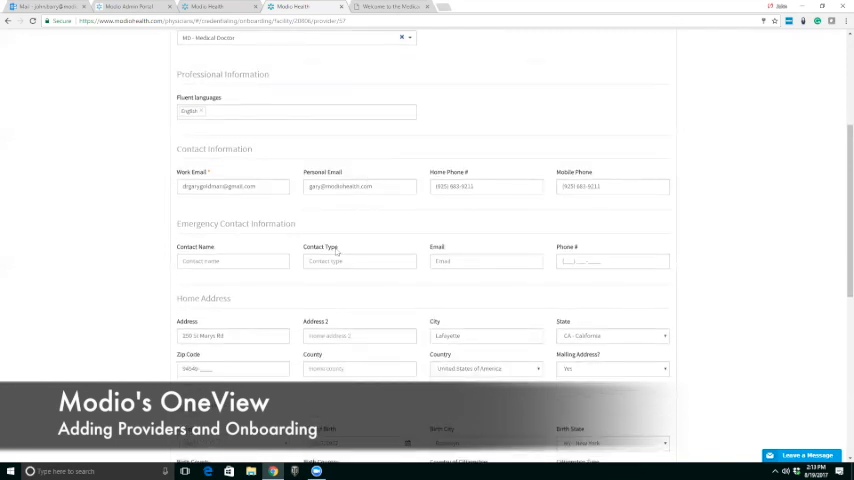
scroll("down", 3)
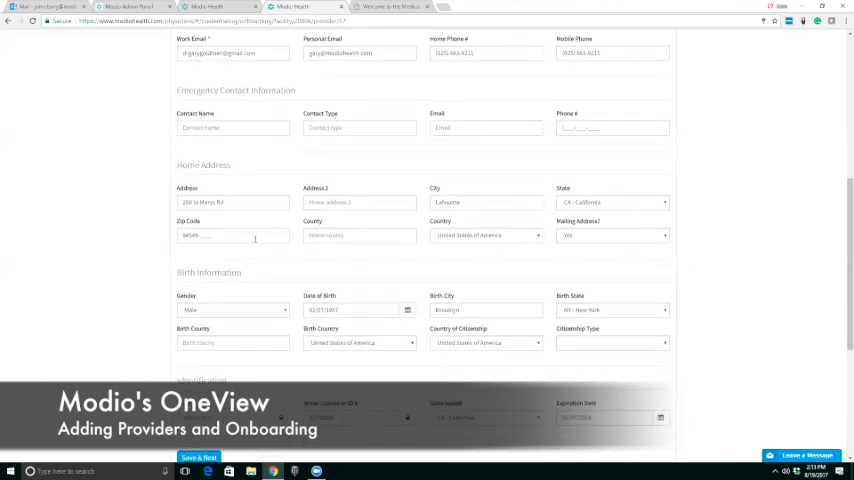
scroll("down", 3)
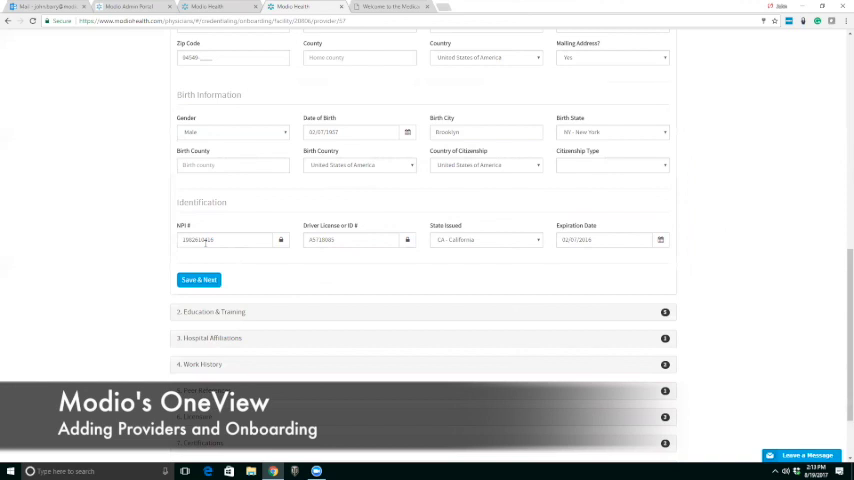
left_click(198, 279)
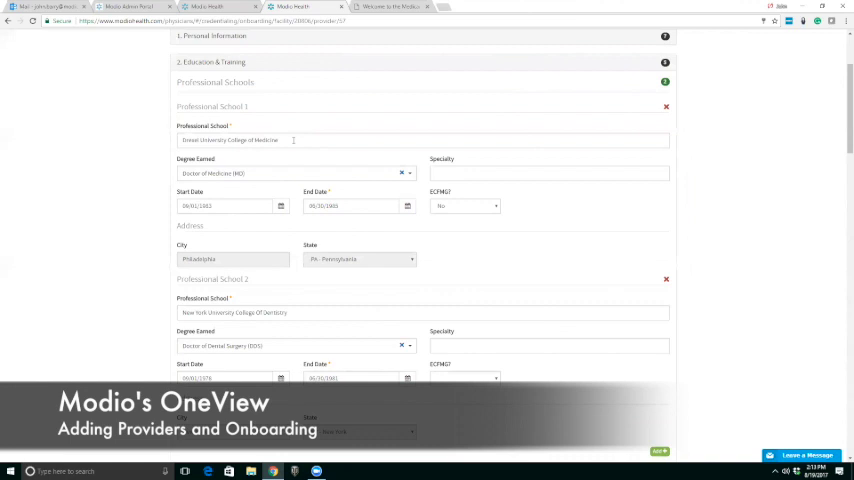
Scroll through his Professional Schools, Fellowships and Other Education records
scroll("down", 3)
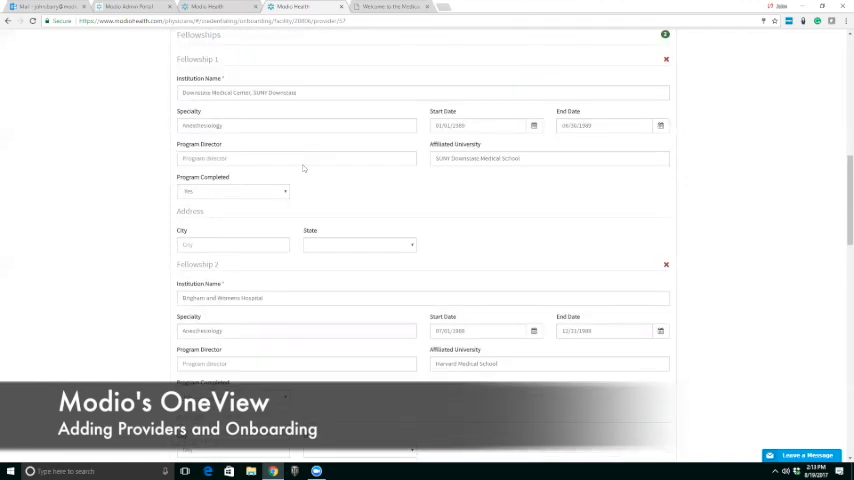
scroll("down", 3)
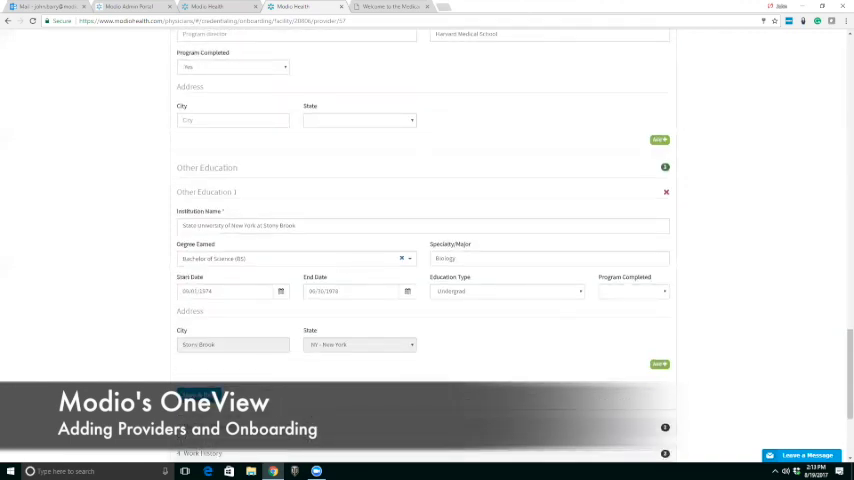
scroll("down", 3)
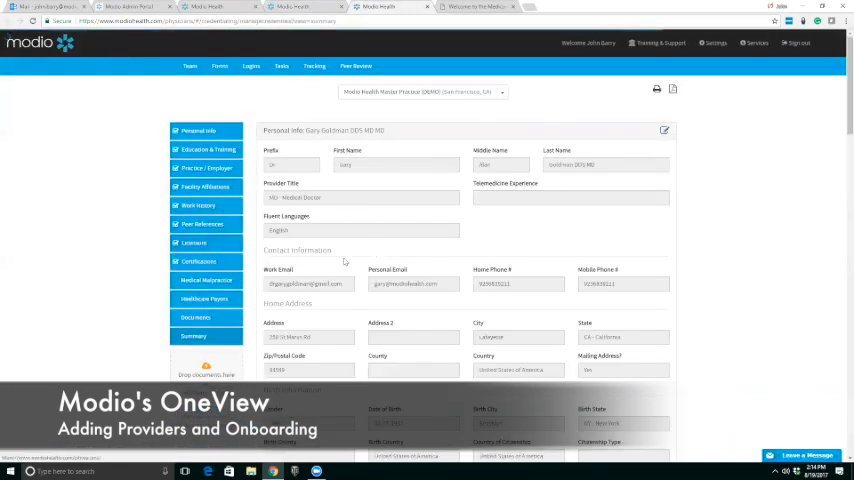
scroll("down", 3)
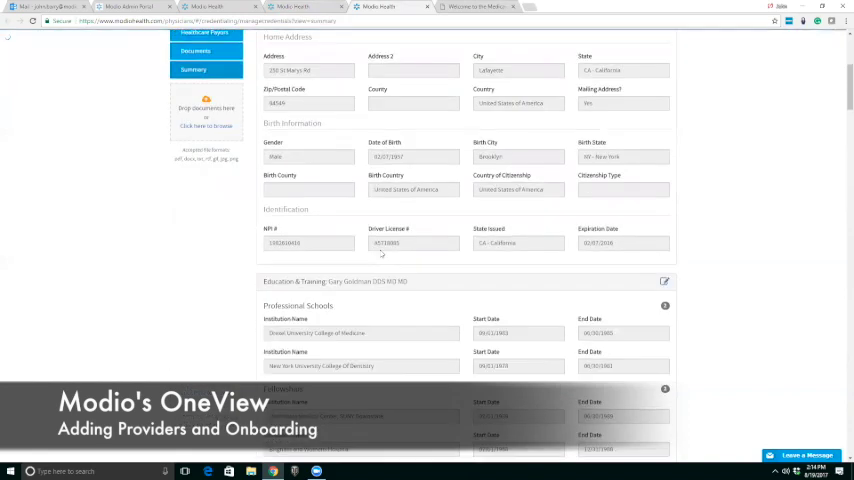
scroll("down", 3)
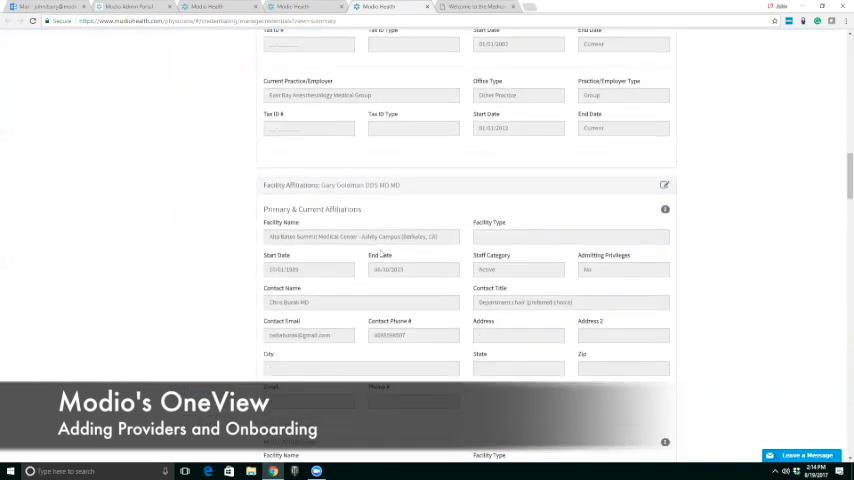
scroll("down", 3)
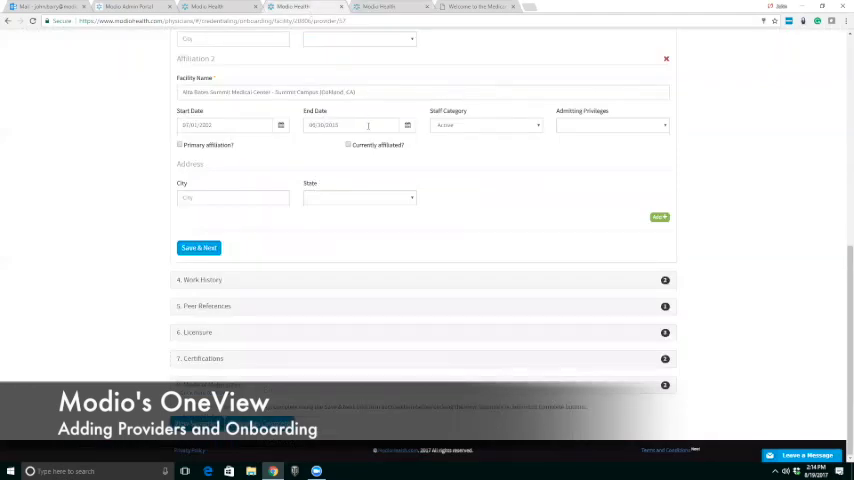
scroll("up", 3)
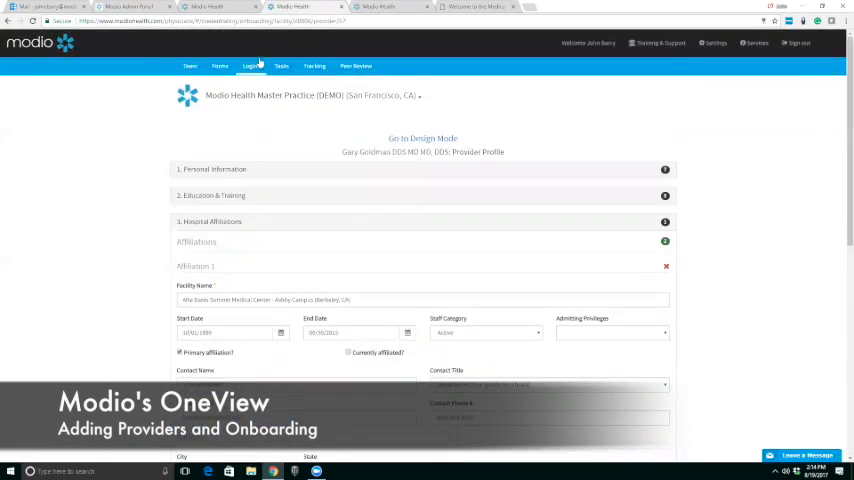
Go back to the demo master practice's full provider roster via Team
left_click(193, 66)
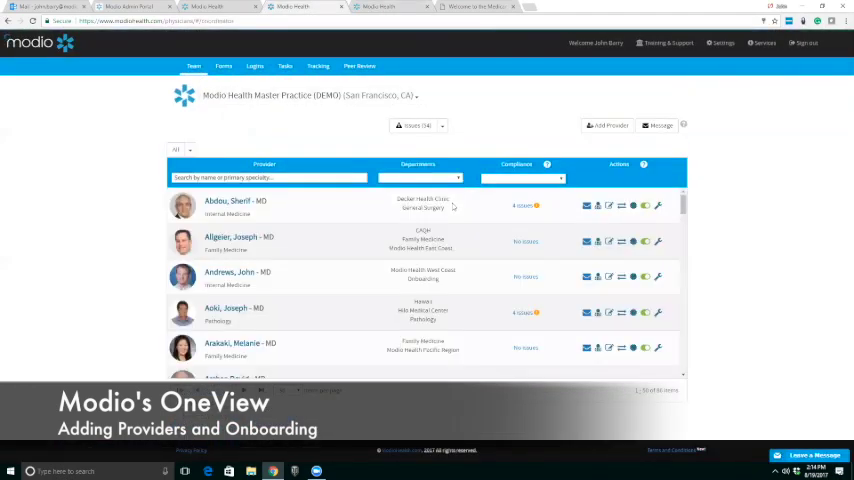
left_click(424, 178)
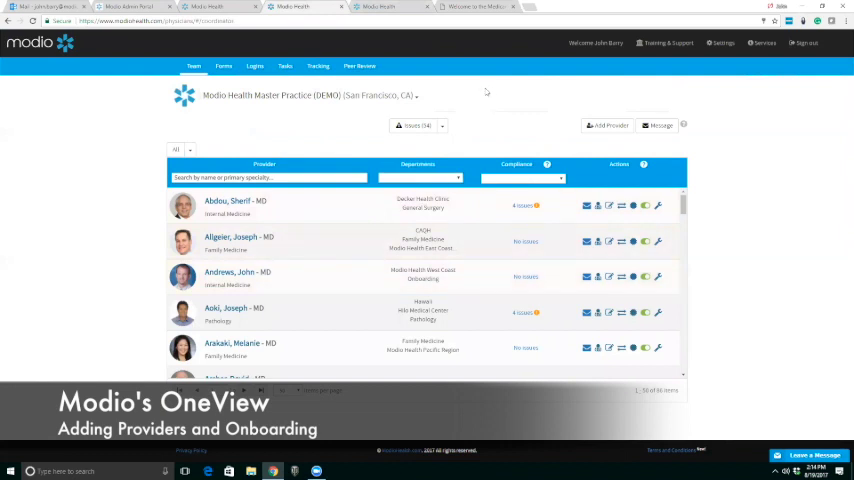
mouse_move(444, 11)
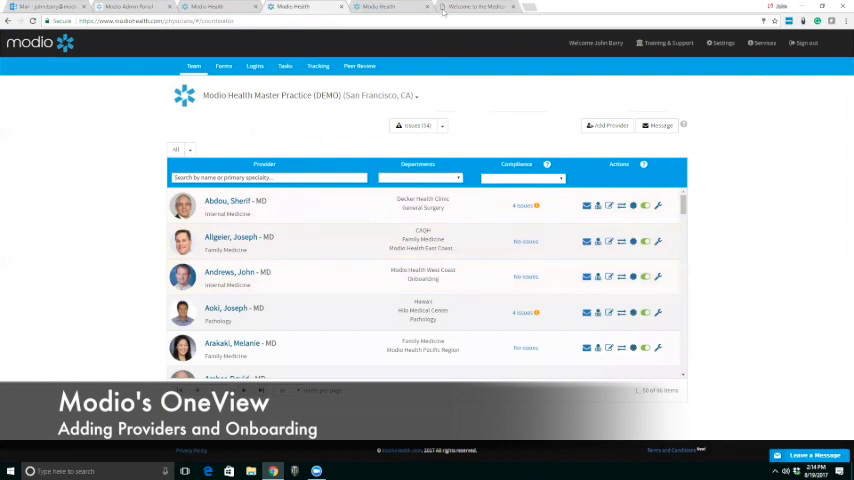